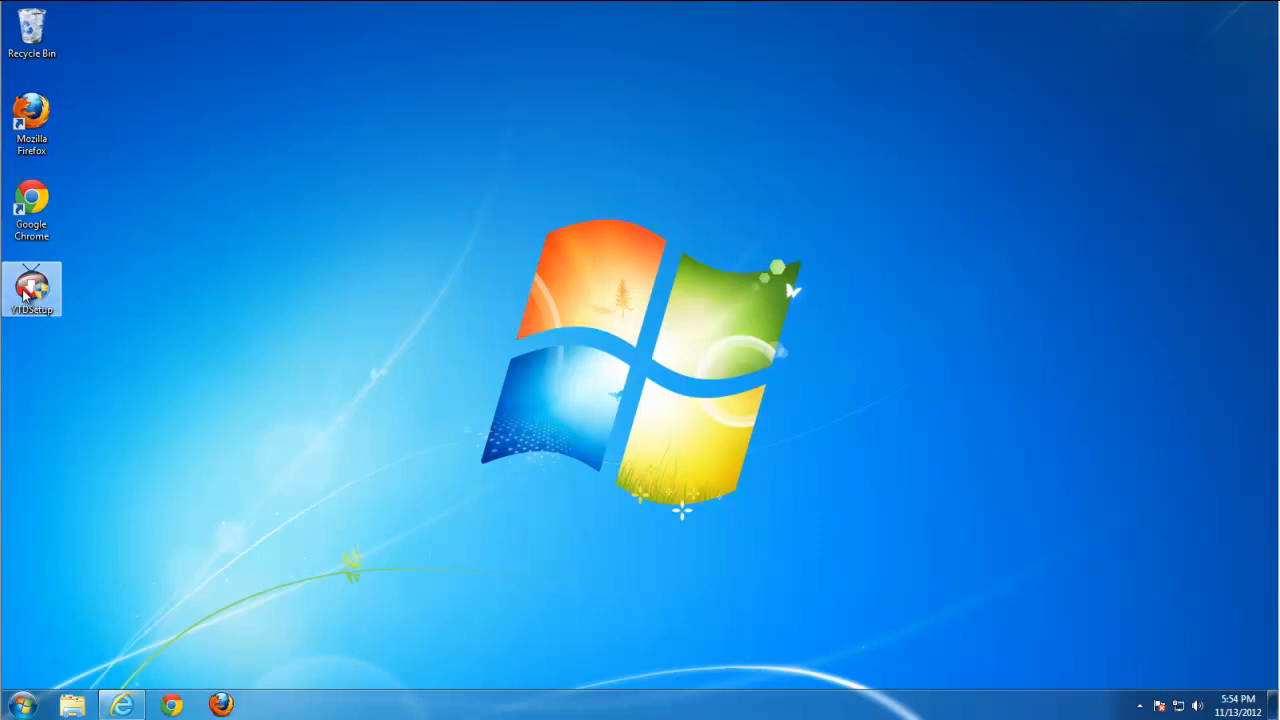
mouse_move(200, 330)
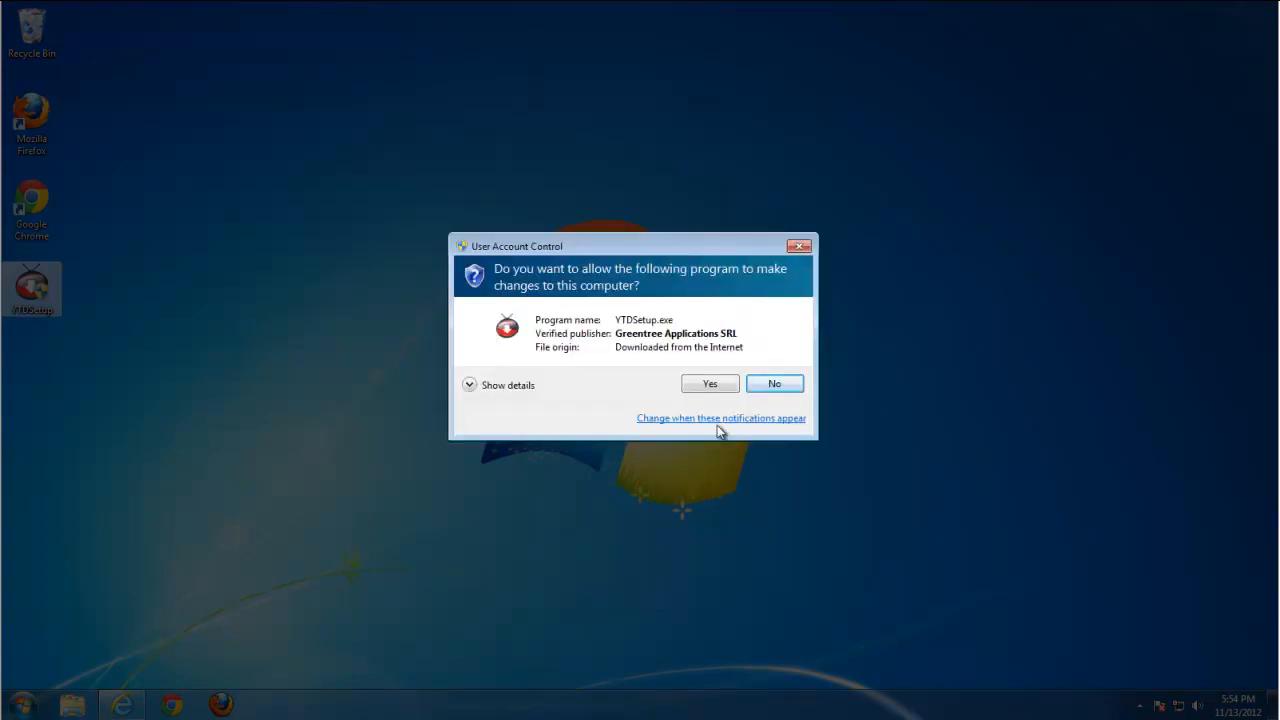
Allow the YTD setup program to make changes at the UAC prompt.
click(709, 383)
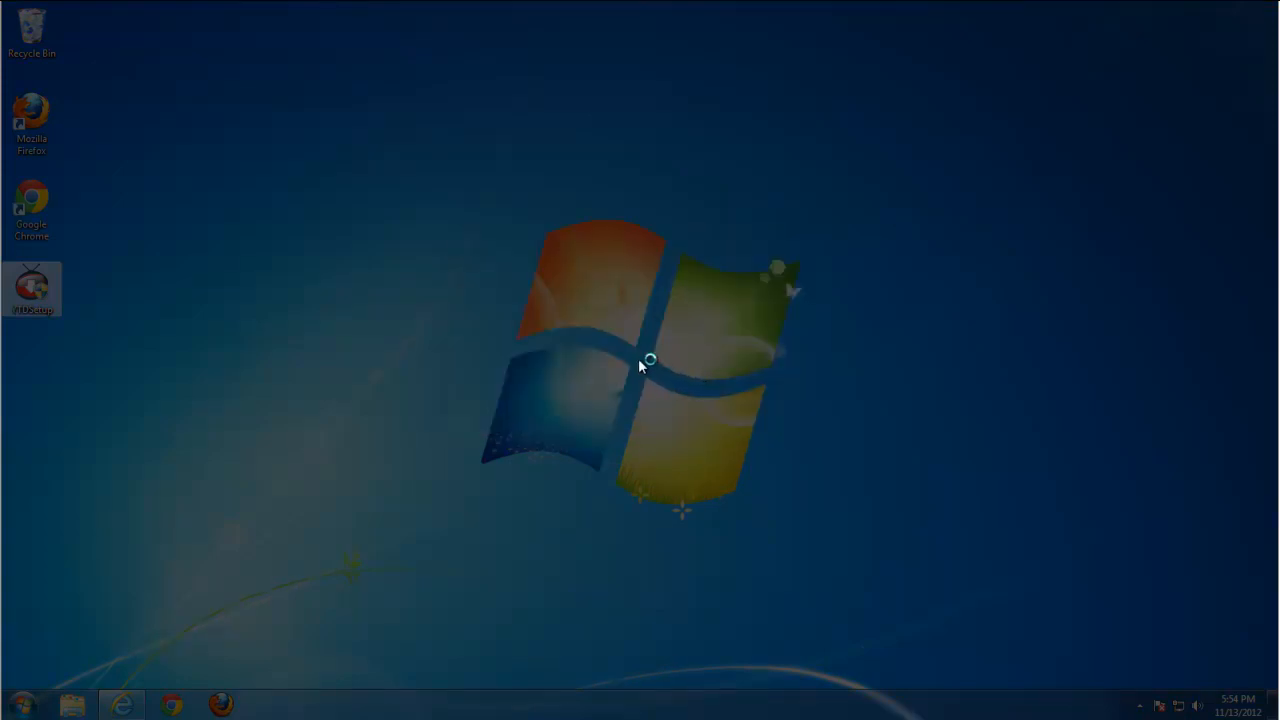
Launch YTDSetup, accept the bundled YTD Toolbar and Yandex offer, and finish installation.
double_click(32, 290)
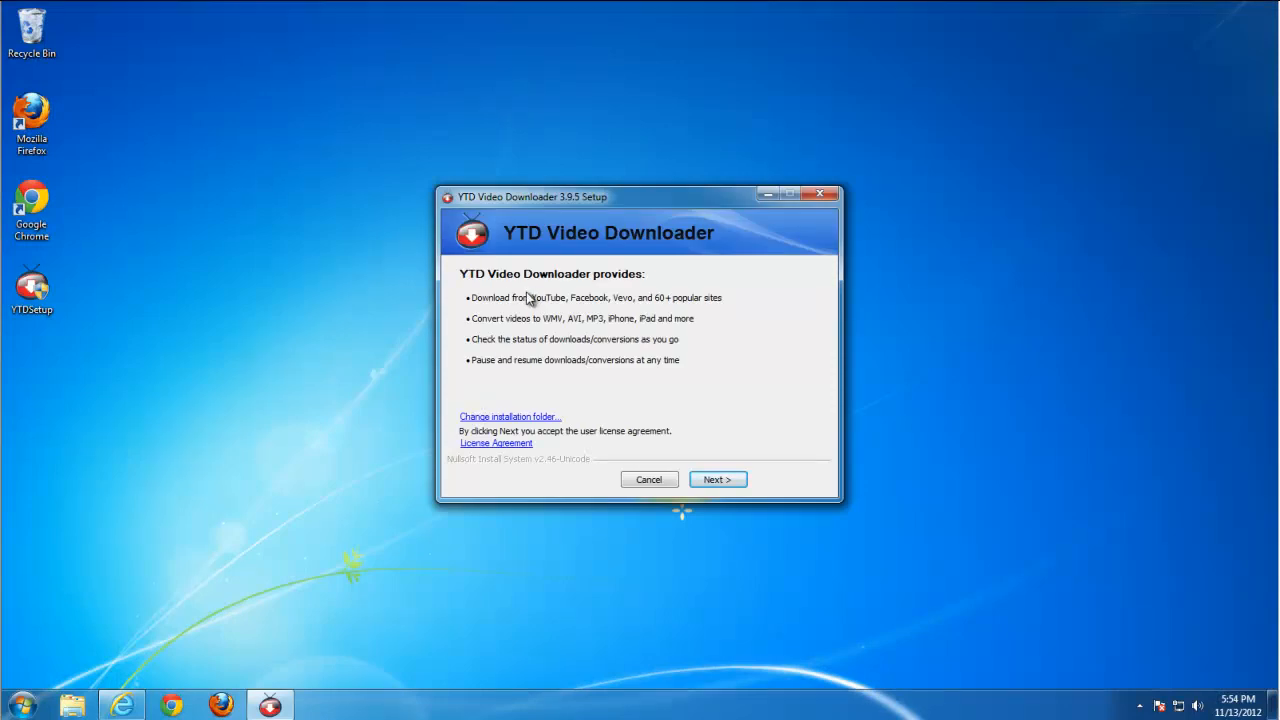
mouse_move(520, 407)
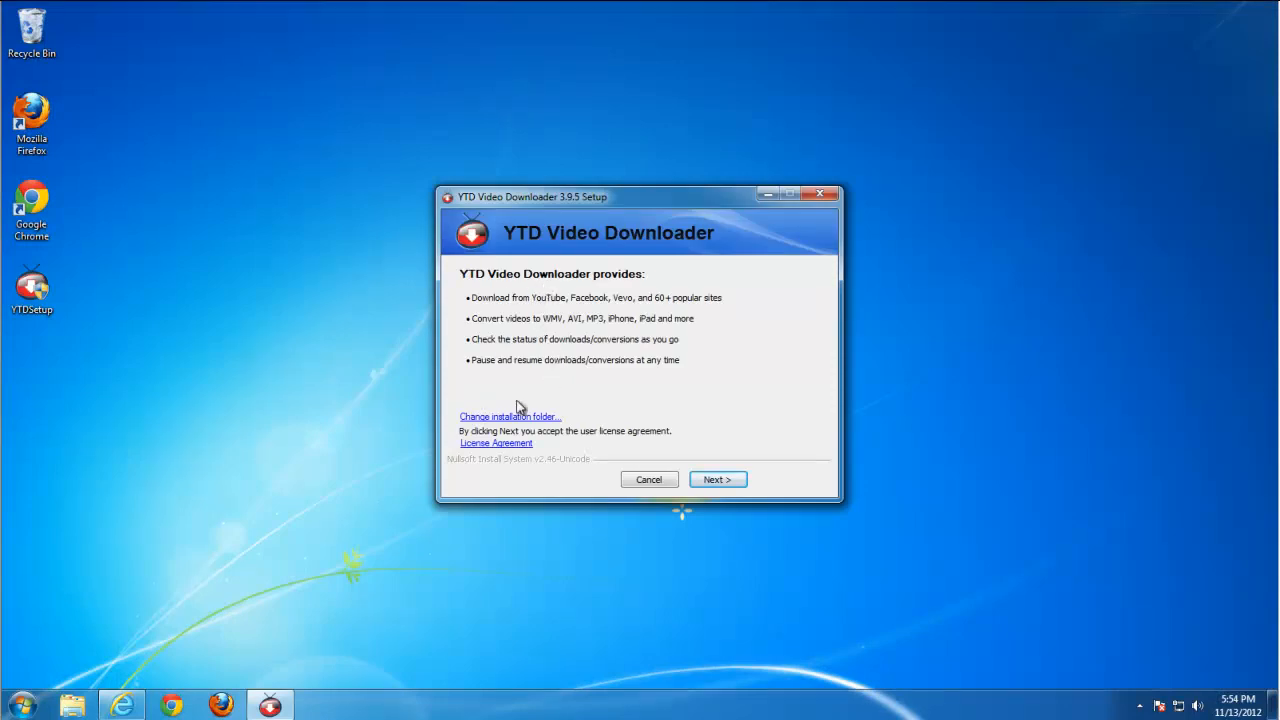
mouse_move(722, 470)
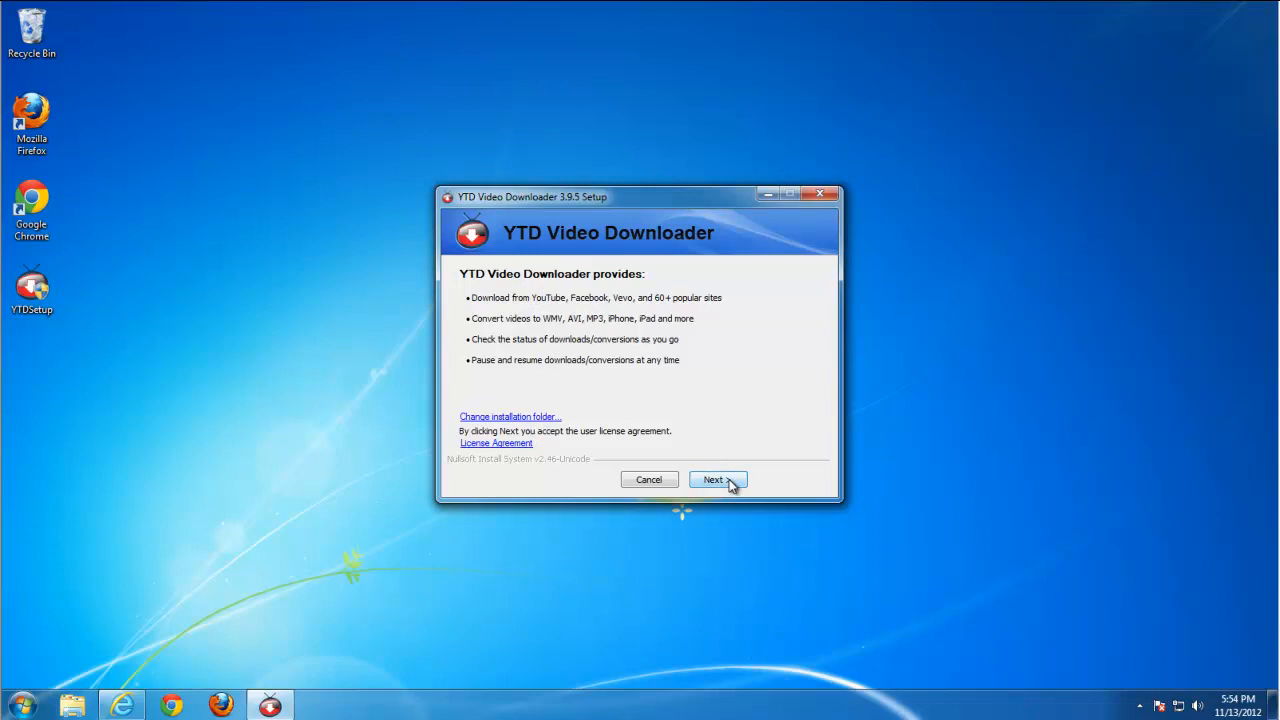
click(712, 479)
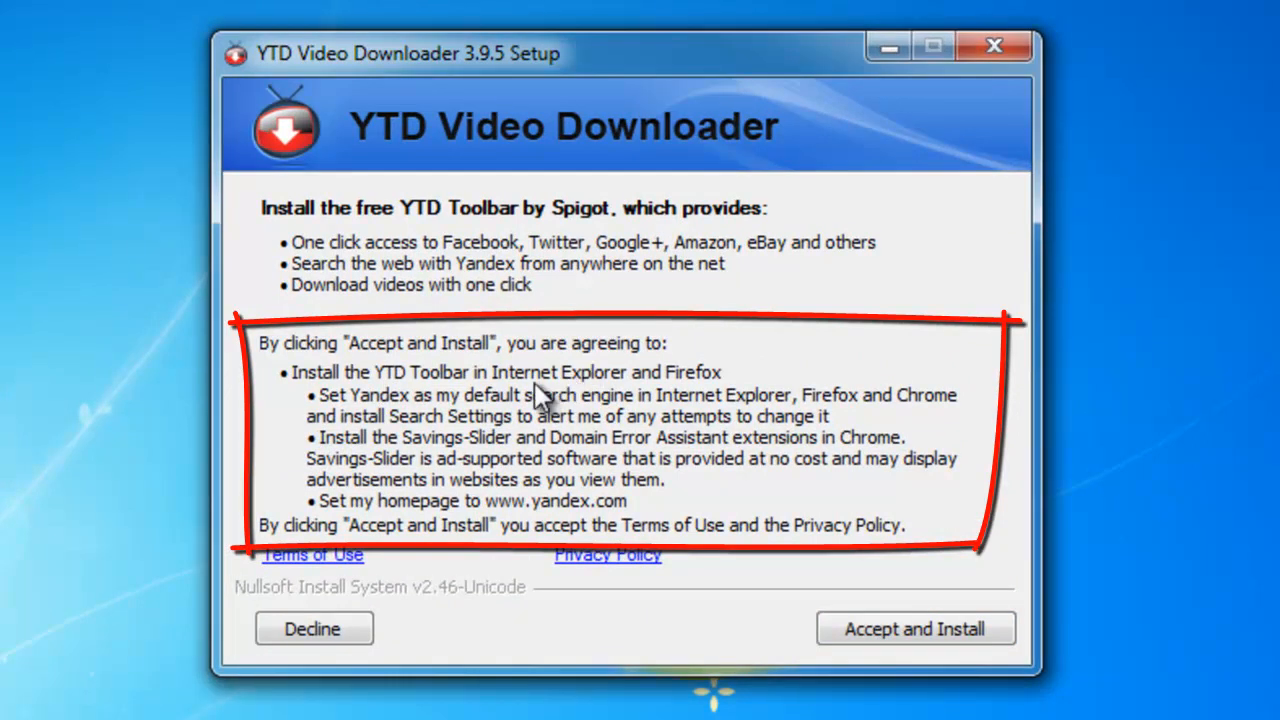
mouse_move(515, 365)
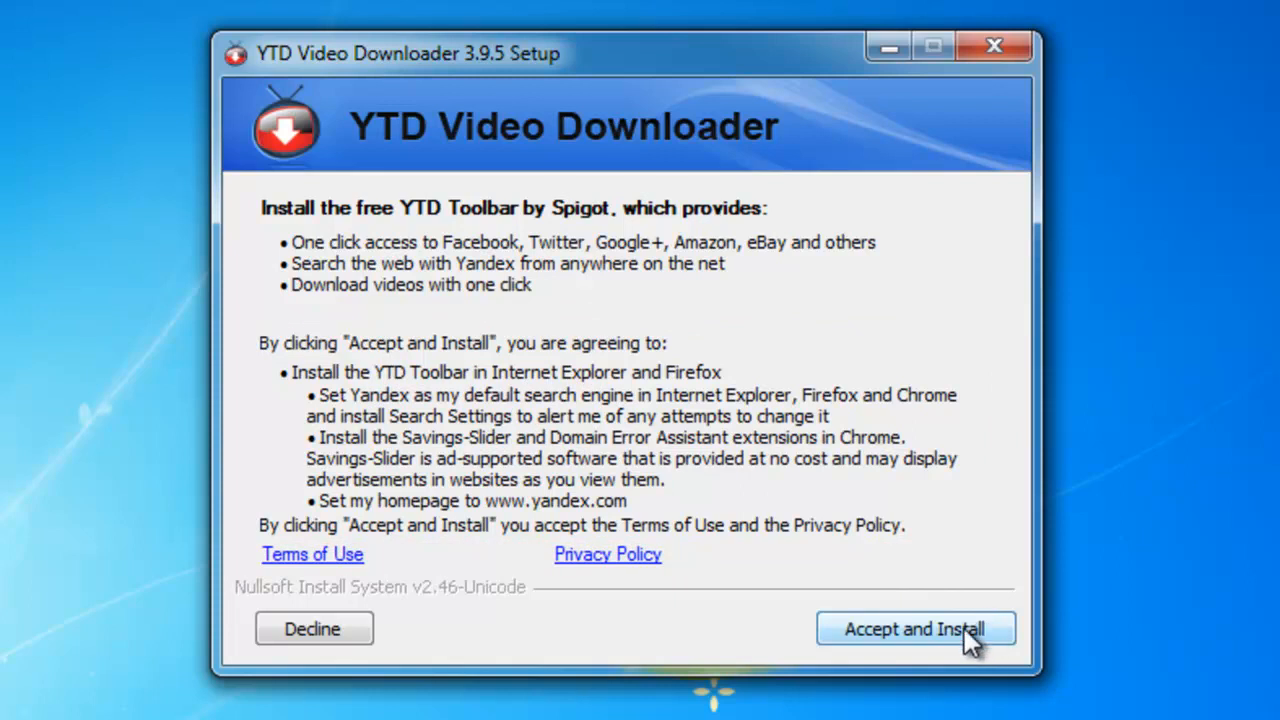
click(915, 628)
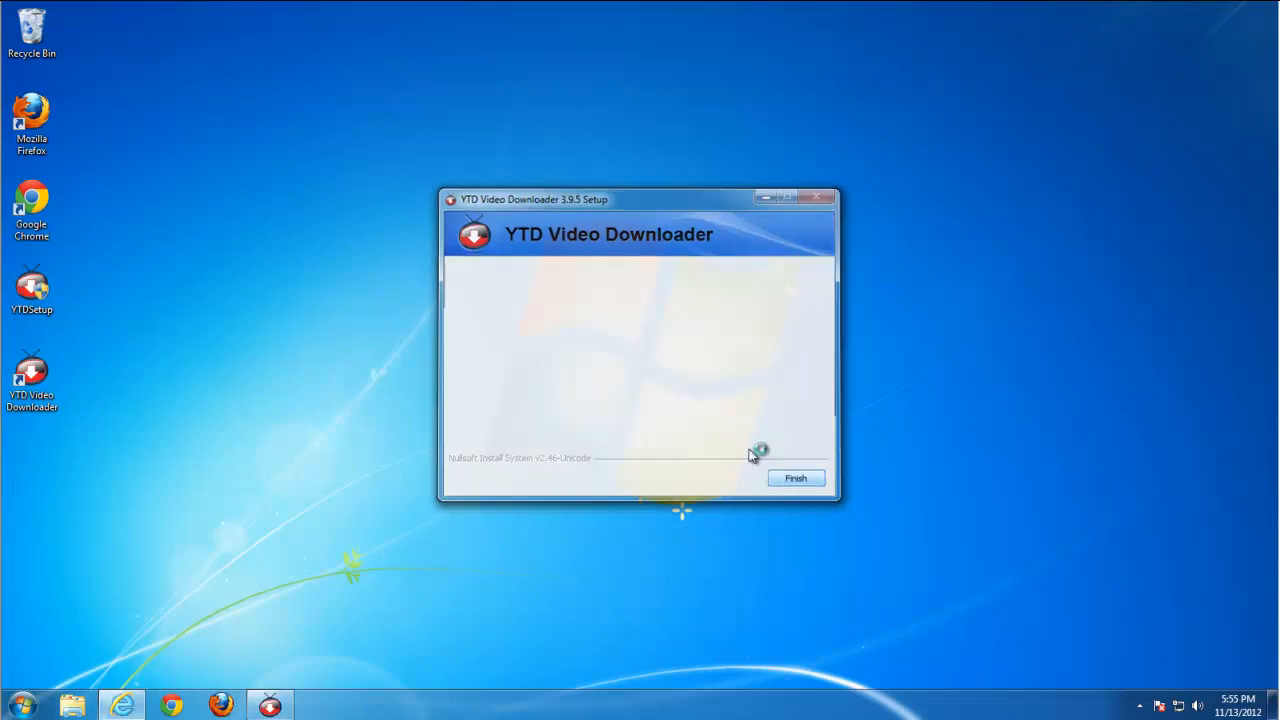
click(795, 478)
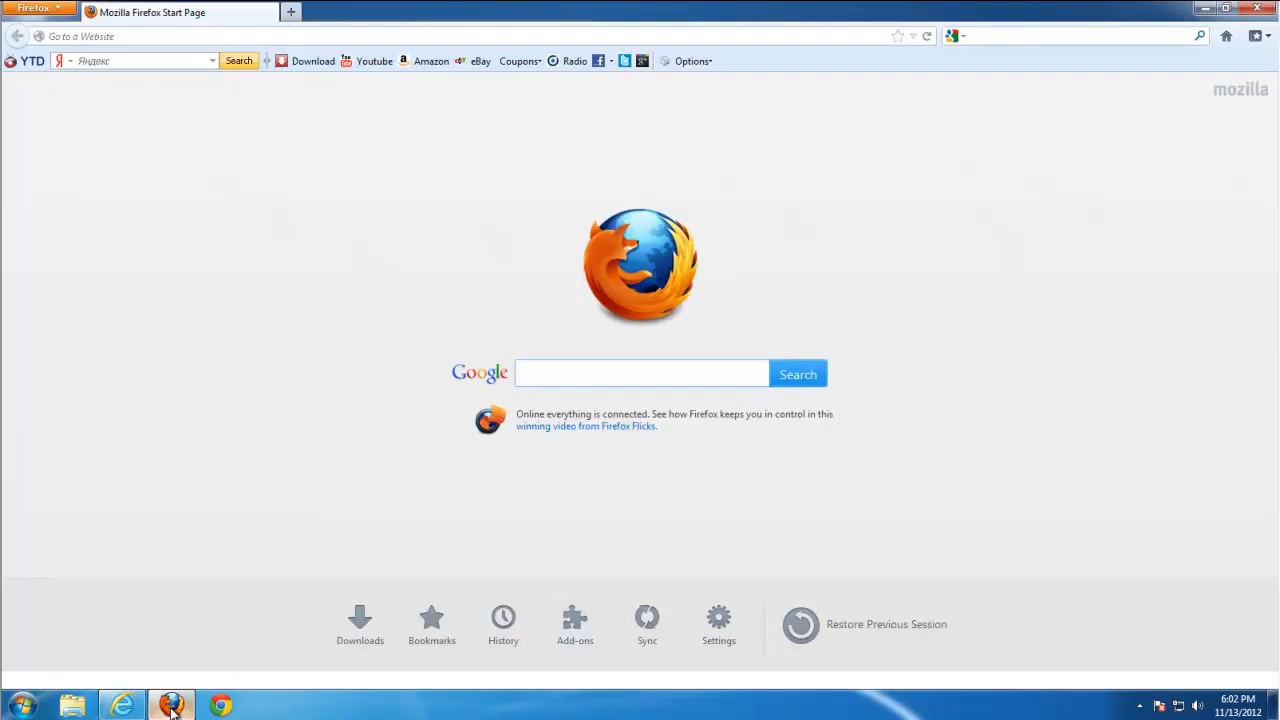
View the YTD toolbar and Yandex page in the browser, then close it.
click(130, 61)
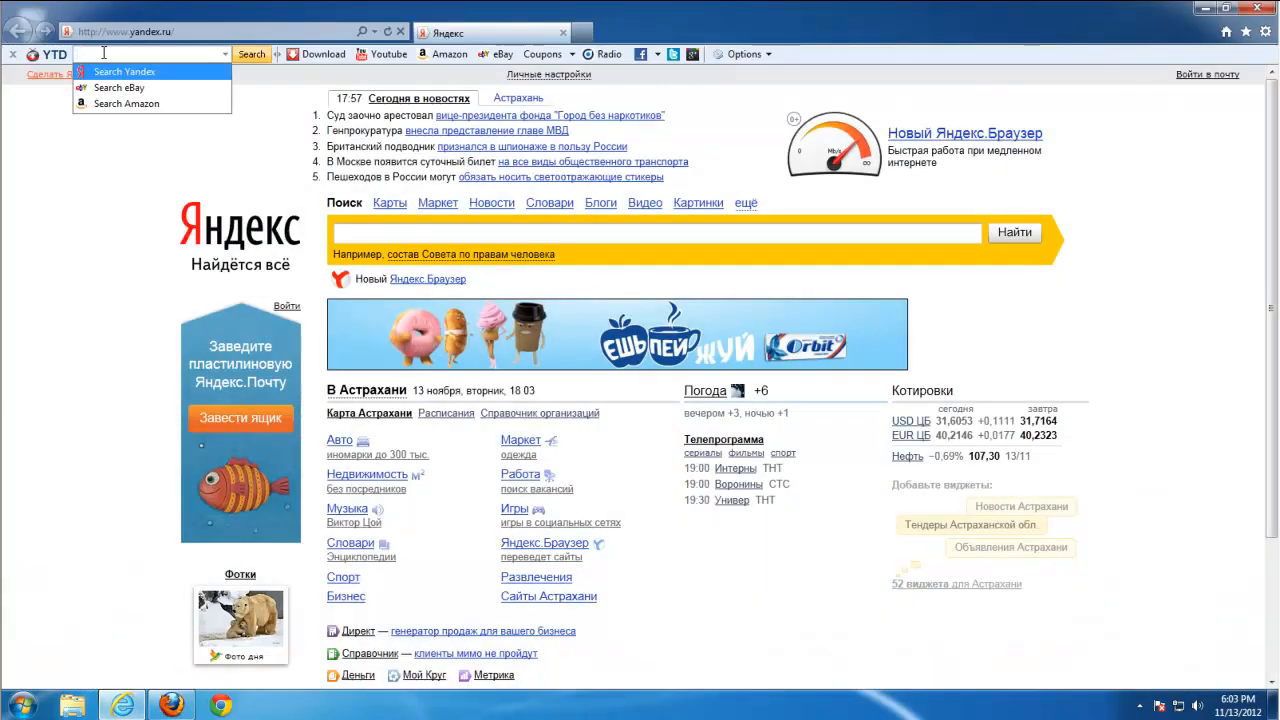
click(20, 704)
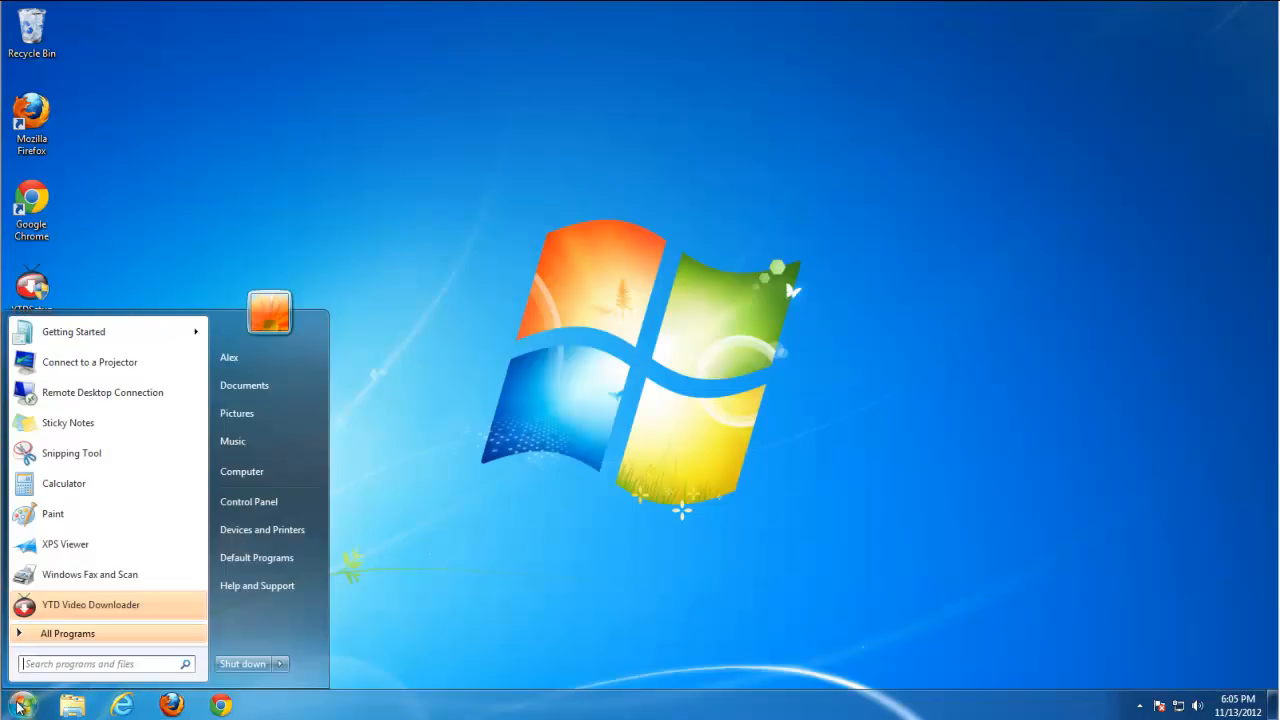
Go to Control Panel's installed programs list and select YTD Toolbar v6.5.
click(248, 501)
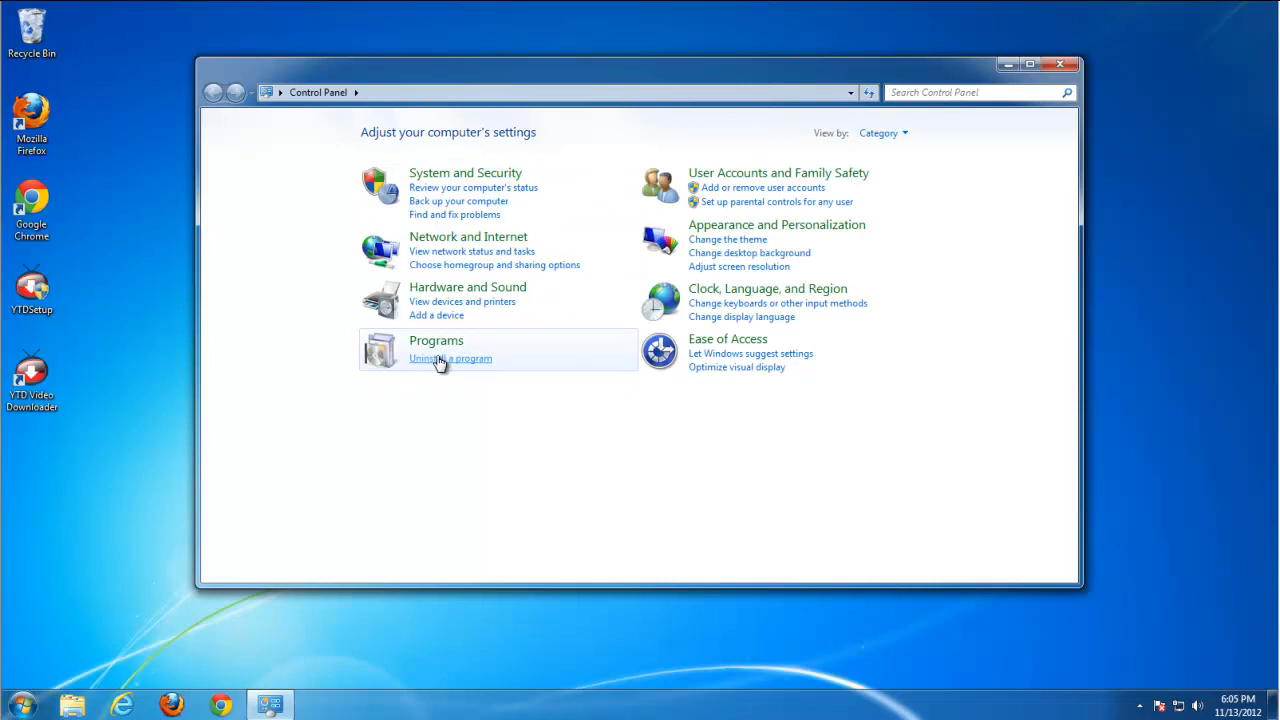
click(450, 358)
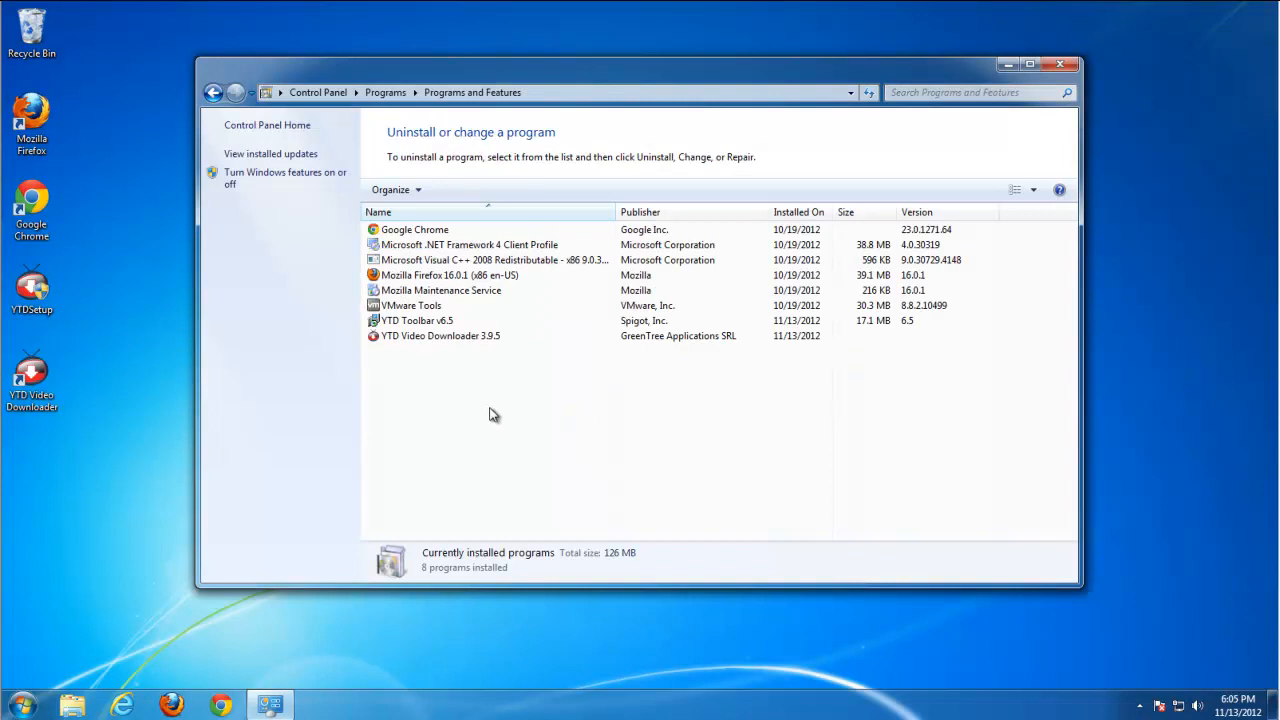
click(417, 320)
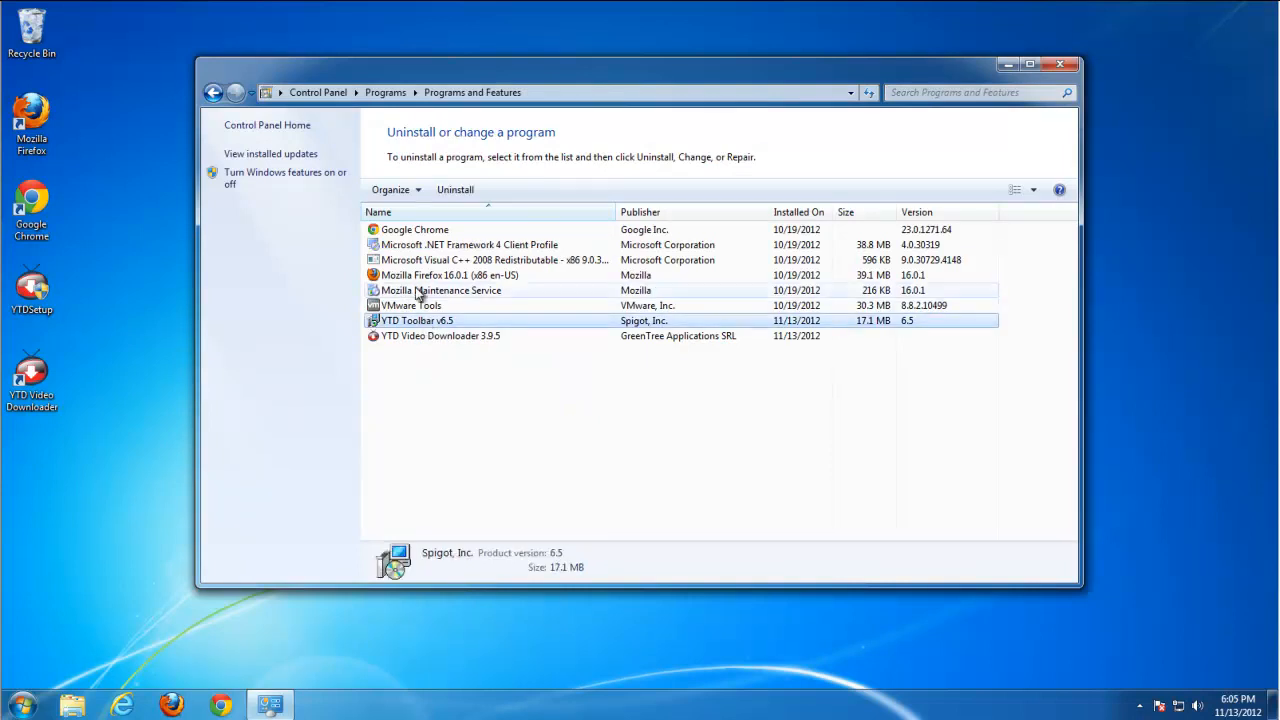
Uninstall YTD Toolbar v6.5, confirming the prompt and the UAC request.
click(455, 189)
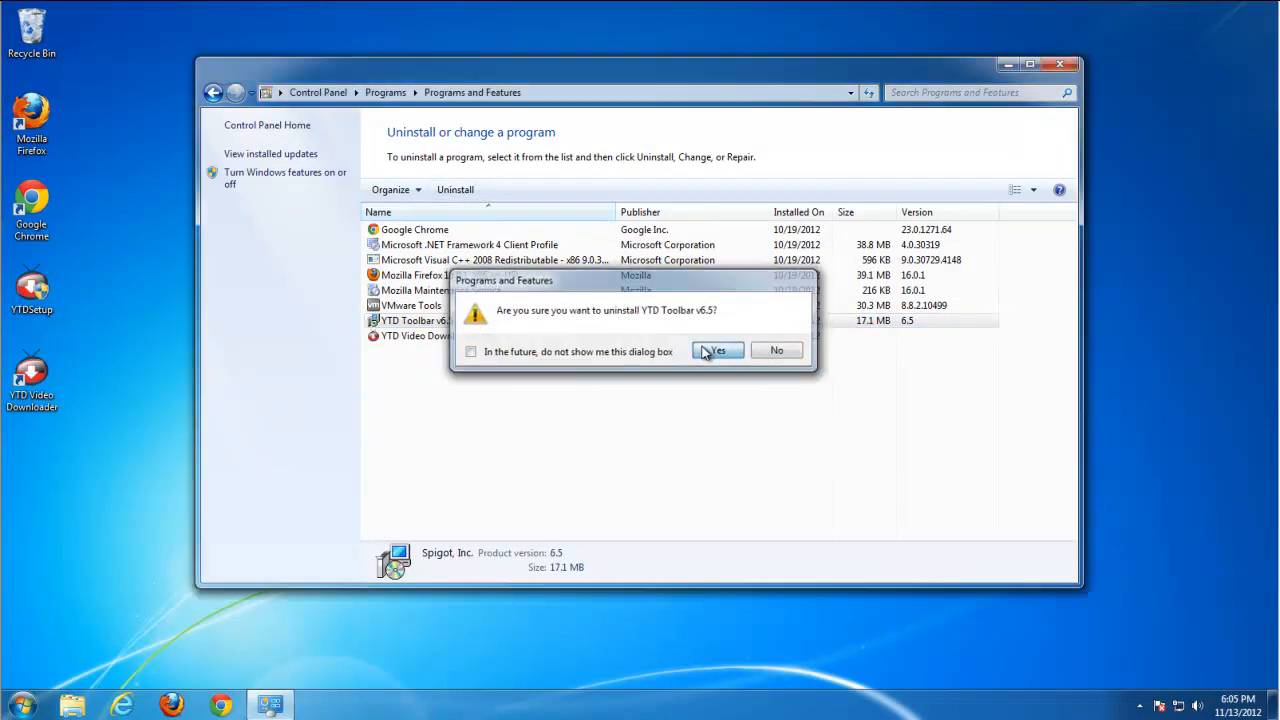
click(717, 350)
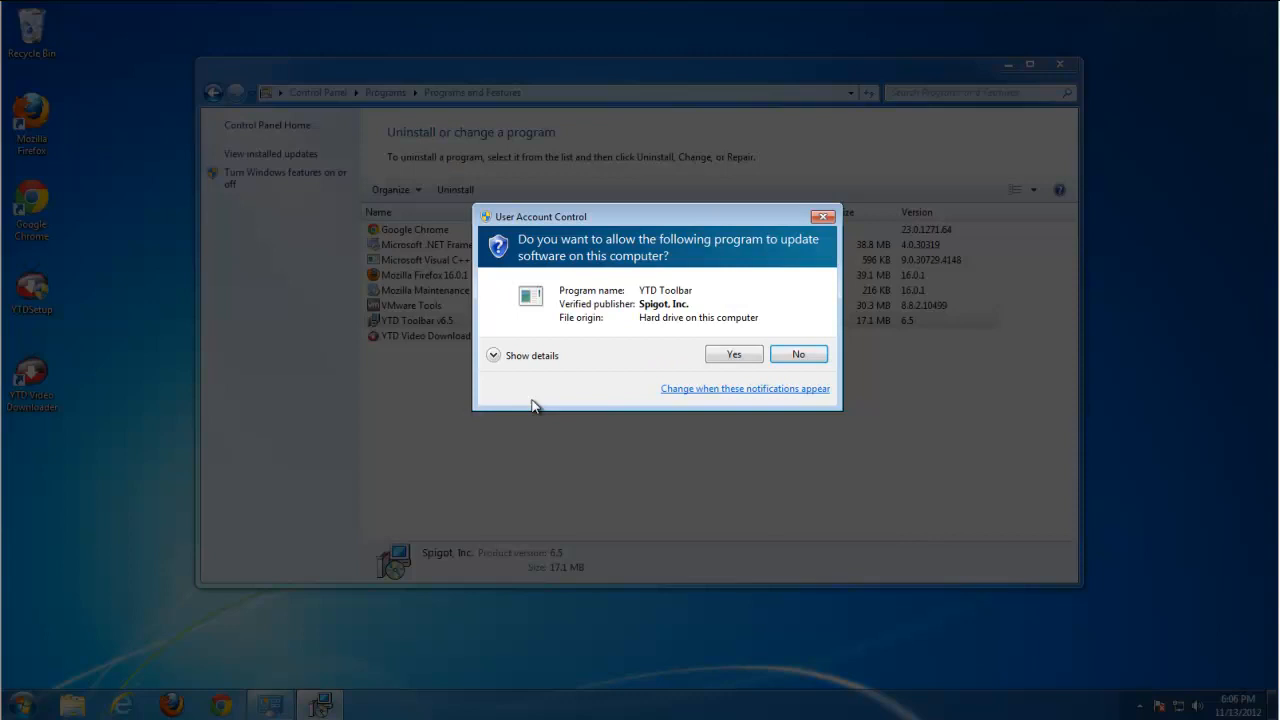
click(733, 354)
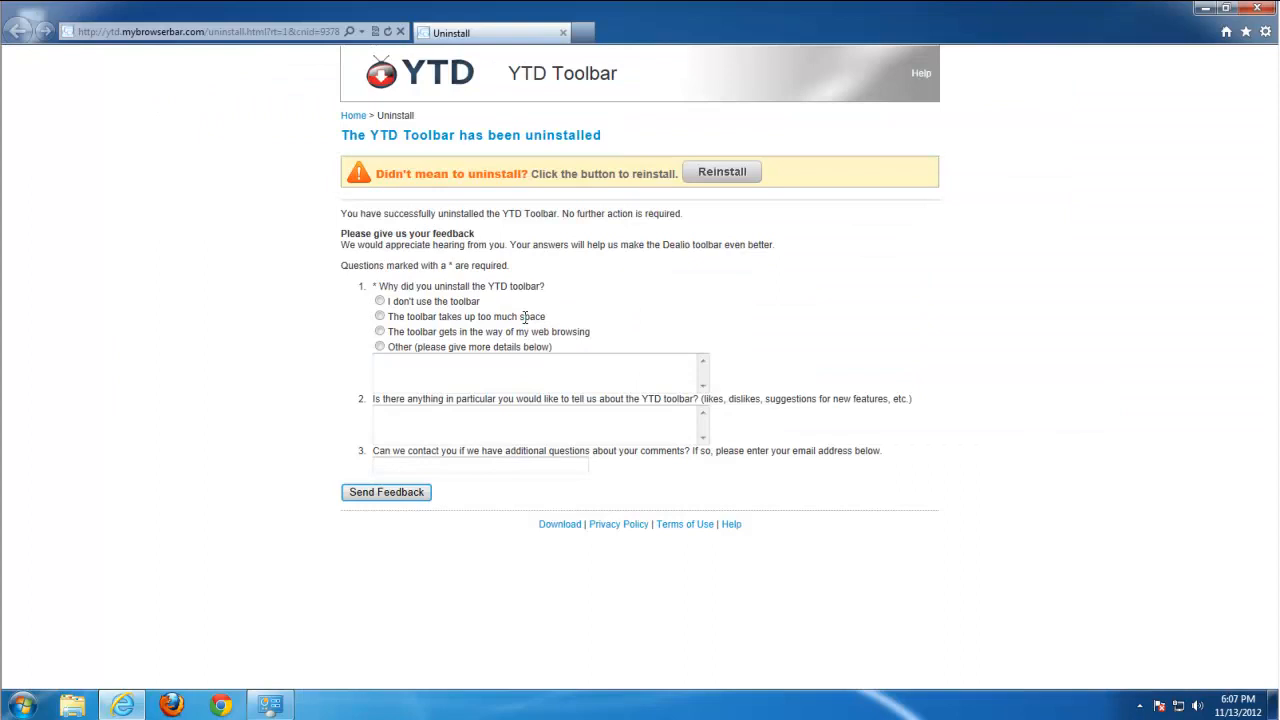
Answer the uninstall survey with 'the toolbar gets in the way' and close the feedback page.
click(380, 331)
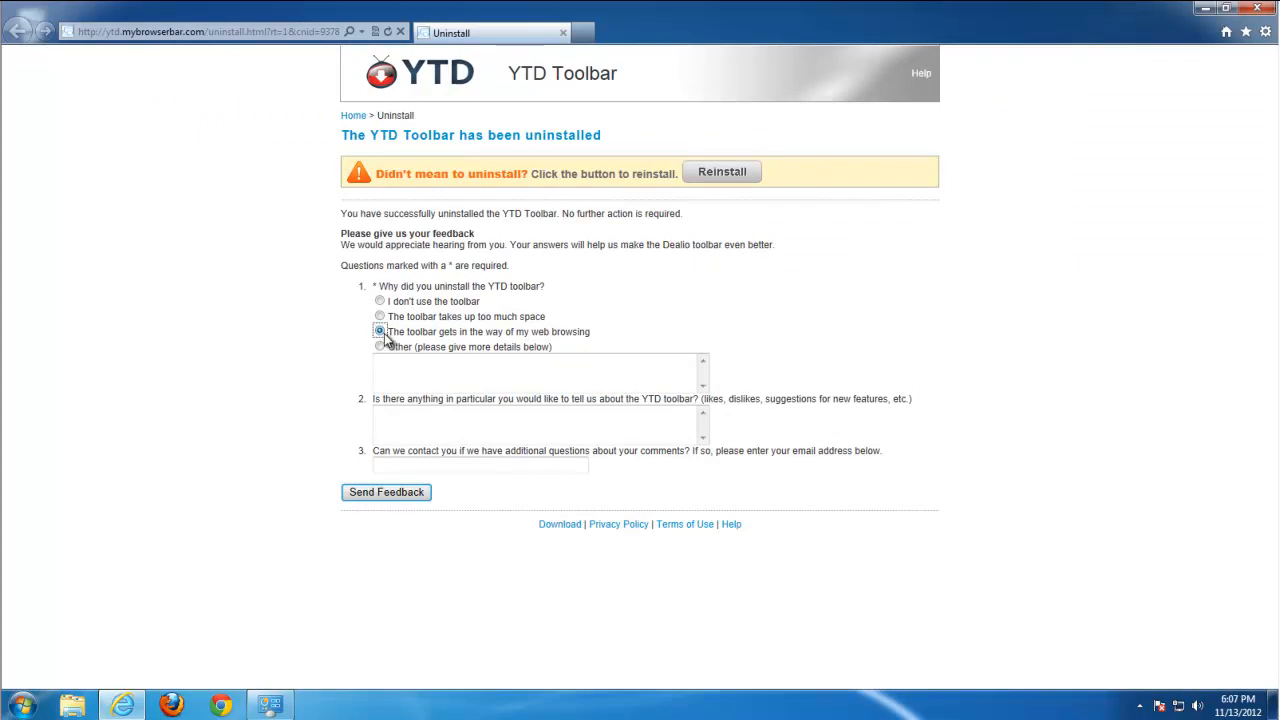
click(386, 491)
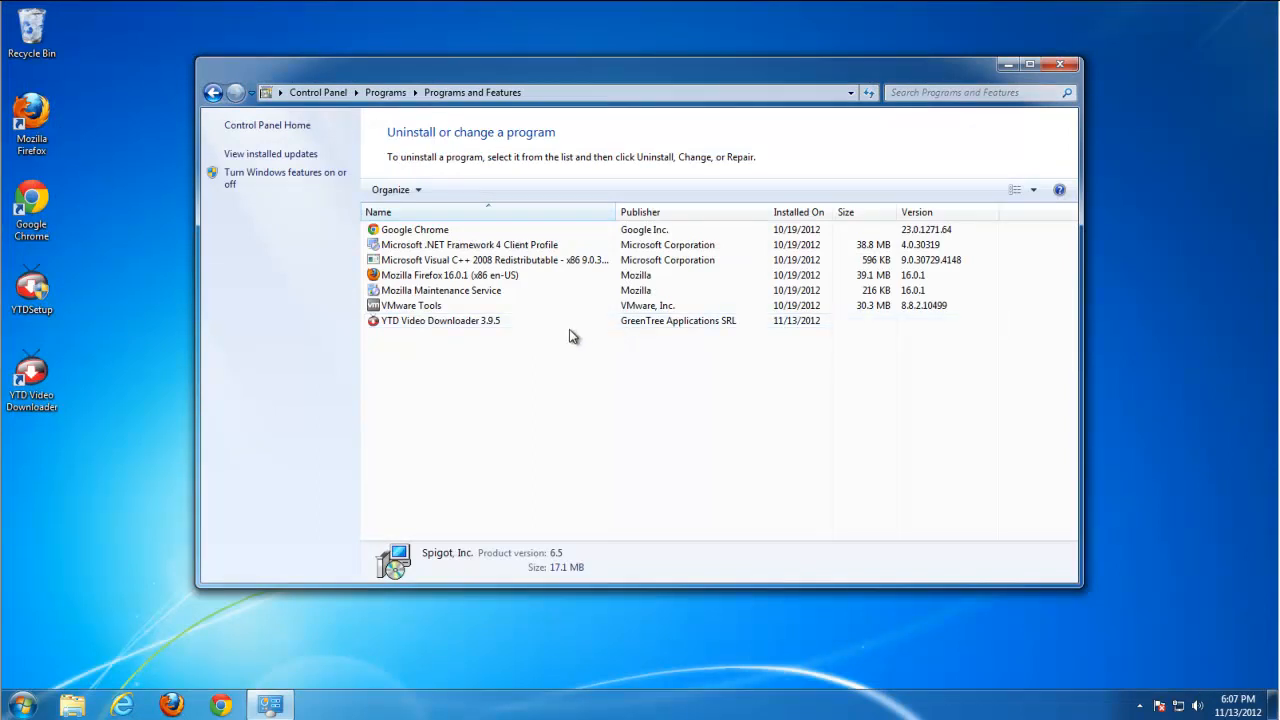
click(1059, 64)
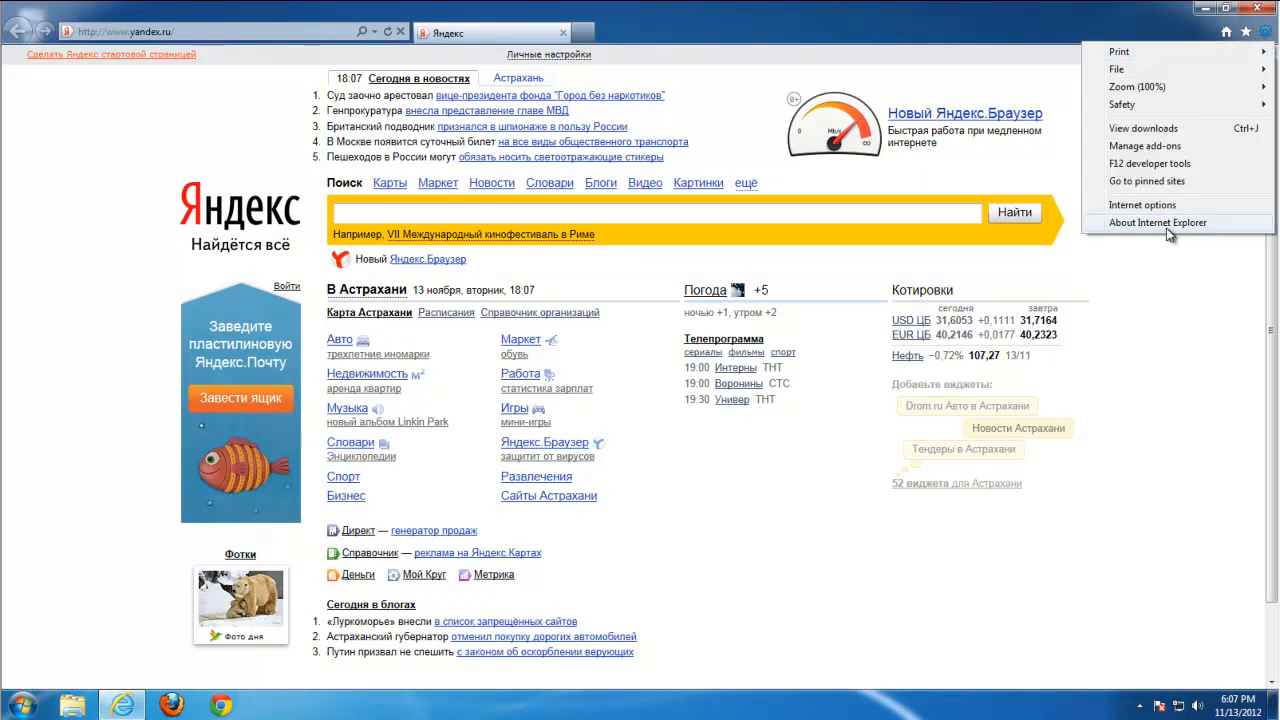
mouse_move(1155, 228)
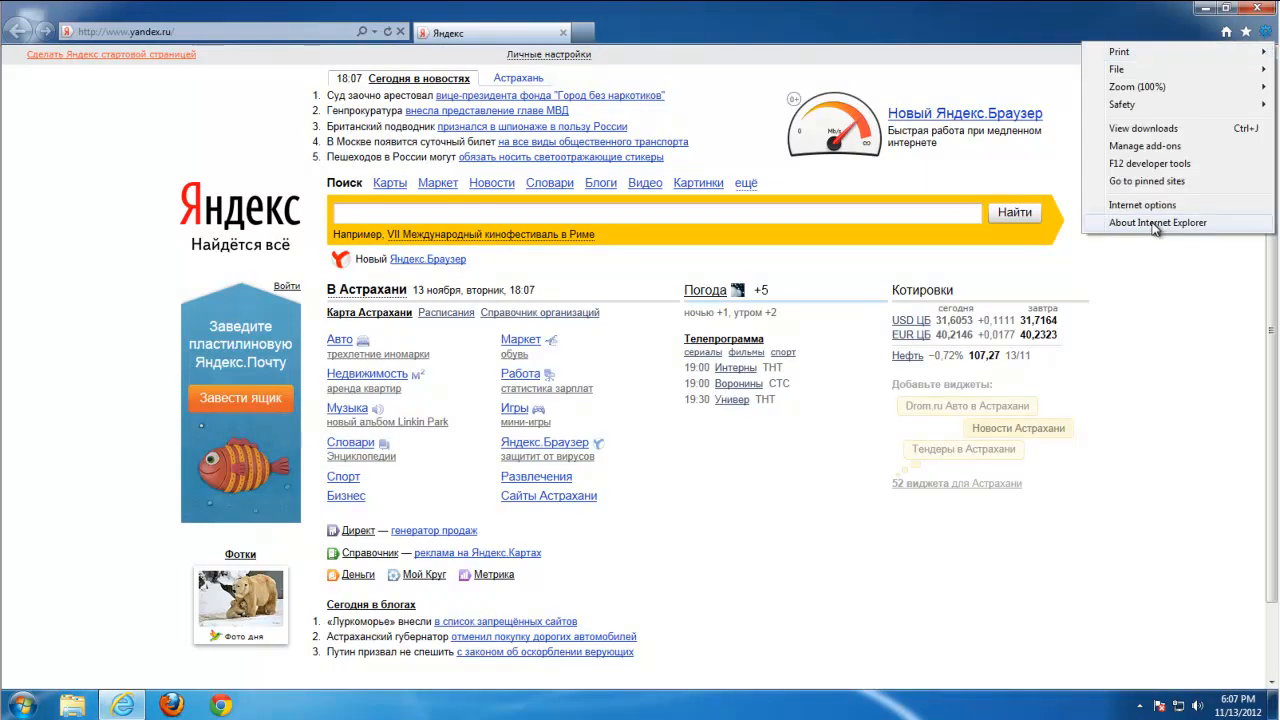
In Internet options set the home page to a blank page and go to the search provider settings.
click(1158, 222)
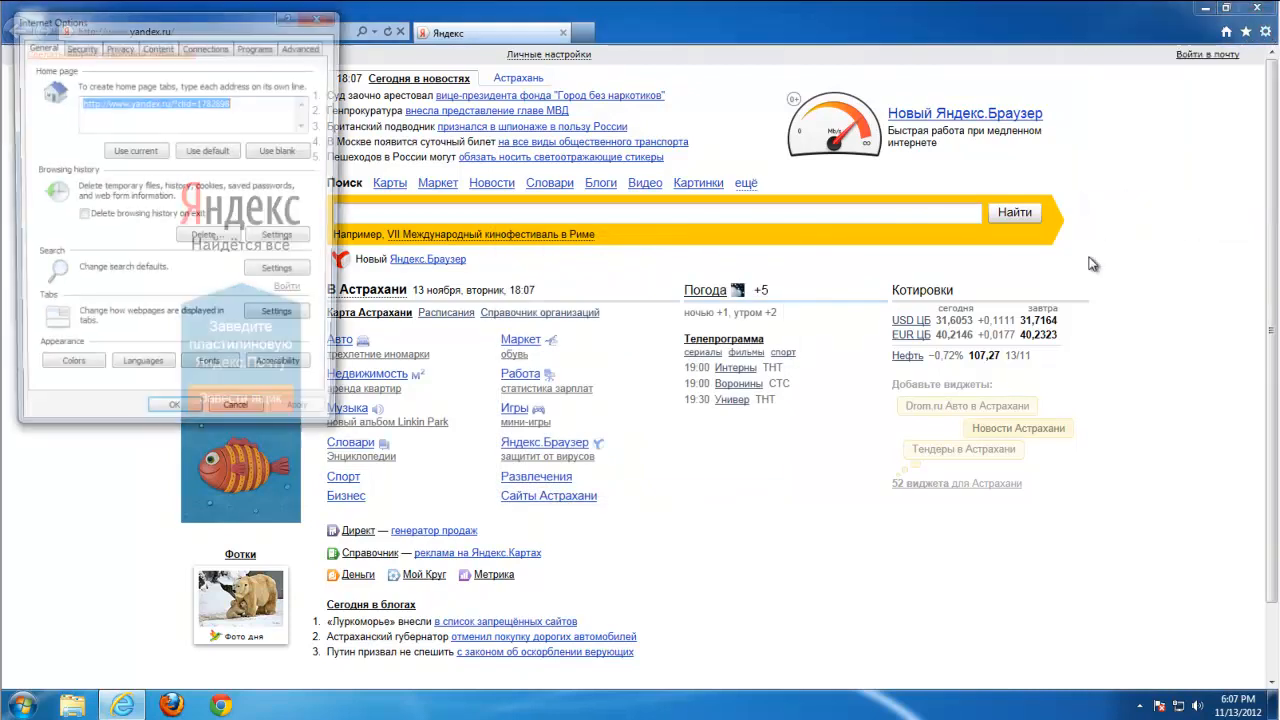
click(281, 150)
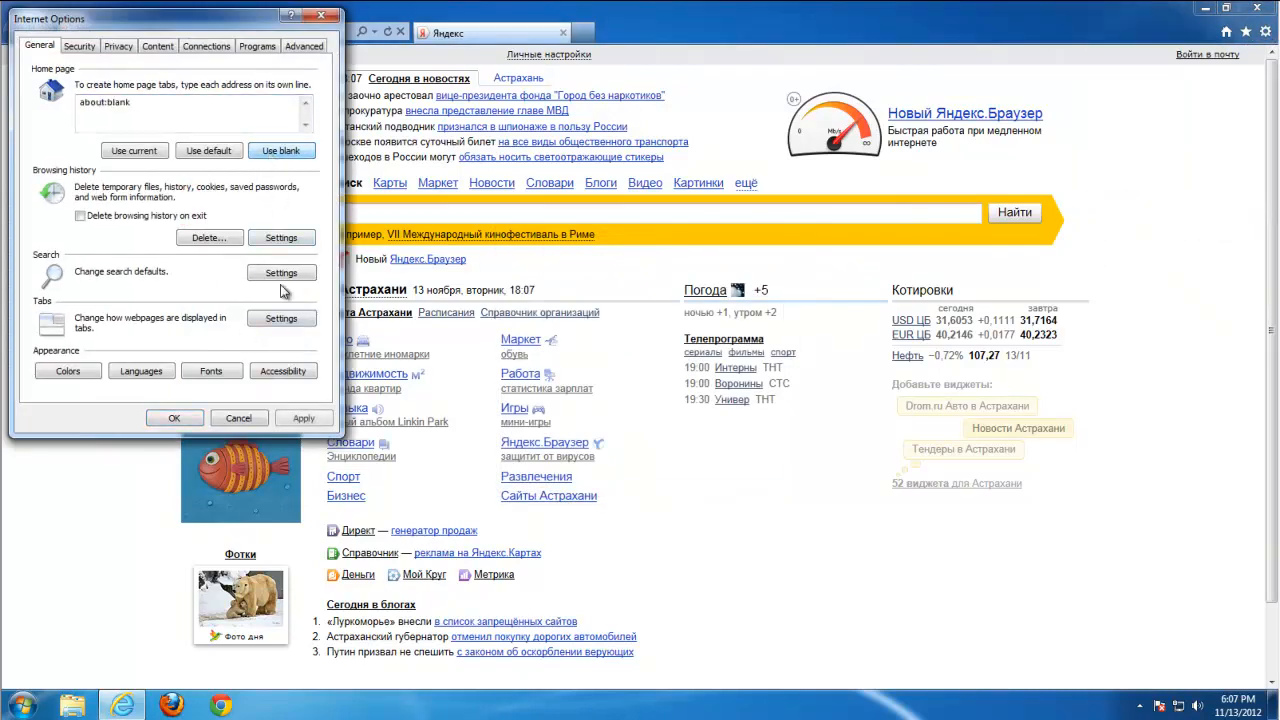
click(281, 272)
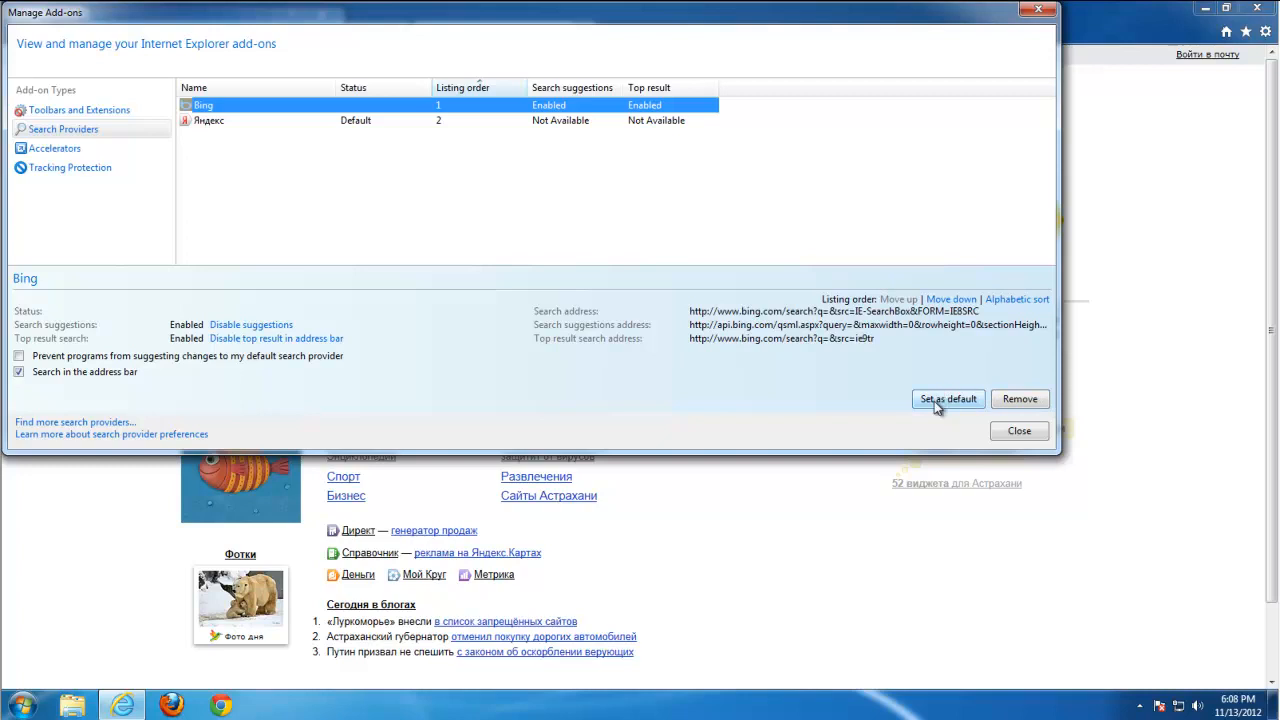
Make Bing the default search provider, select Яндекс for removal, and check Toolbars and Extensions.
click(209, 120)
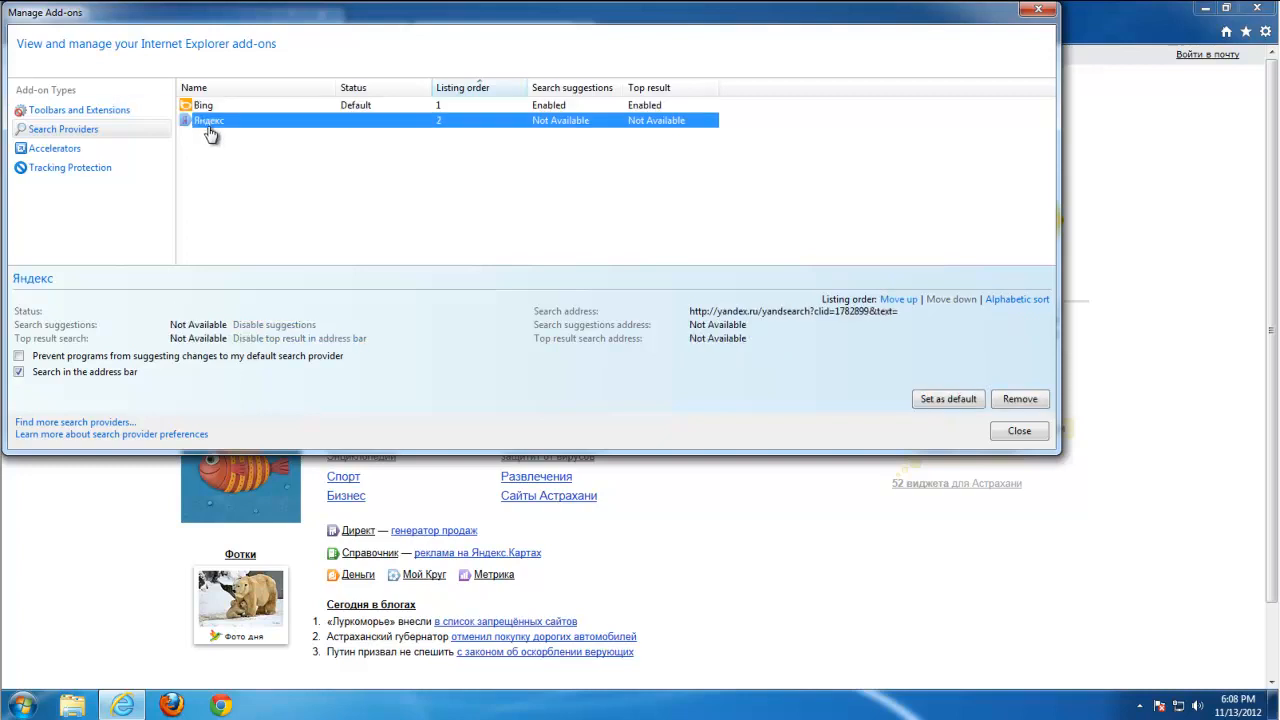
click(78, 109)
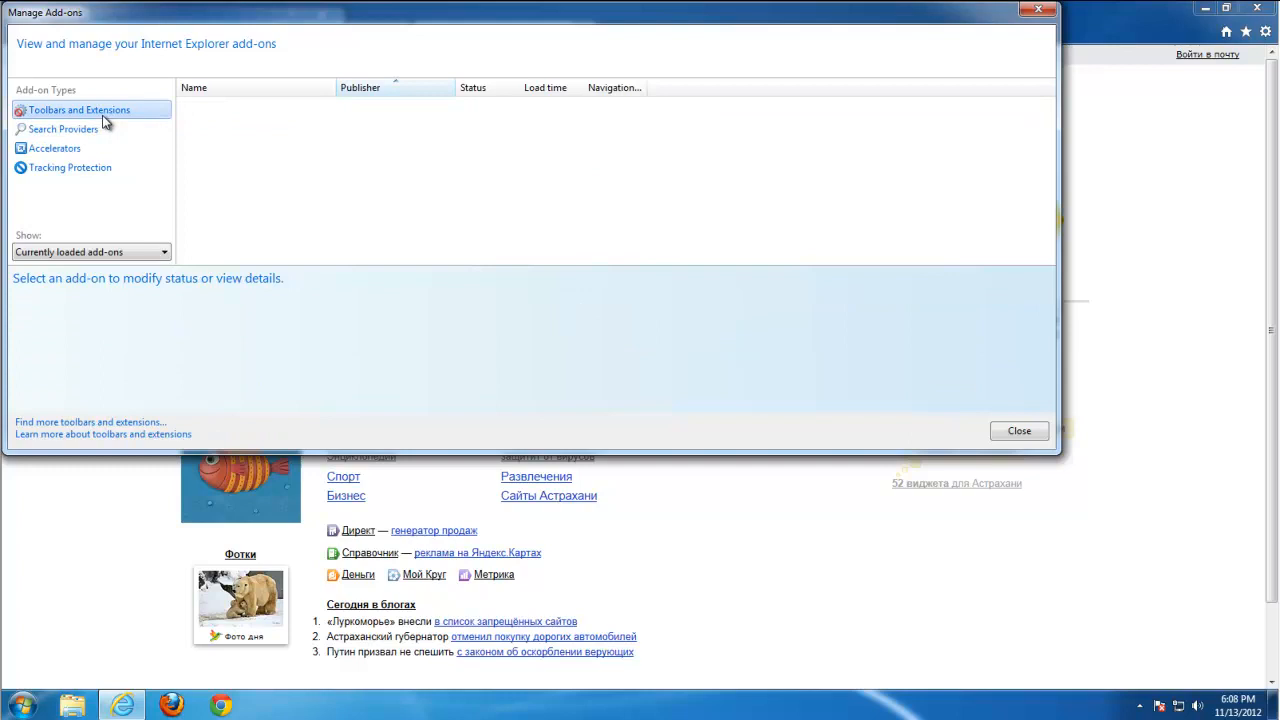
click(63, 129)
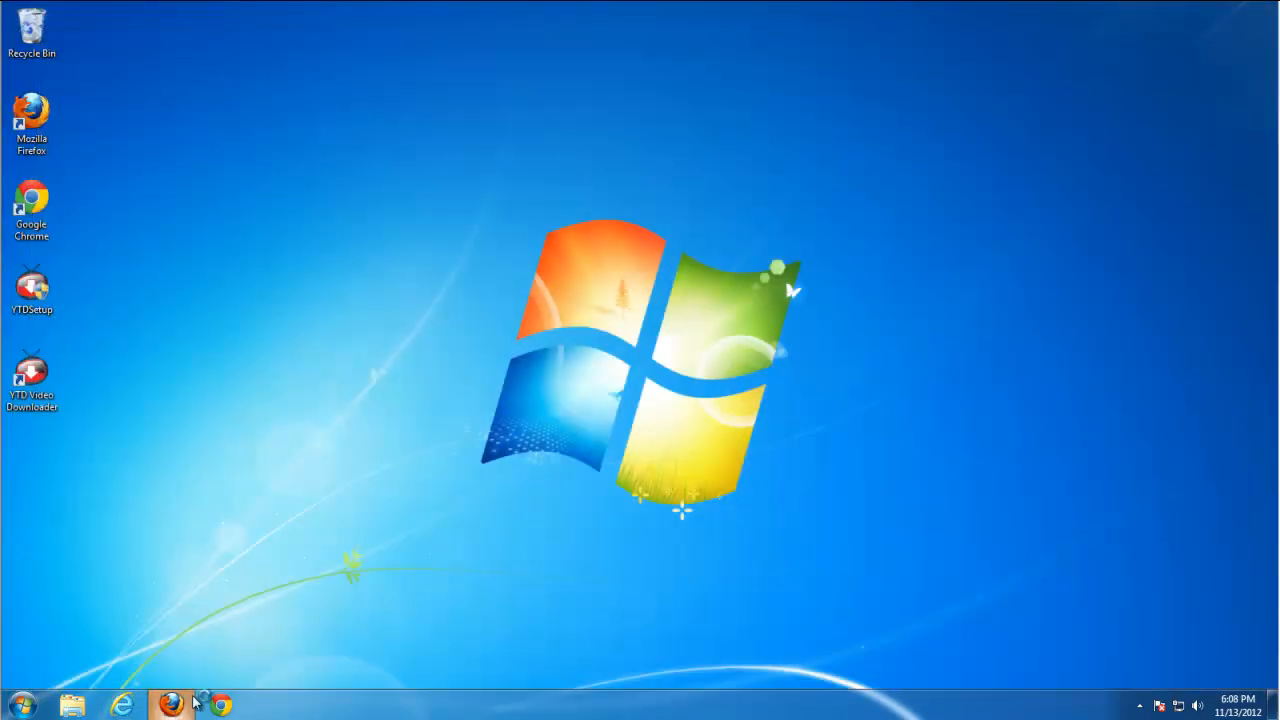
Launch Firefox and decline making it the default browser.
click(171, 705)
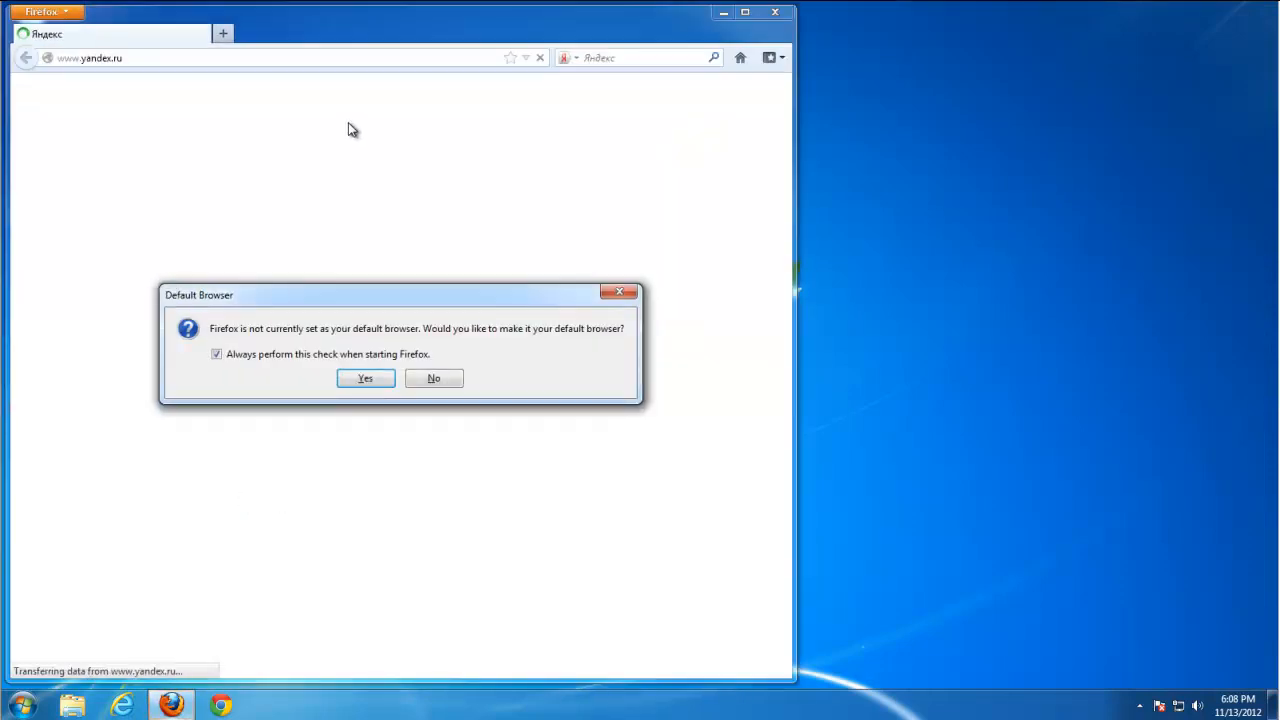
click(433, 378)
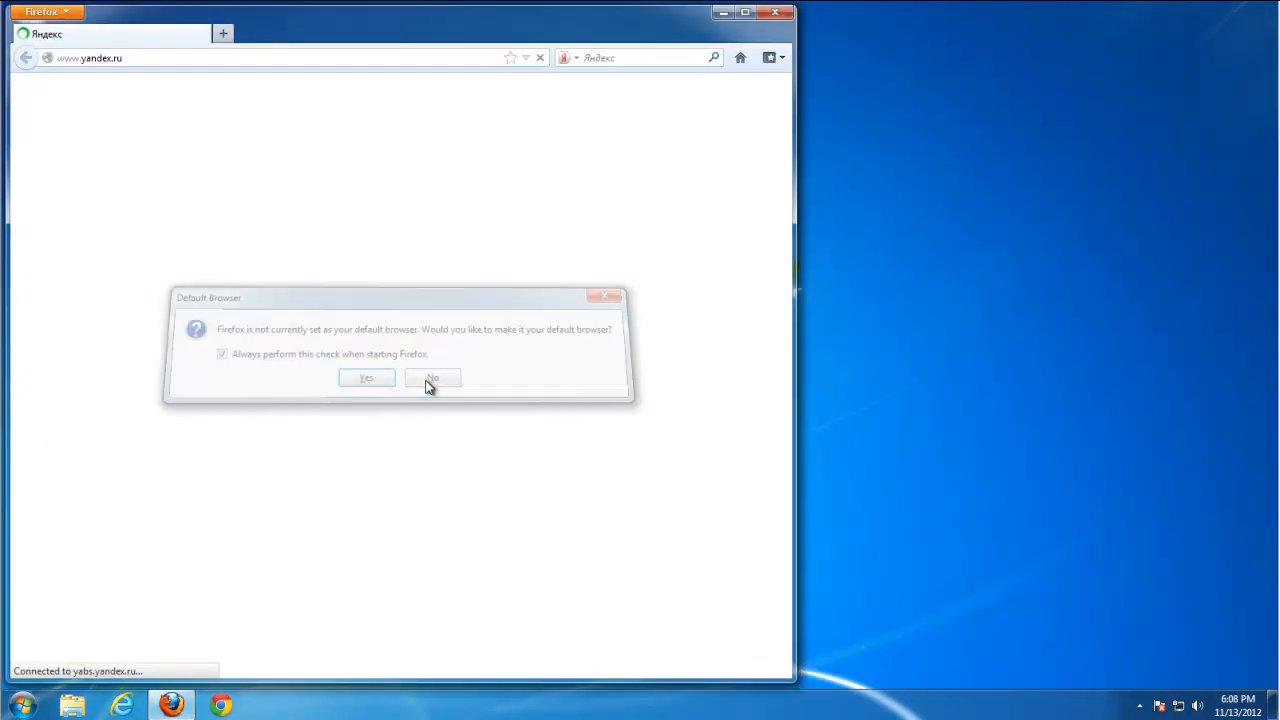
click(432, 378)
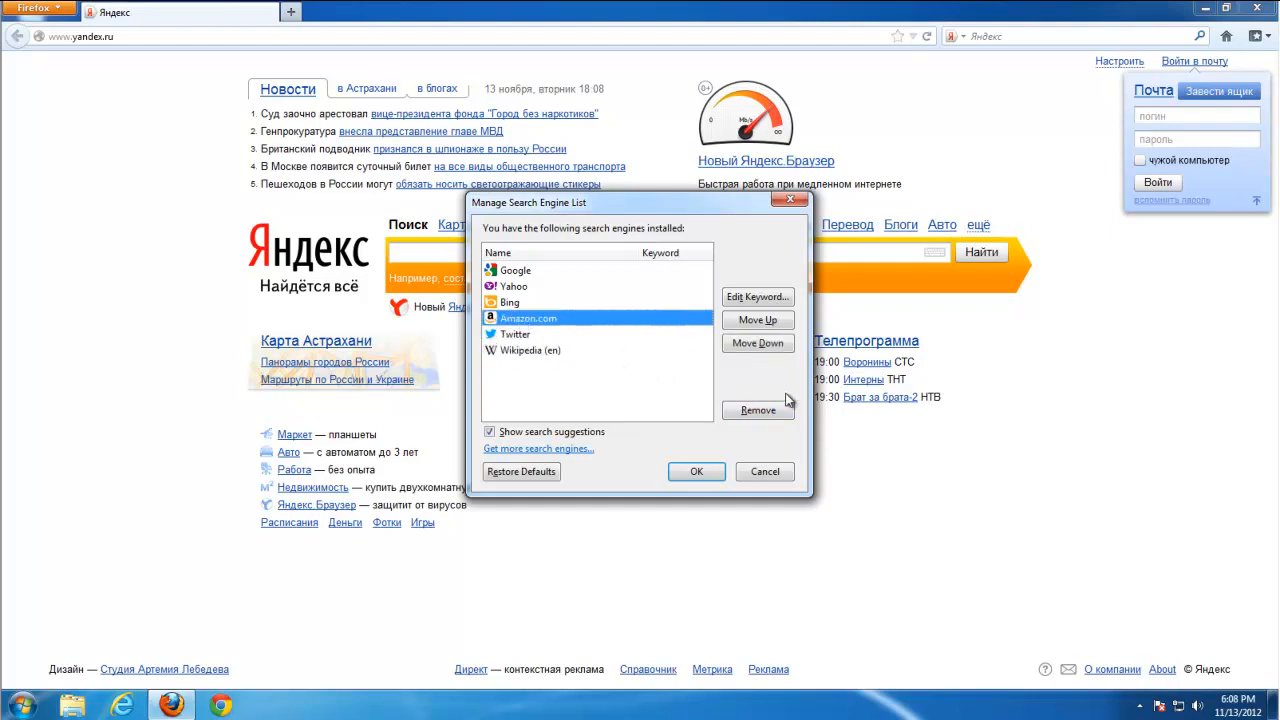
Remove Amazon.com from the search engine list and save it.
click(758, 410)
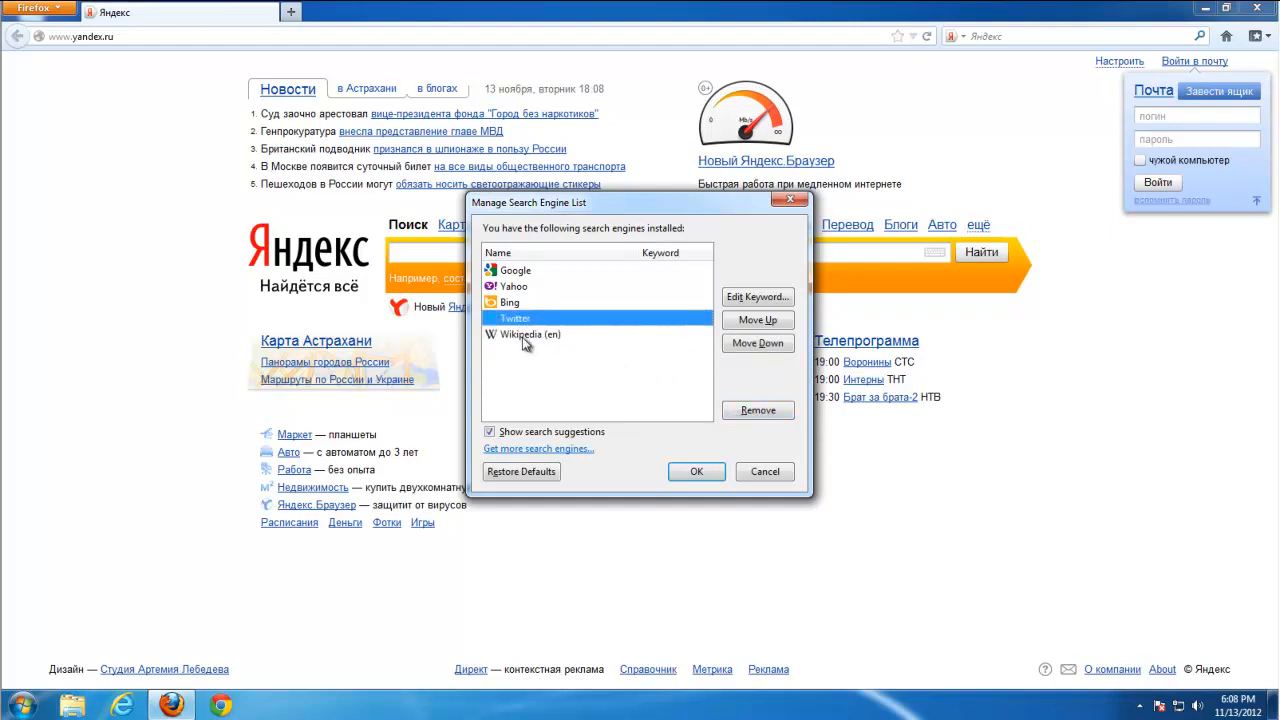
click(696, 471)
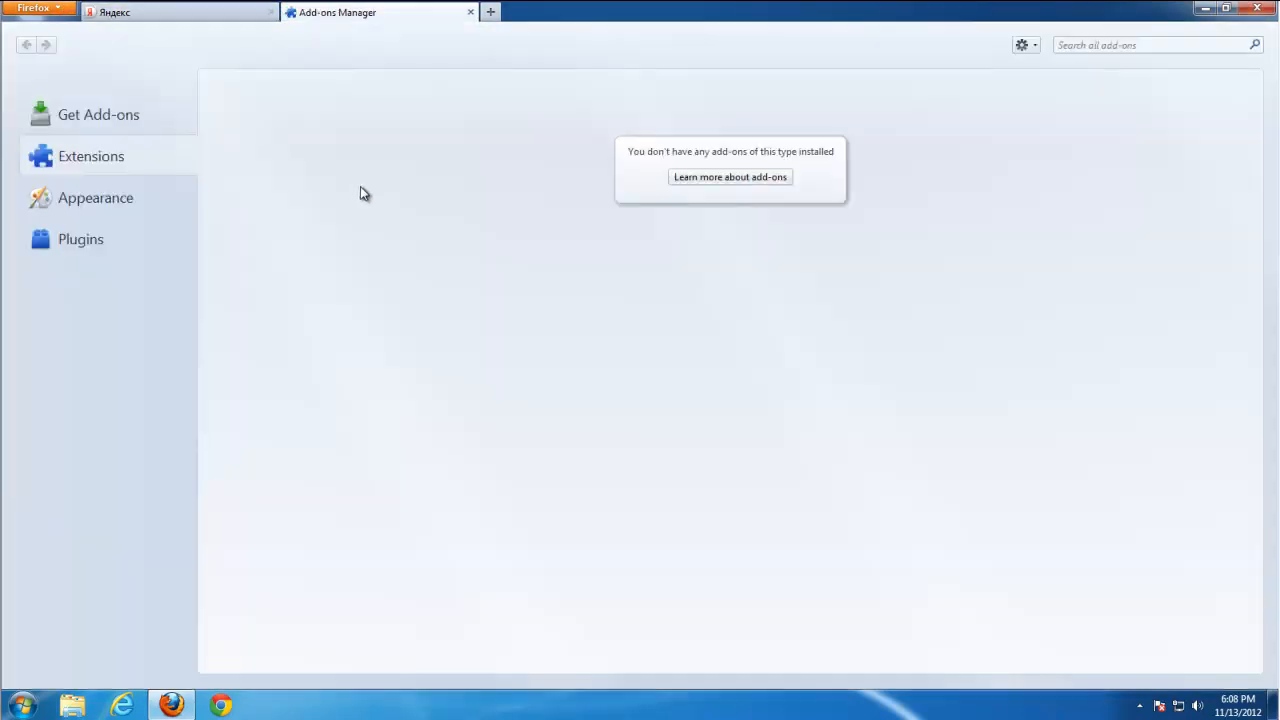
In Firefox Options restore the home page to the default Mozilla Firefox Start Page.
click(180, 12)
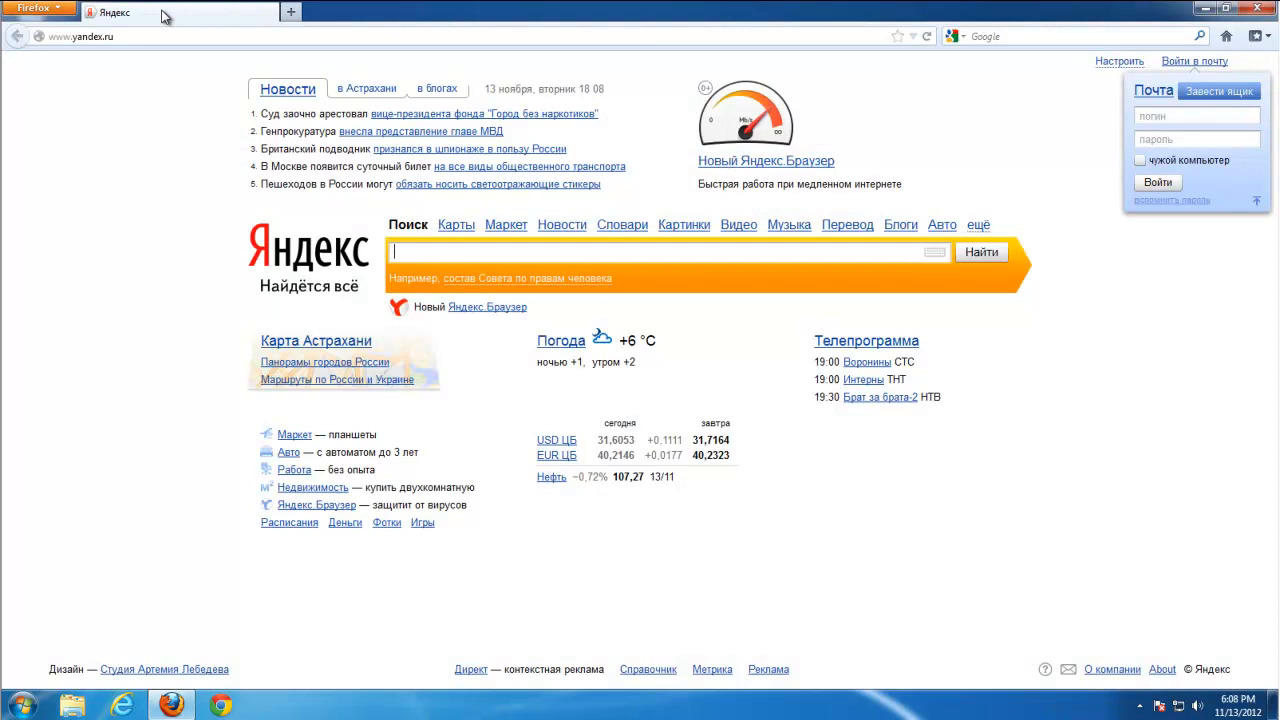
click(38, 8)
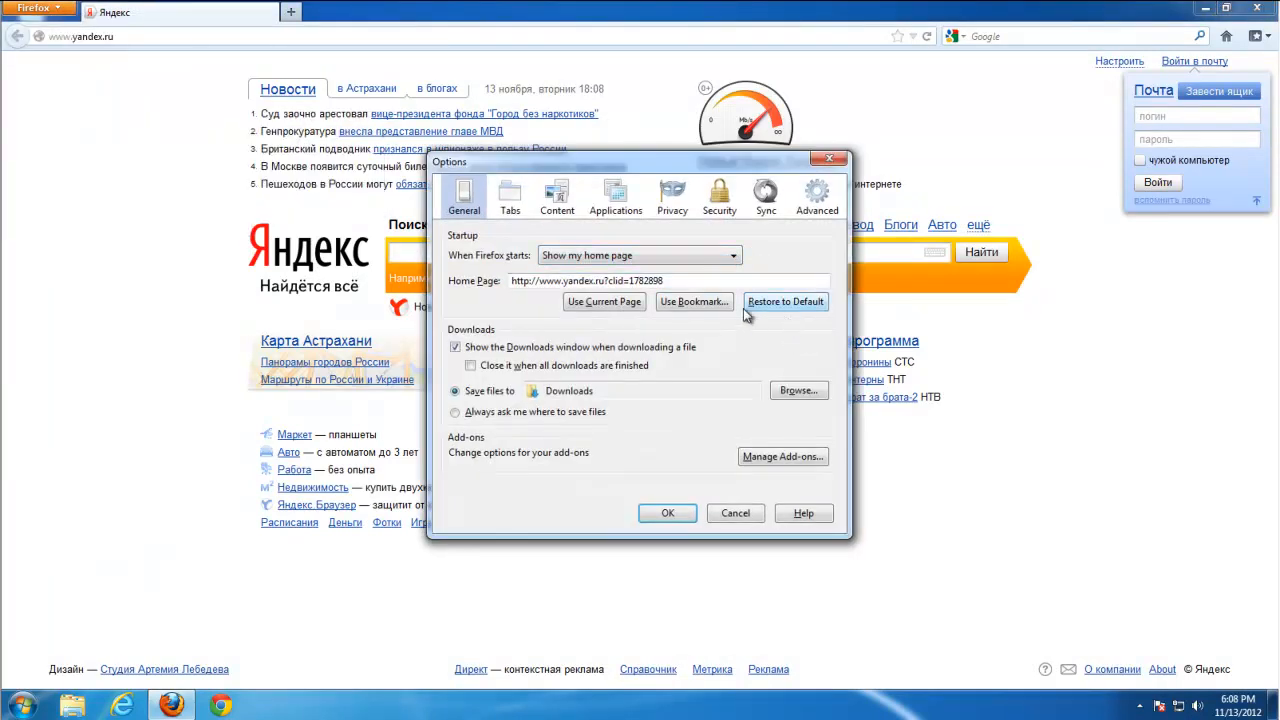
click(785, 301)
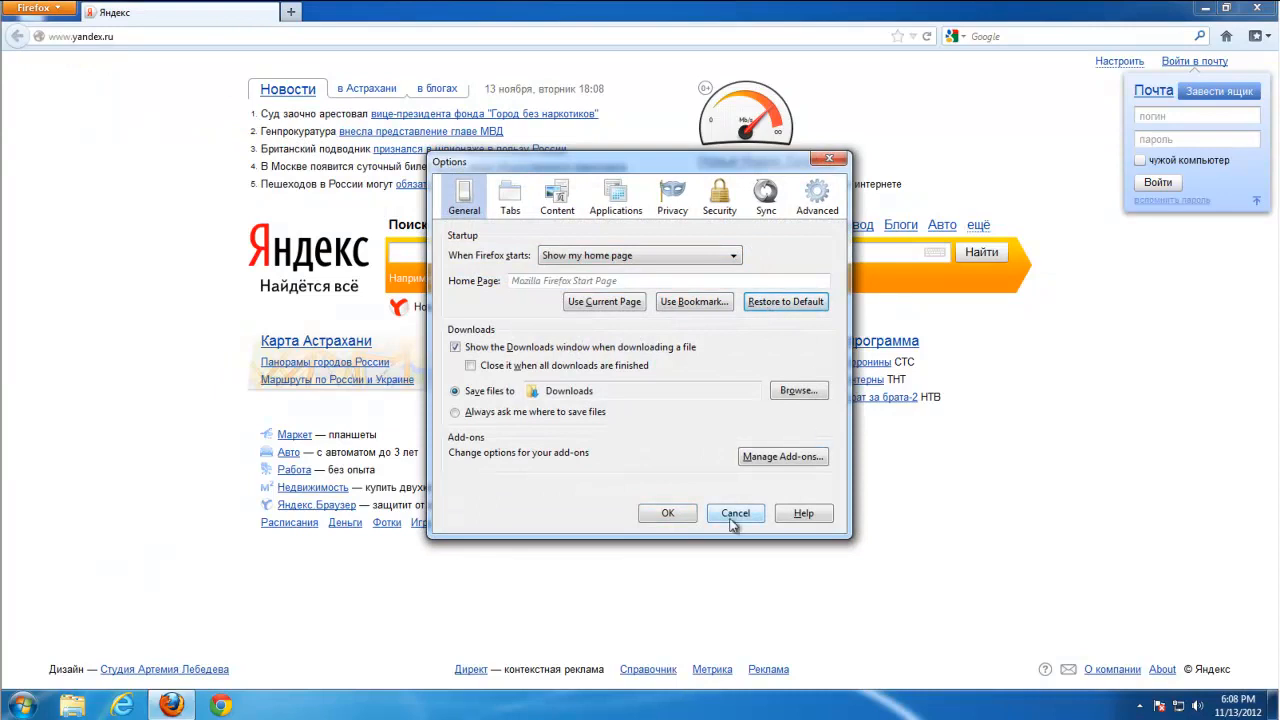
click(735, 513)
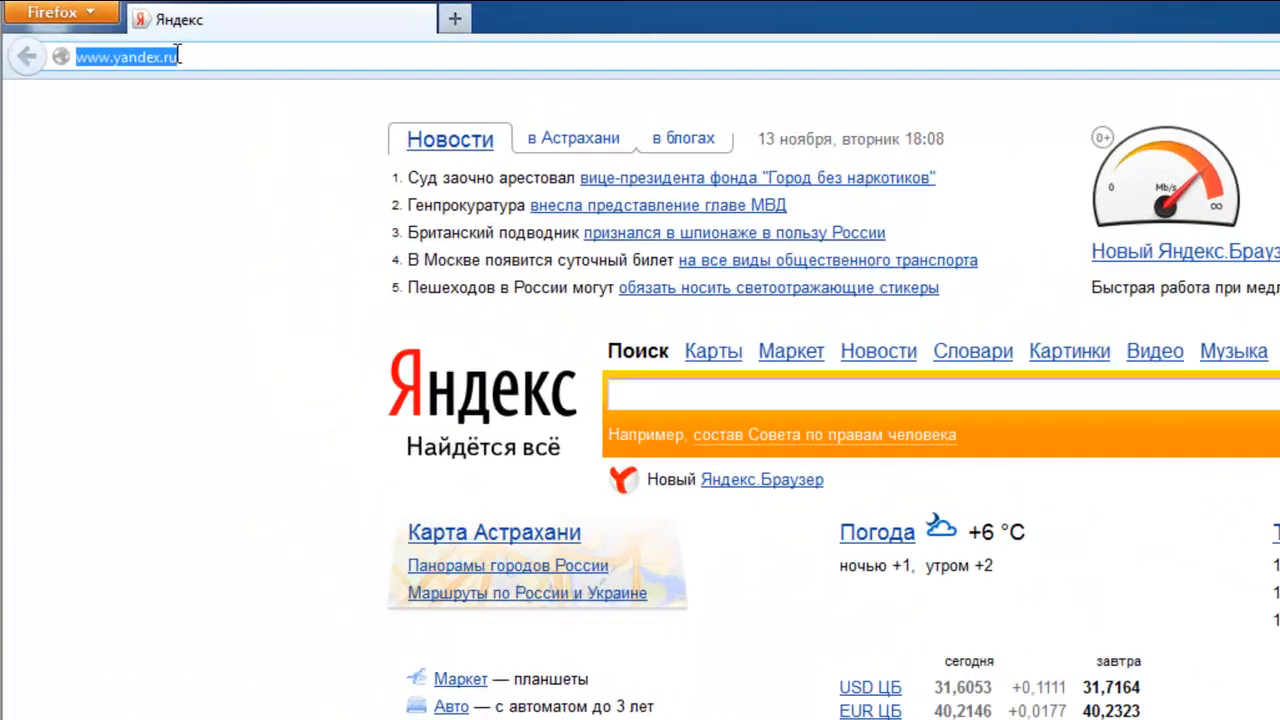
Go to about:config, filter for Yandex preferences, and reset the Yandex keyword search address.
text(about:)
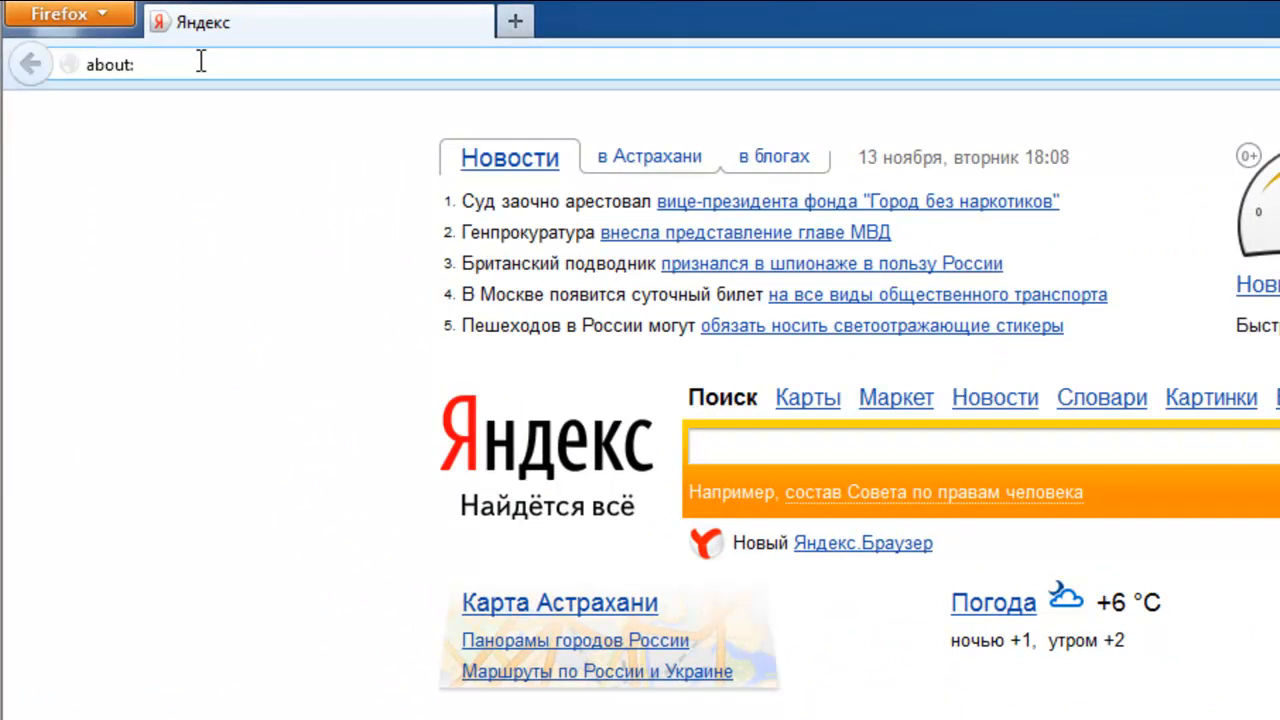
text(config)
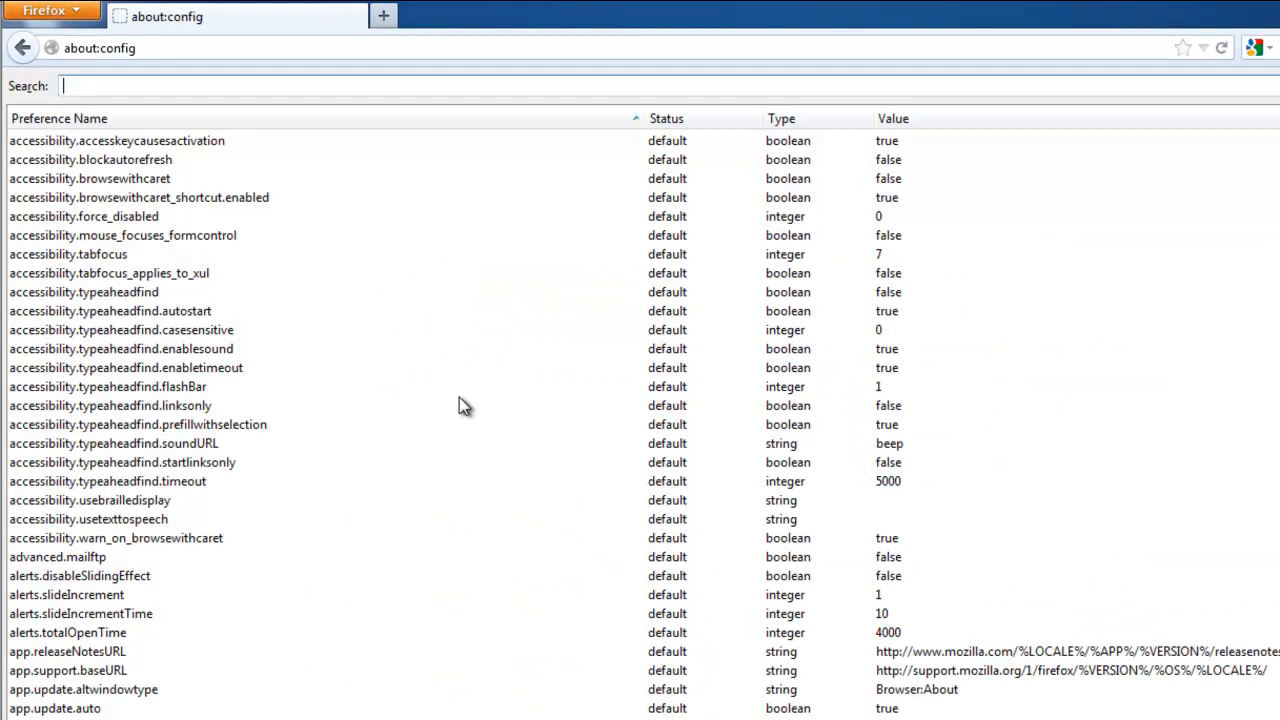
text(yah)
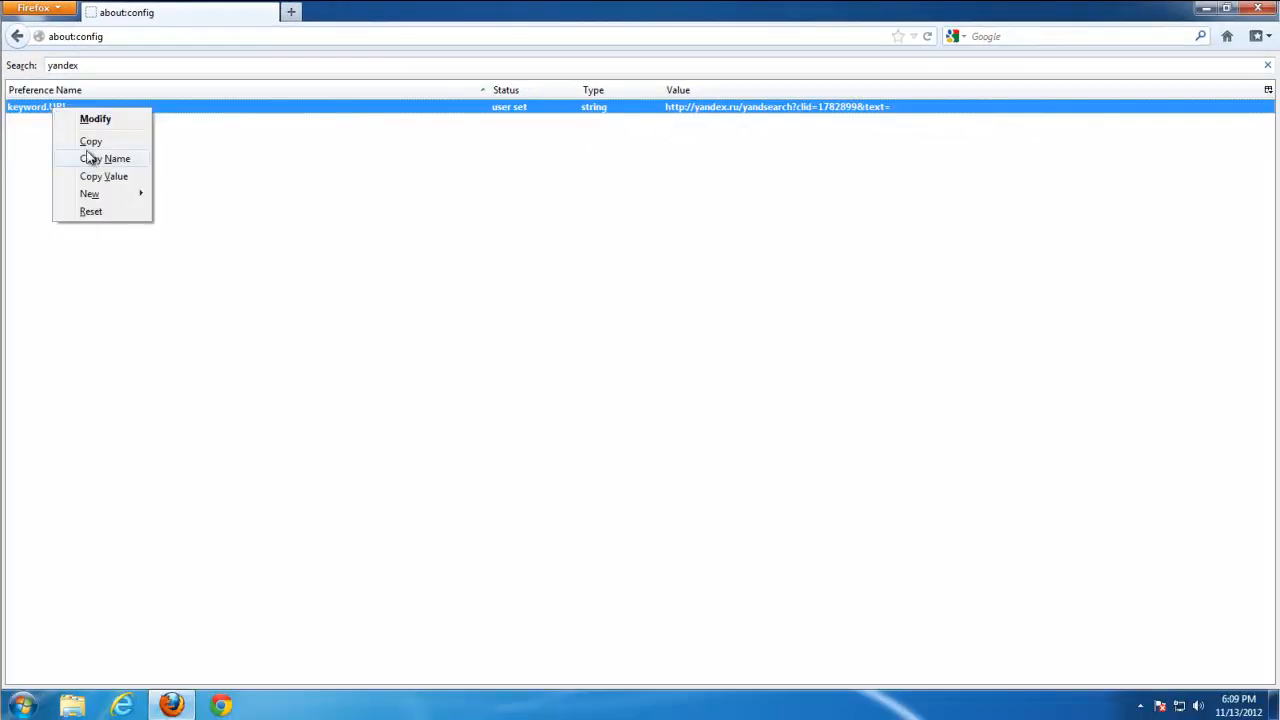
click(90, 211)
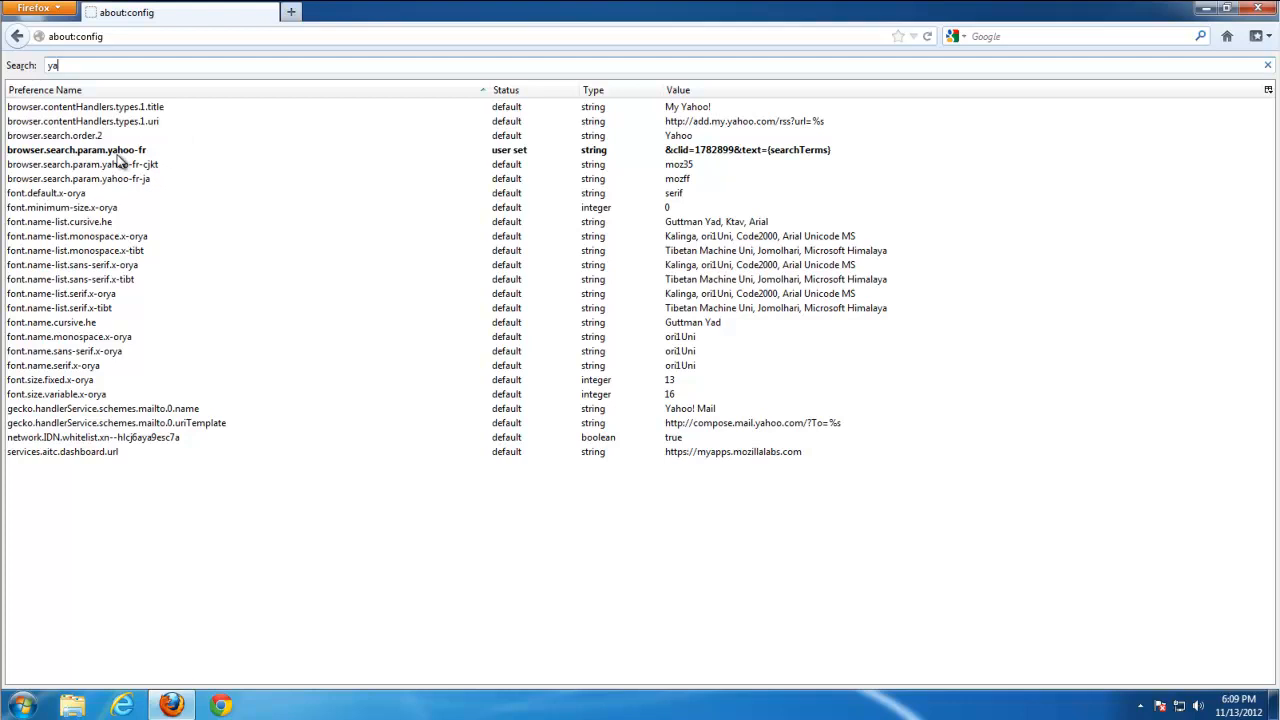
Reset the Yahoo search parameter and selected search engine preference to defaults, then close Firefox.
right_click(76, 150)
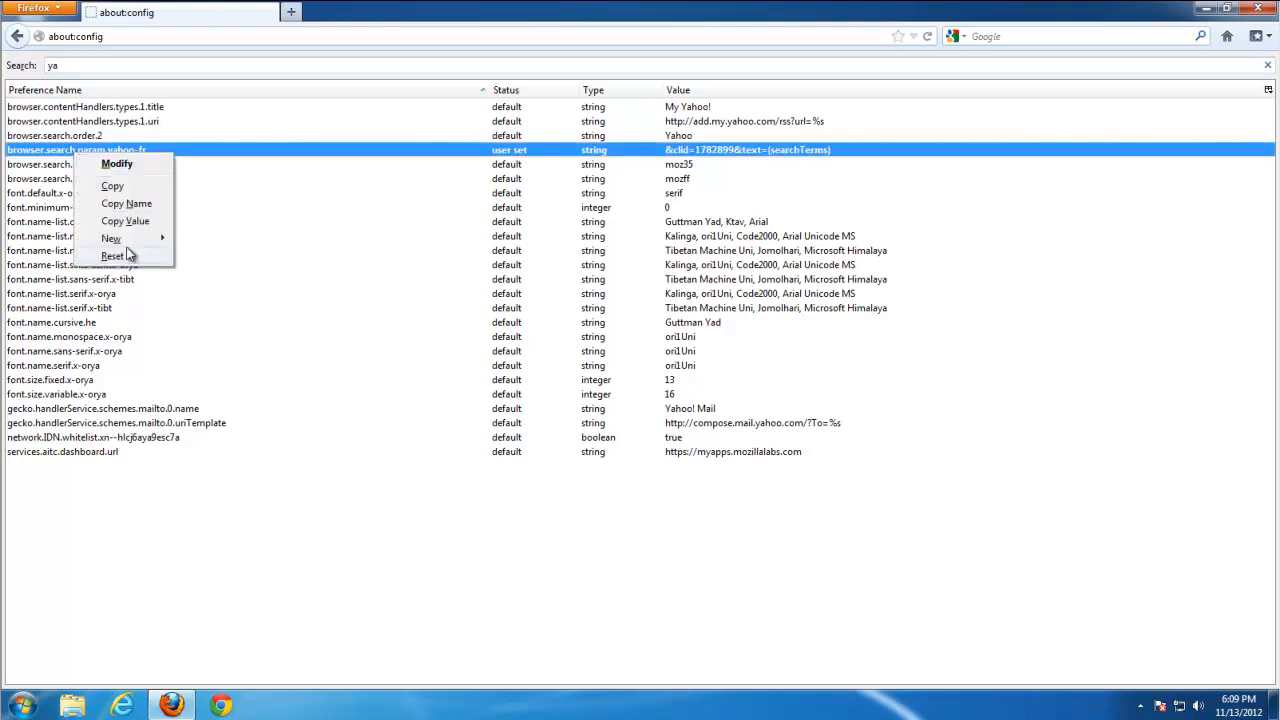
click(113, 256)
text(search)
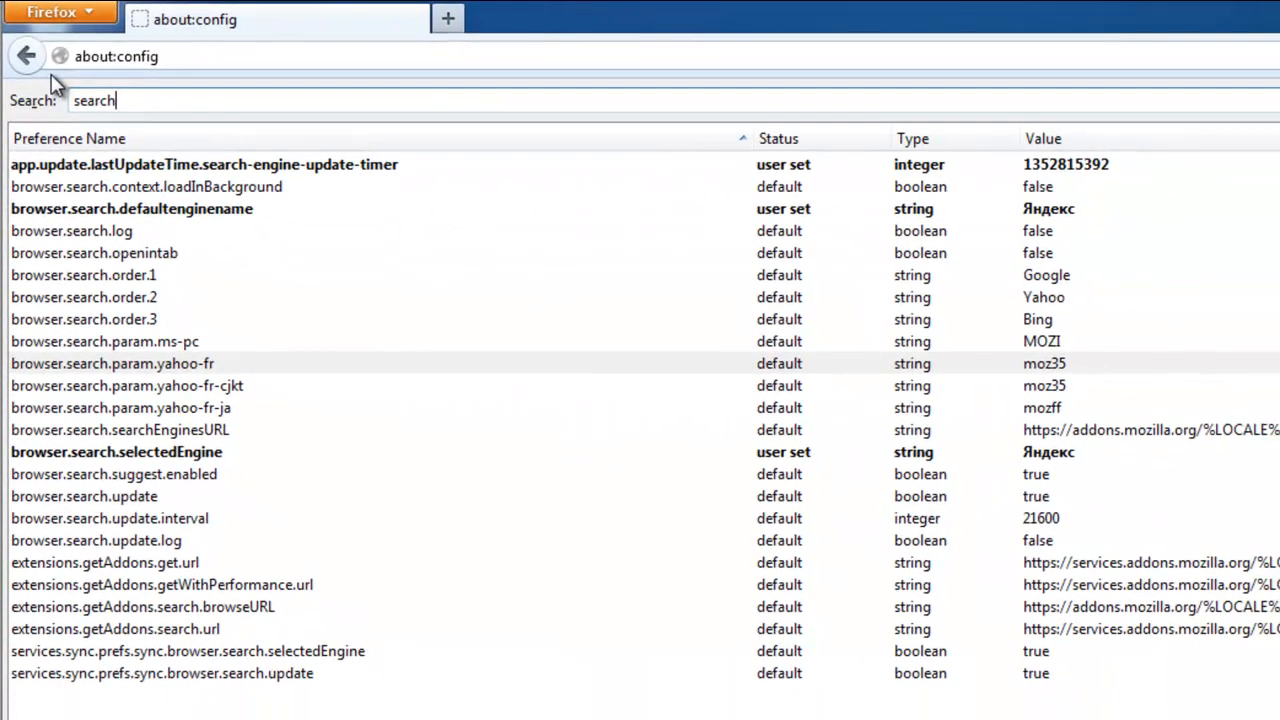
right_click(131, 208)
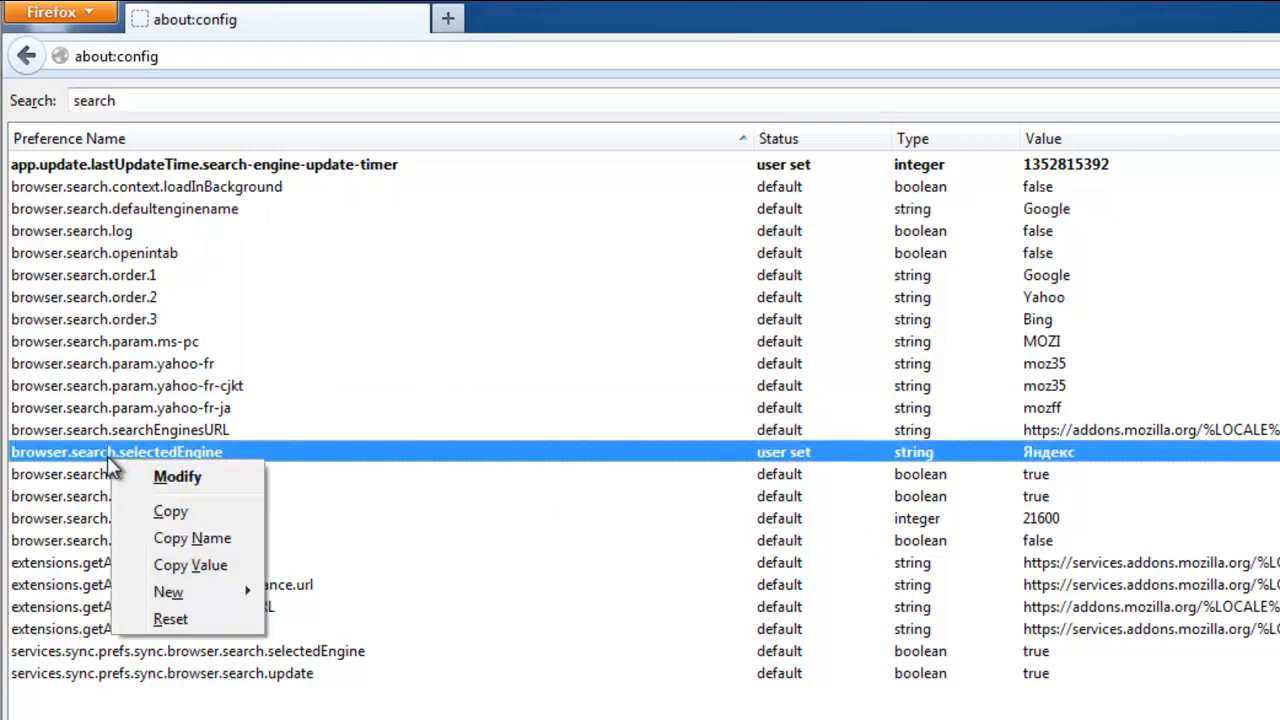
click(170, 619)
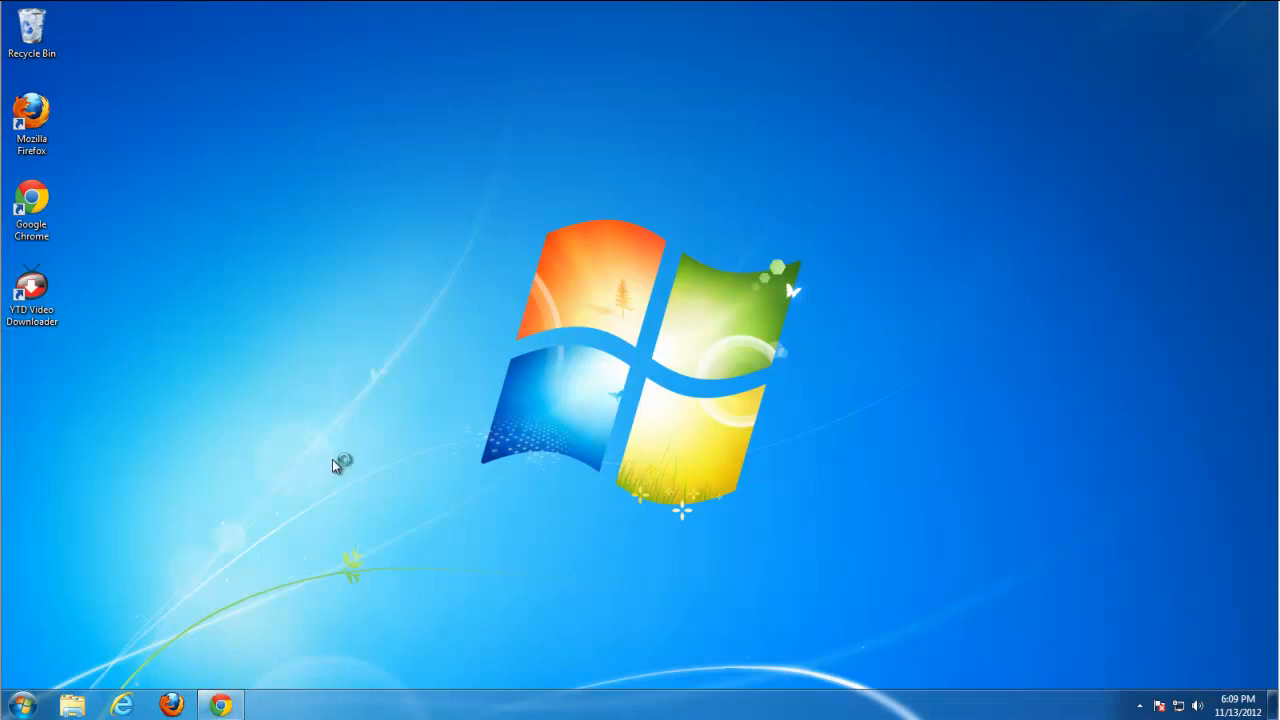
click(1264, 35)
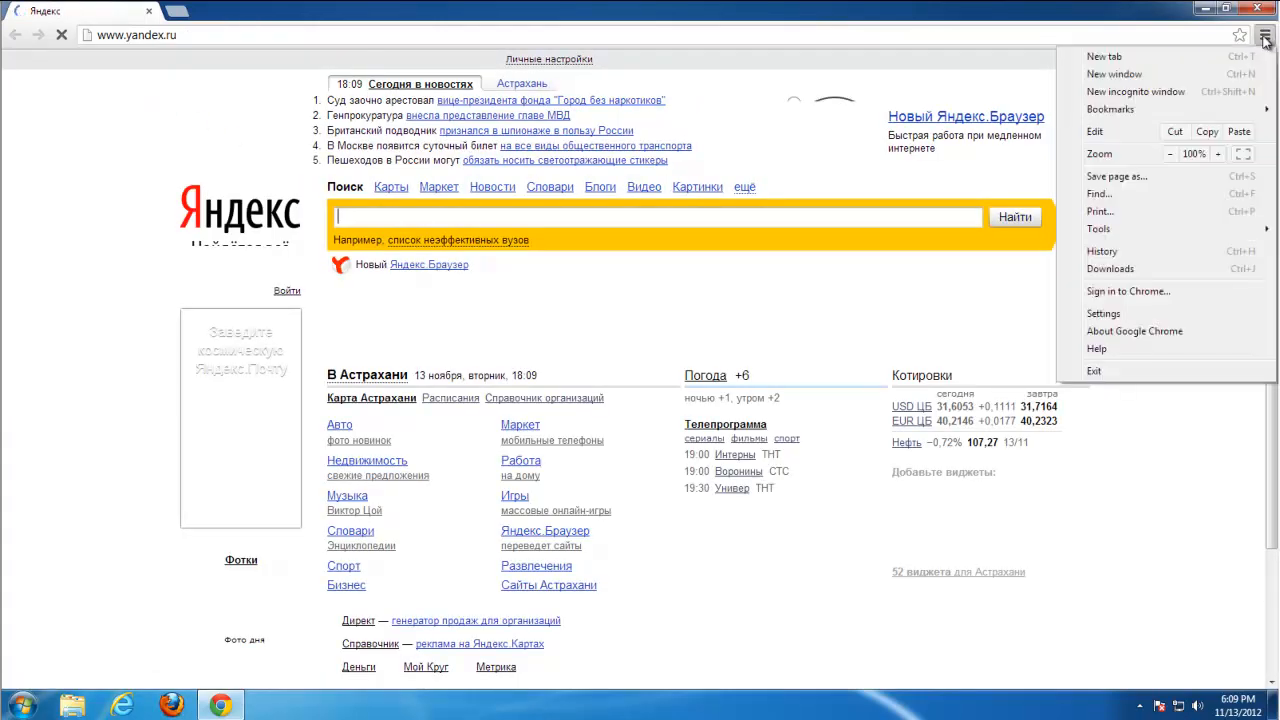
Clear Chrome's startup pages so the New Tab page opens, and enable Show Home button.
click(1103, 313)
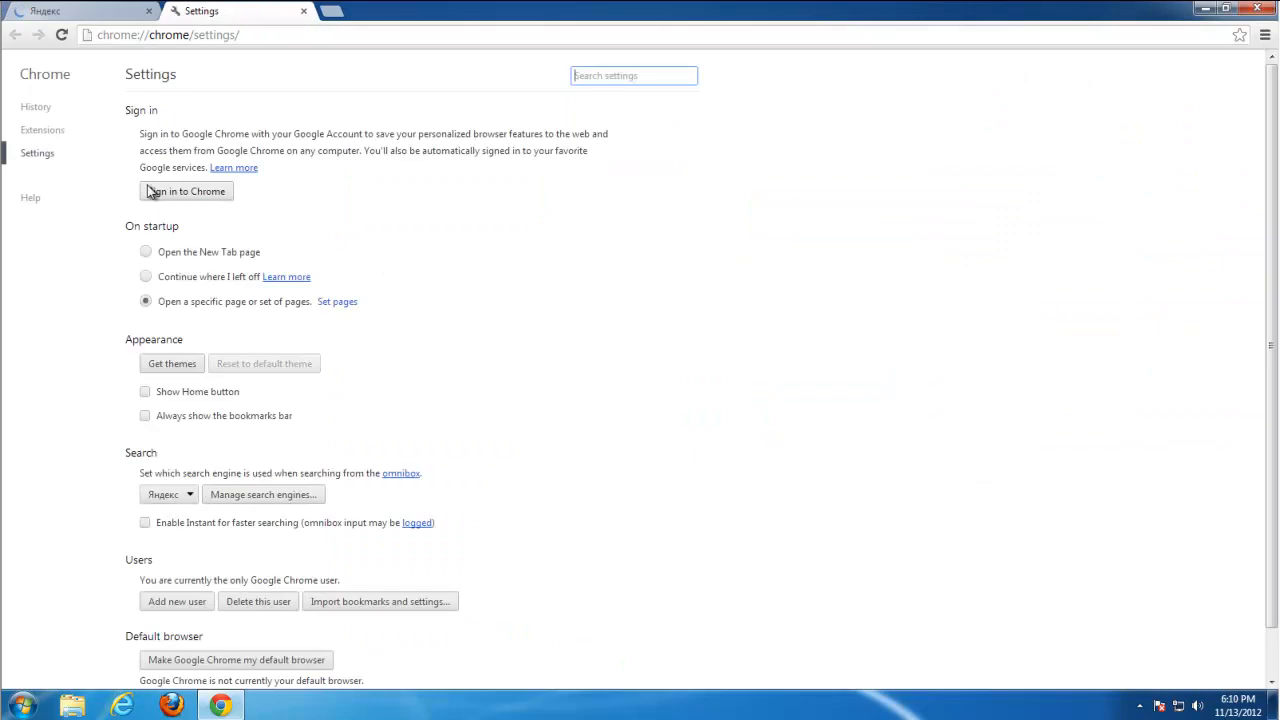
click(337, 301)
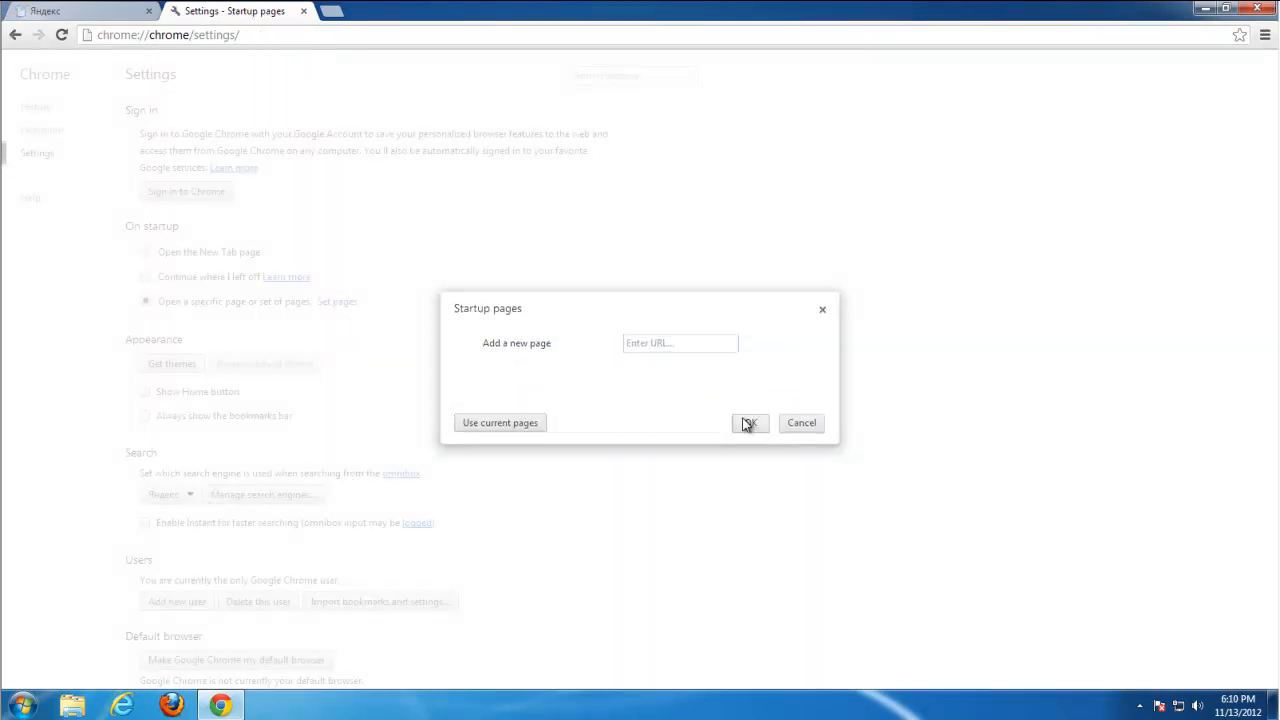
click(750, 422)
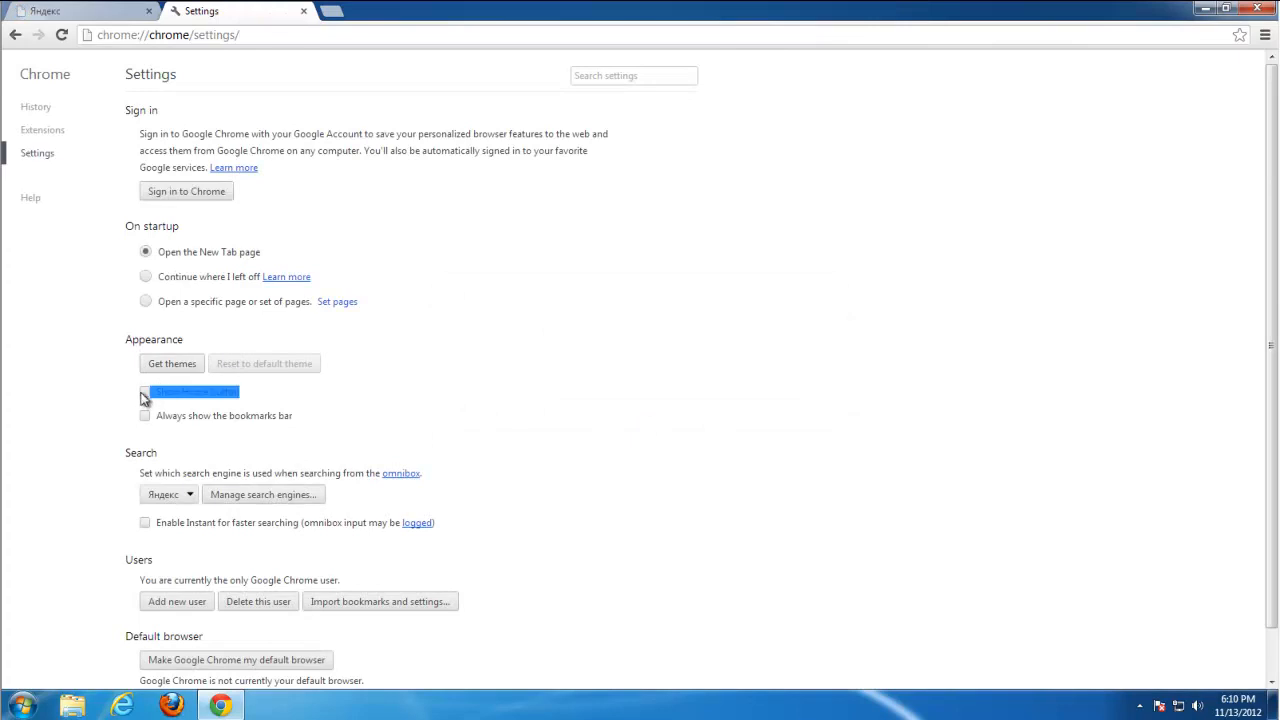
click(144, 391)
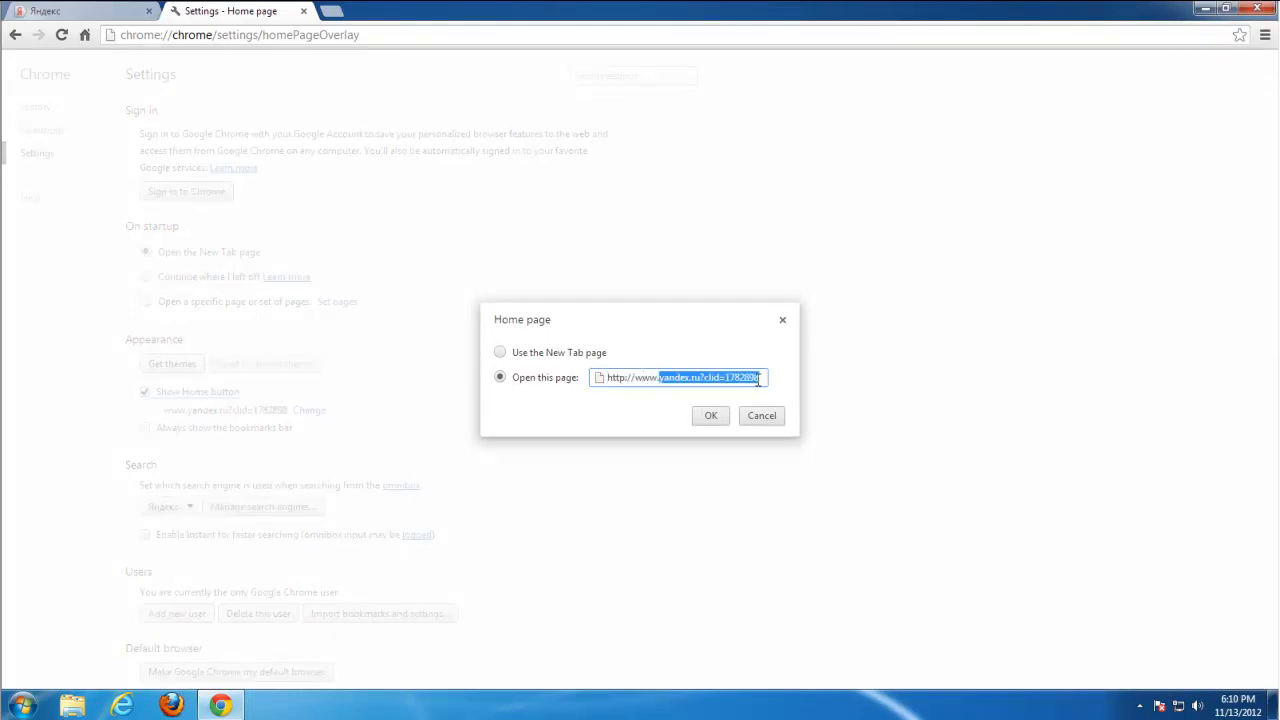
text(http://www.goog)
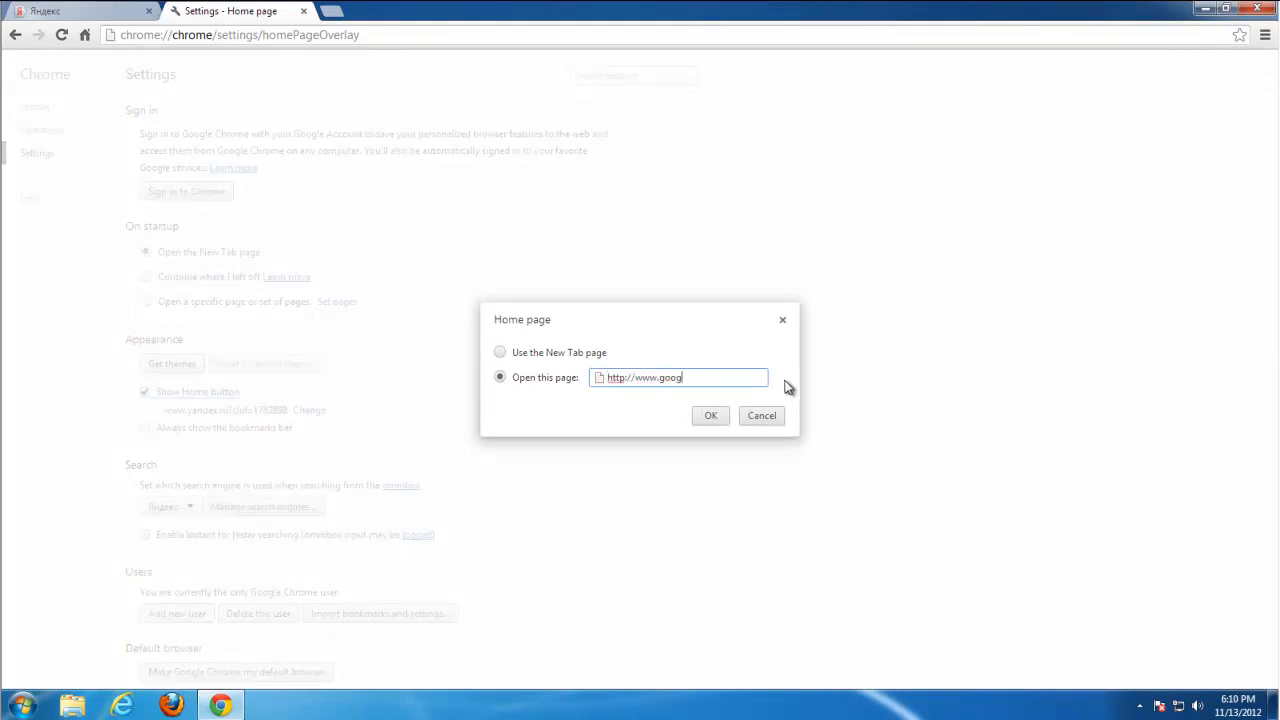
text(l)
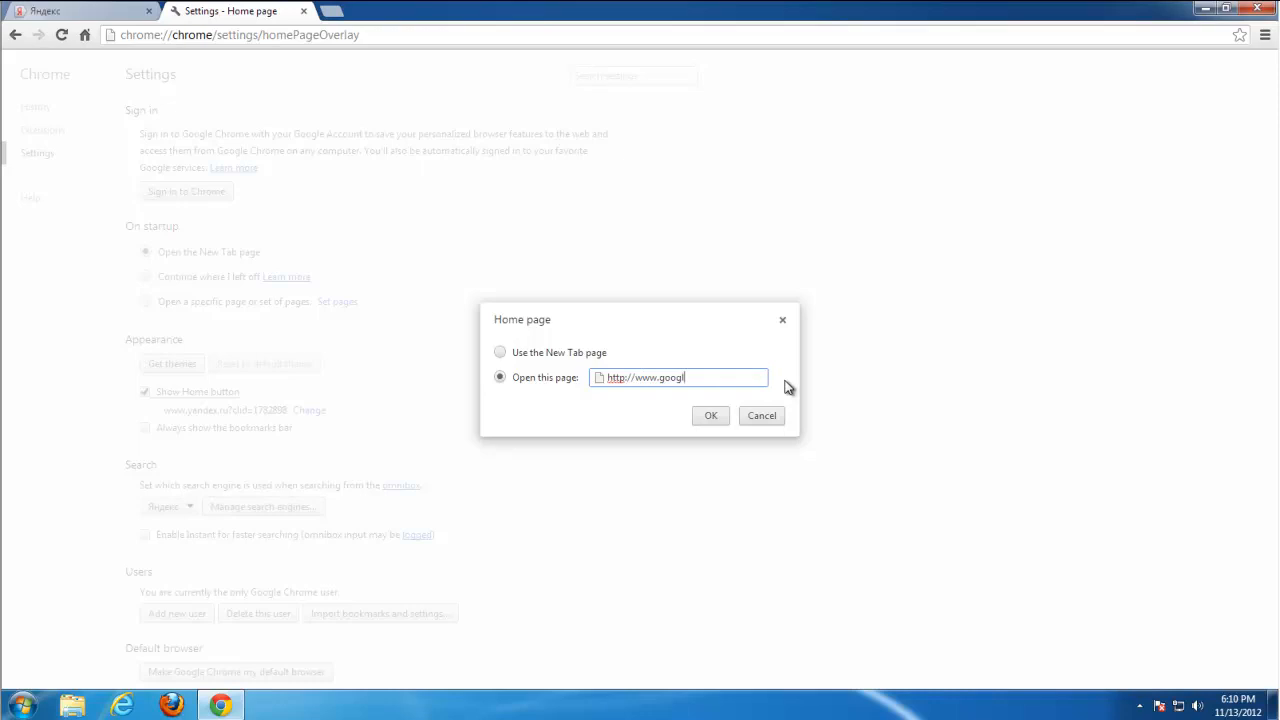
text(e.com)
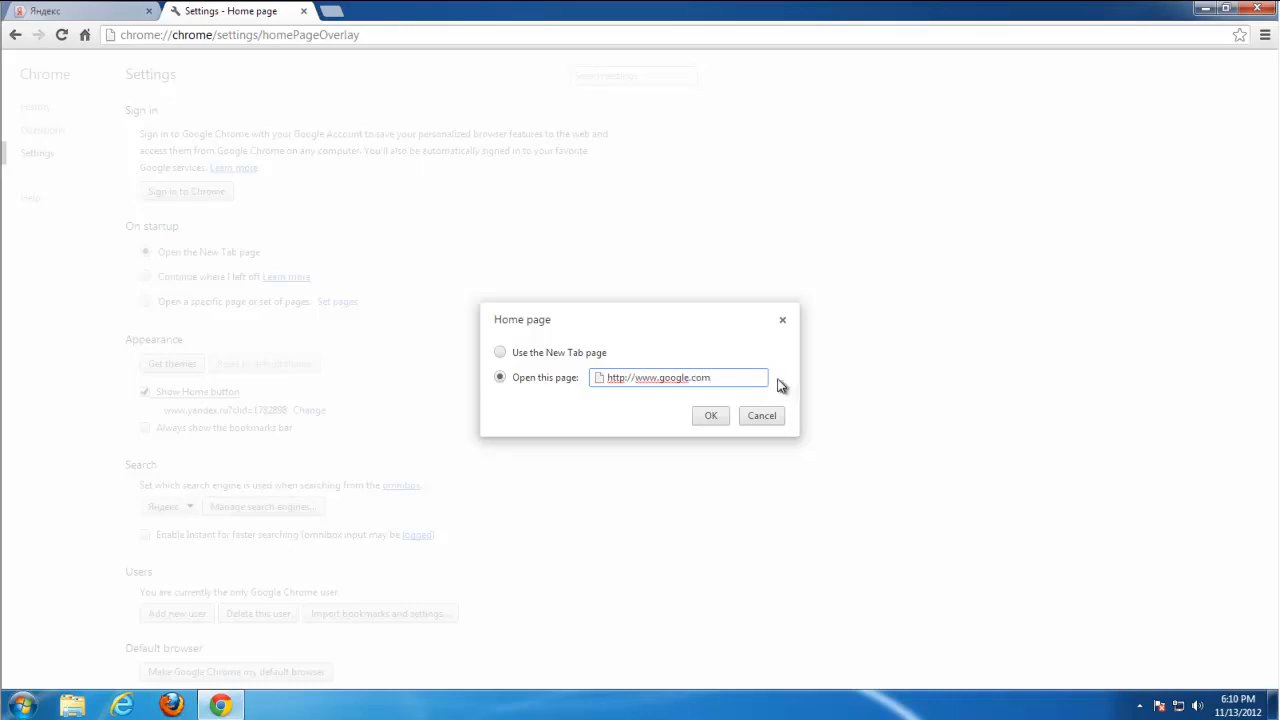
click(262, 506)
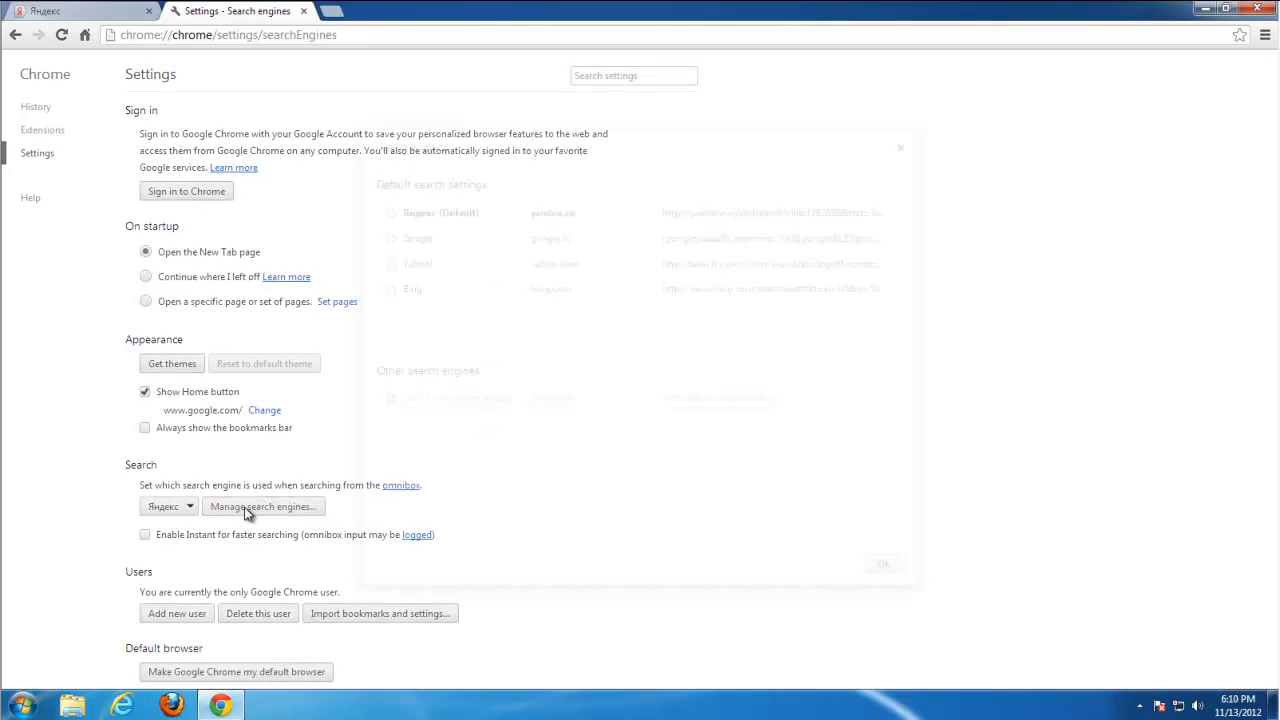
Make Google the default search engine instead of Яндекс and close the list.
click(262, 506)
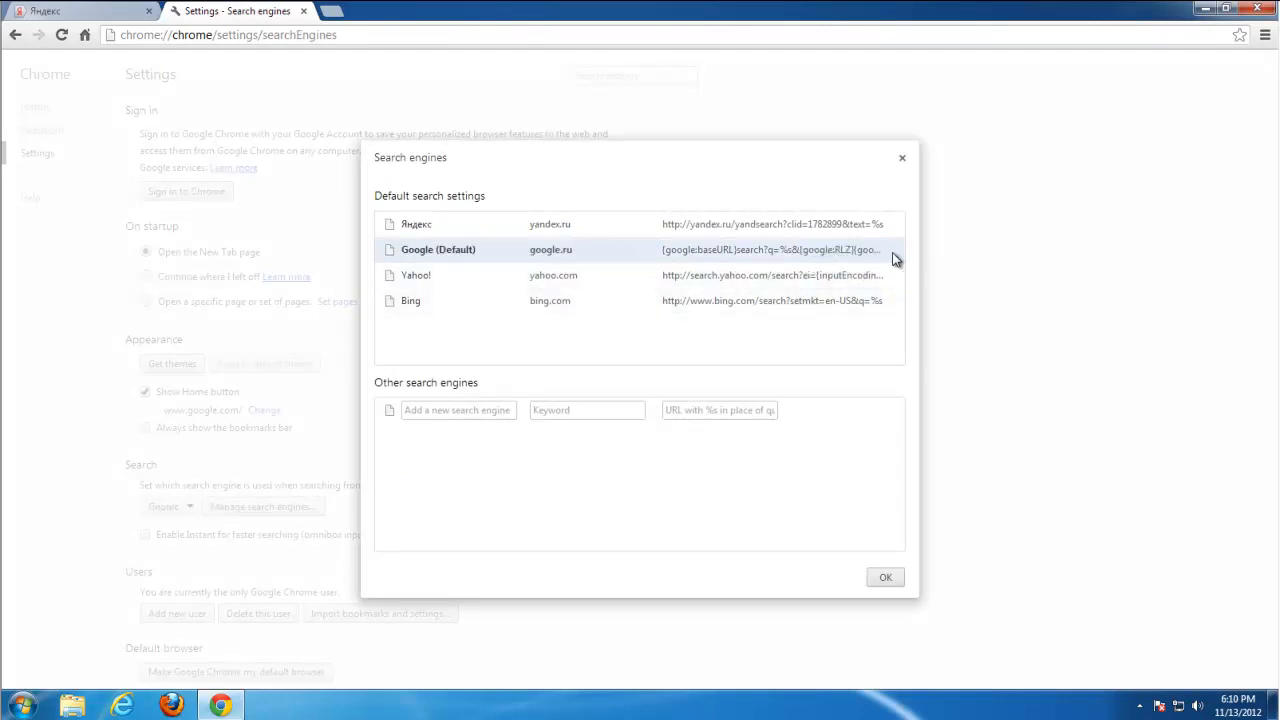
click(884, 577)
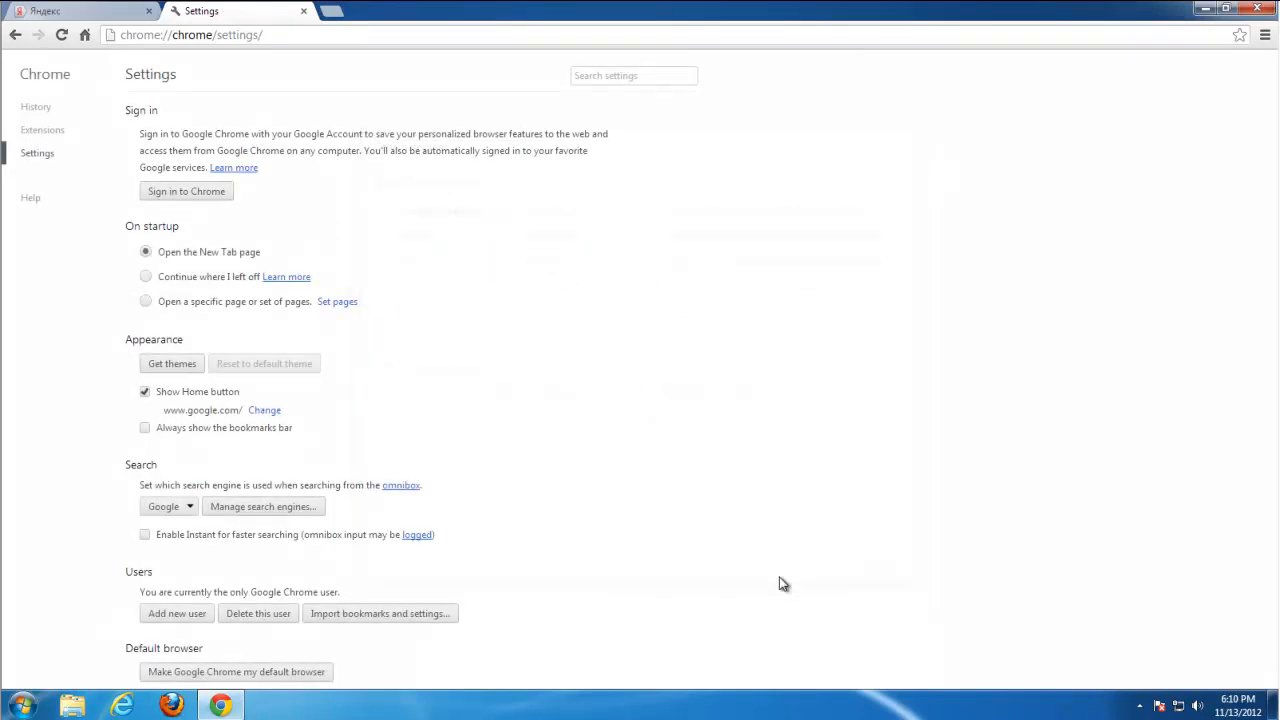
scroll(down, 3)
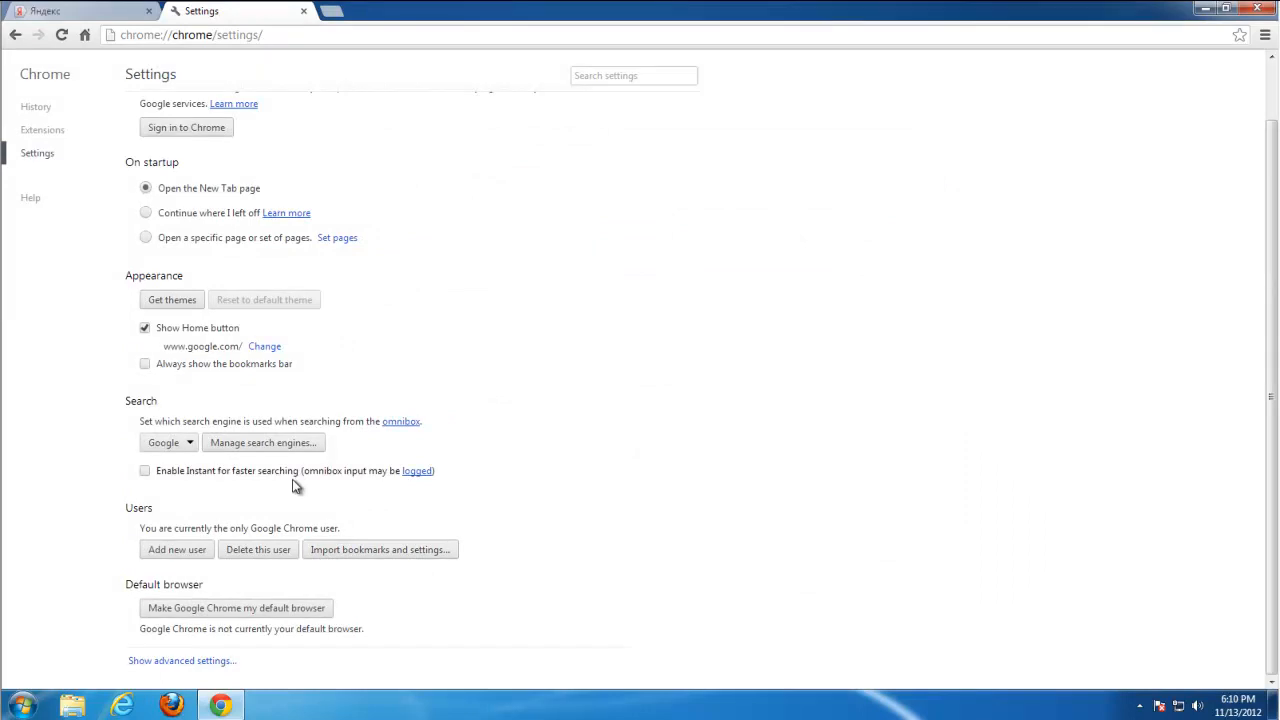
mouse_move(758, 517)
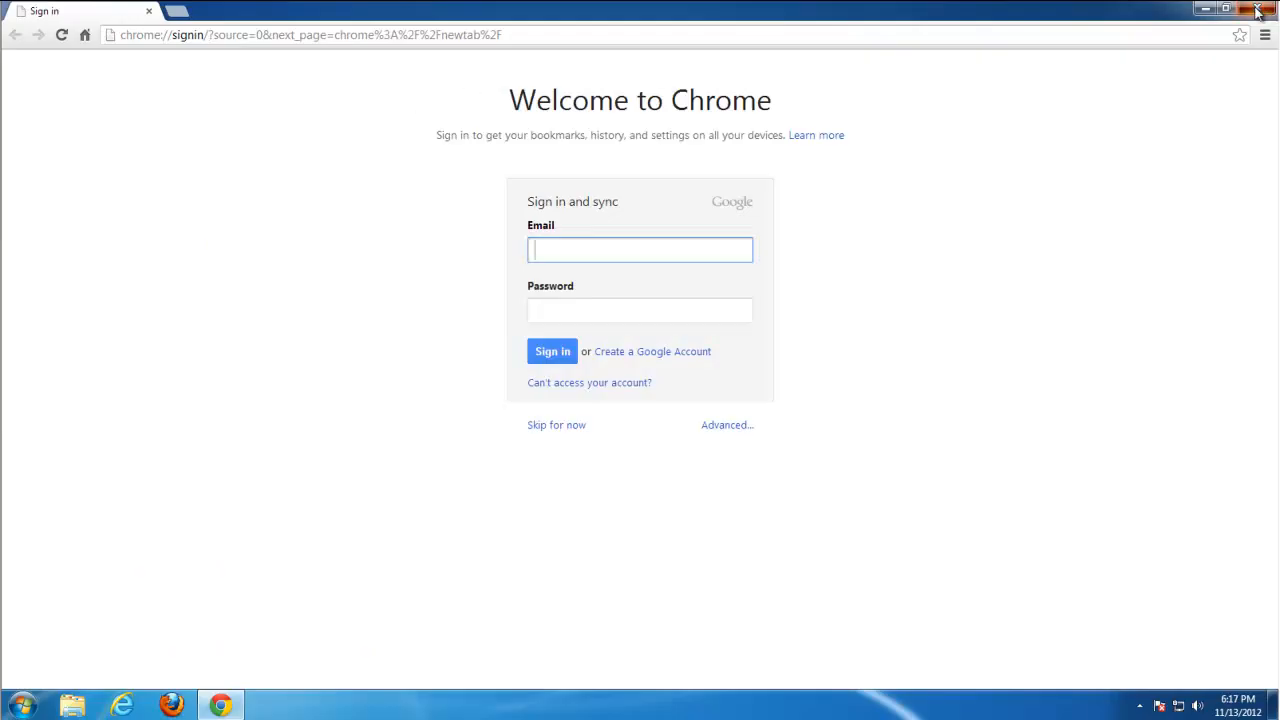
Close Chrome and launch regedit from the Start menu search.
click(1258, 9)
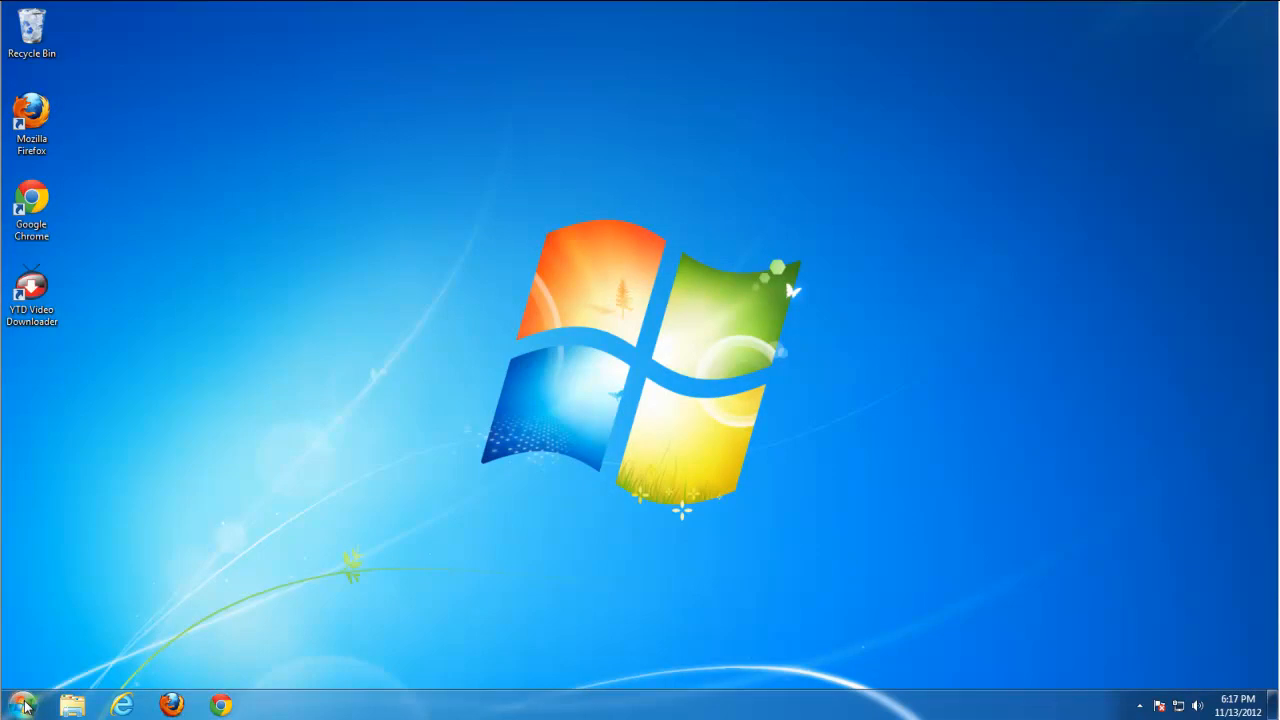
click(18, 705)
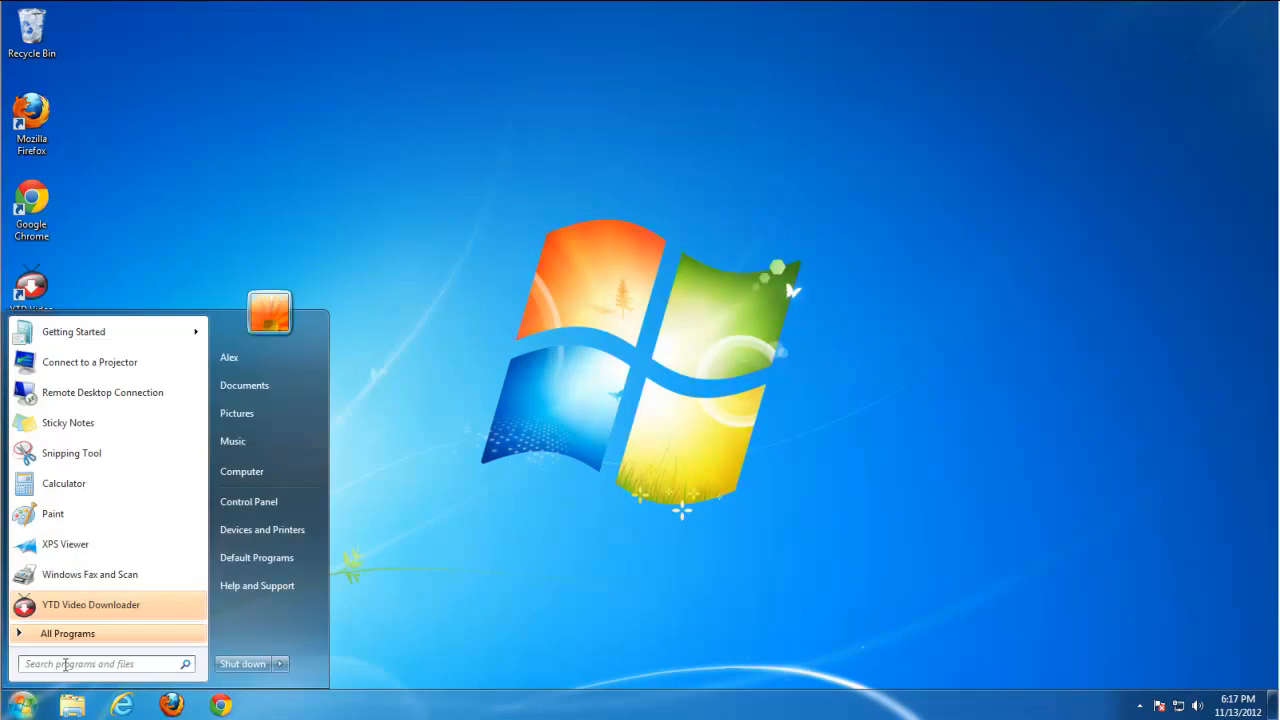
text(regedit)
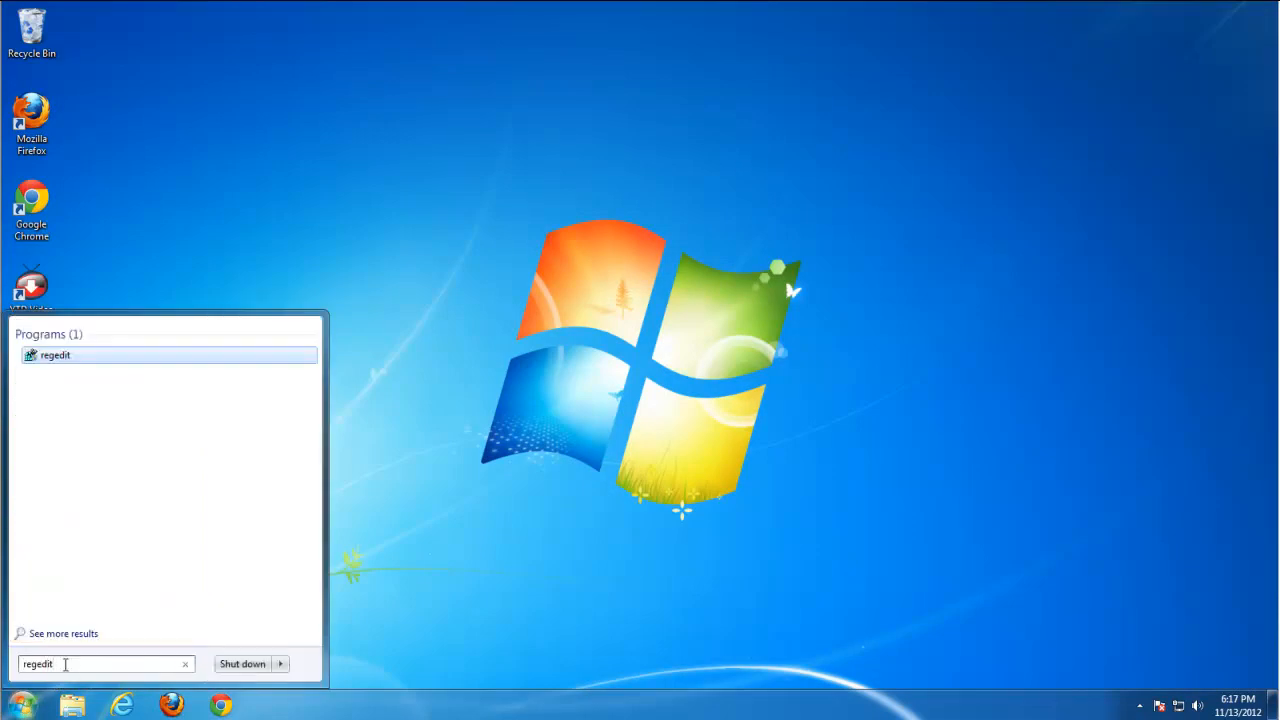
click(55, 355)
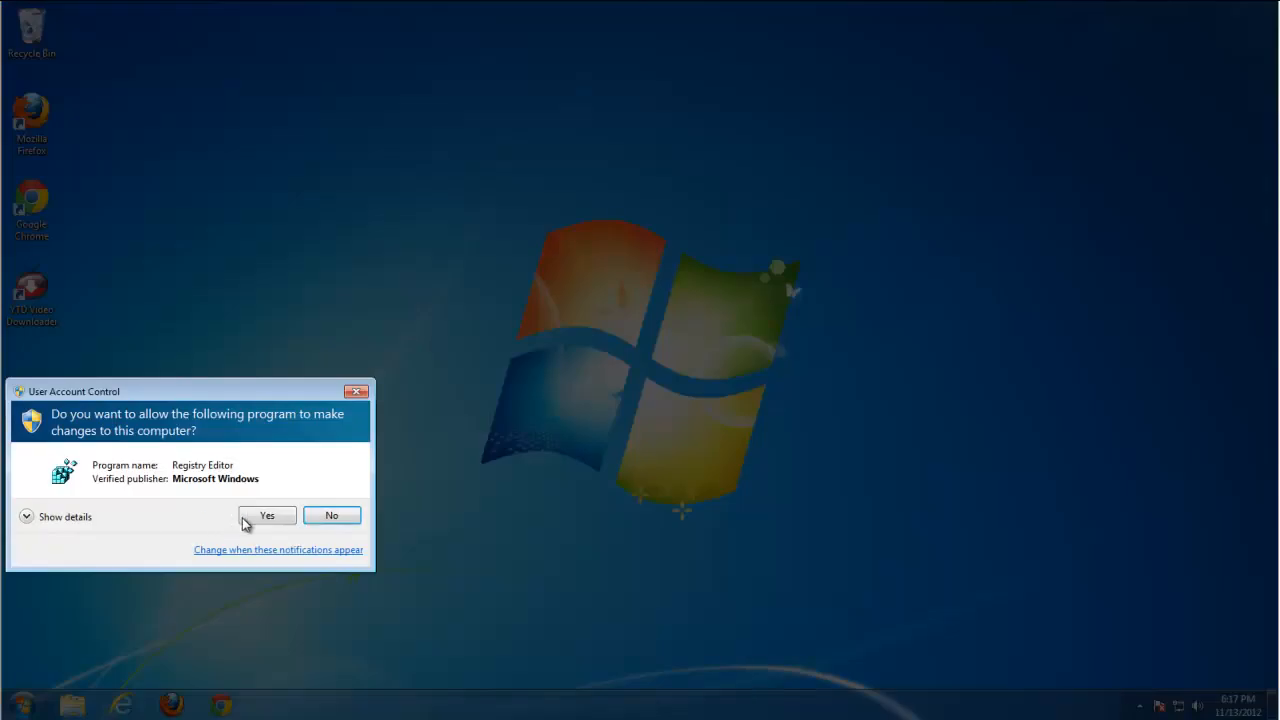
Allow Registry Editor to run and search the registry for 'ytd toolbar', finding no match.
click(267, 515)
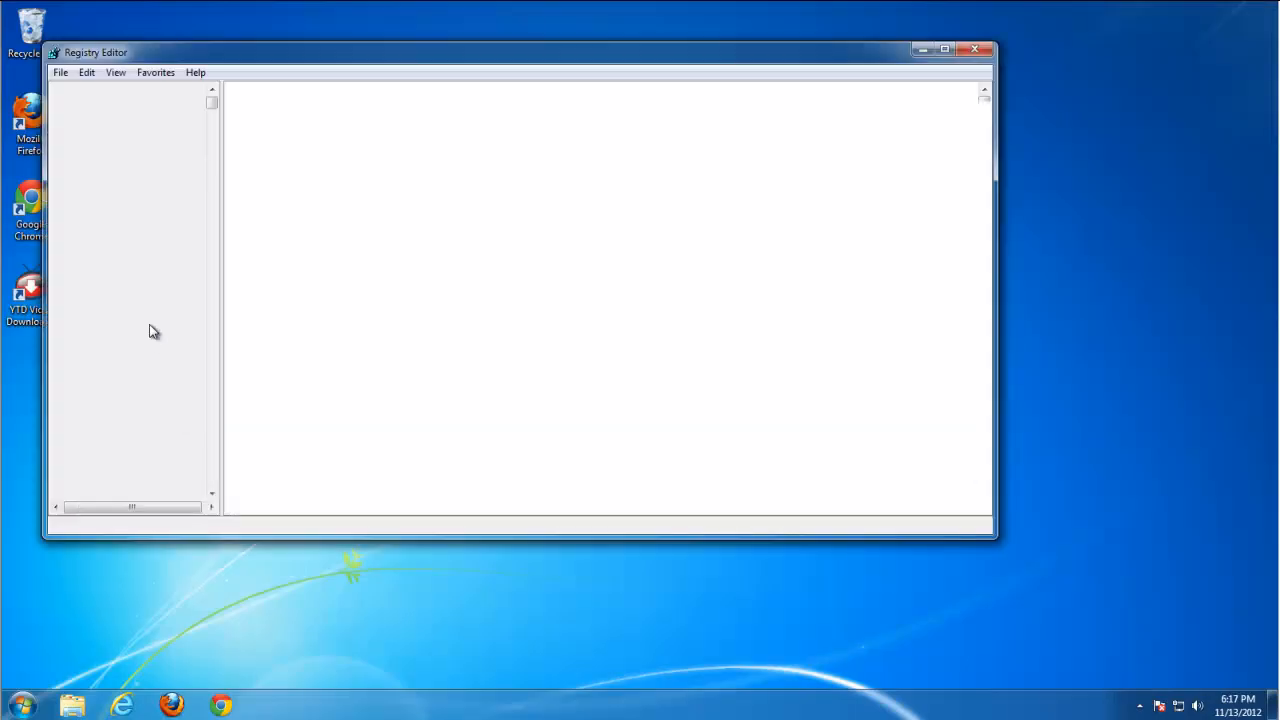
click(87, 72)
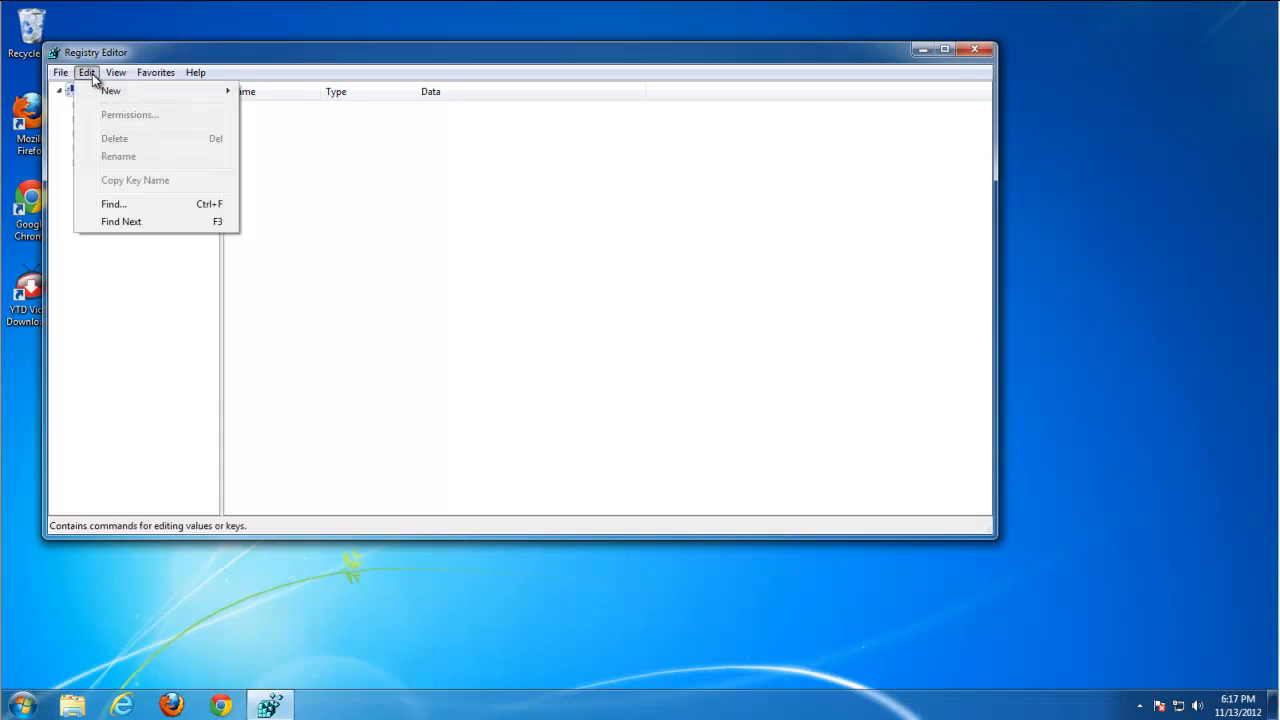
click(113, 204)
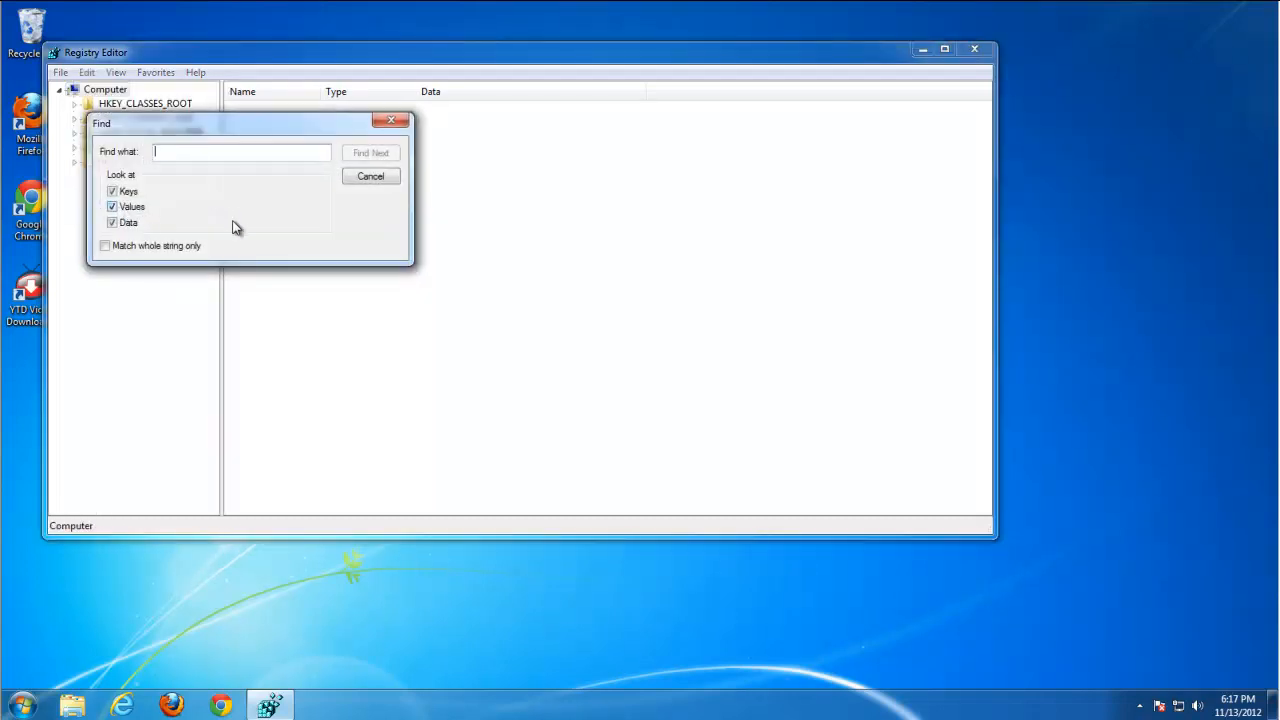
text(ytd)
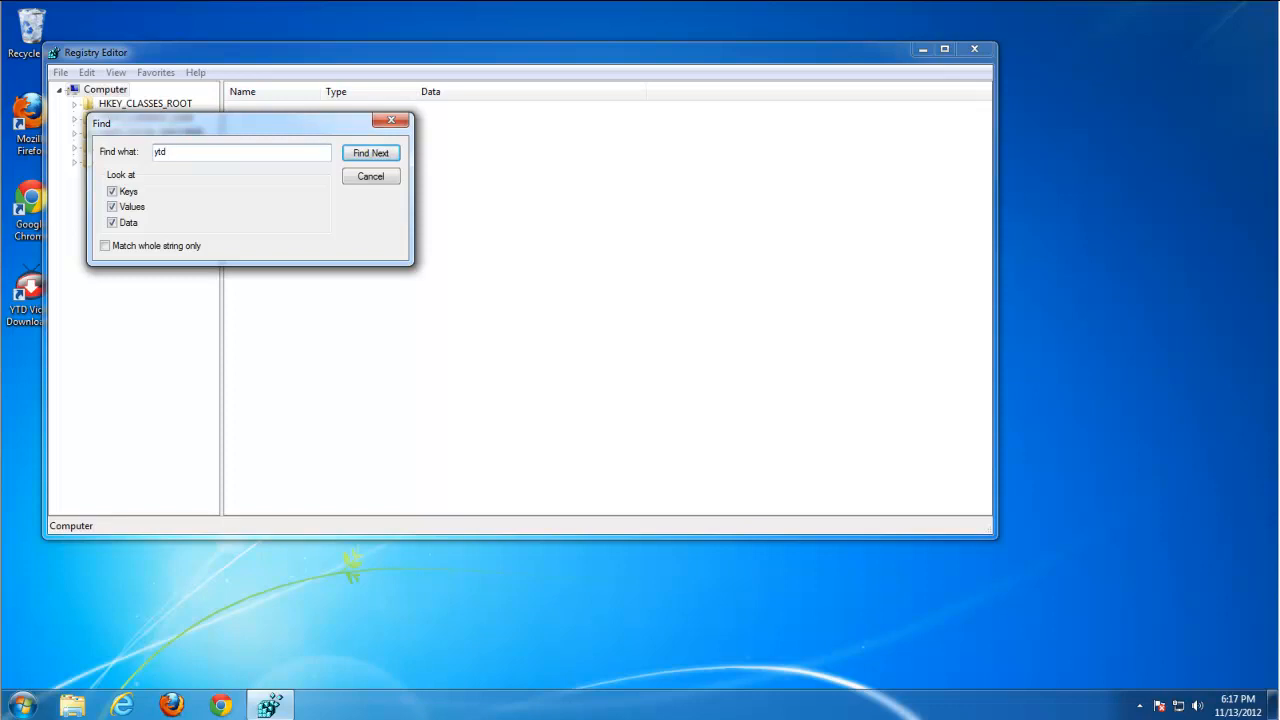
text(toolbar)
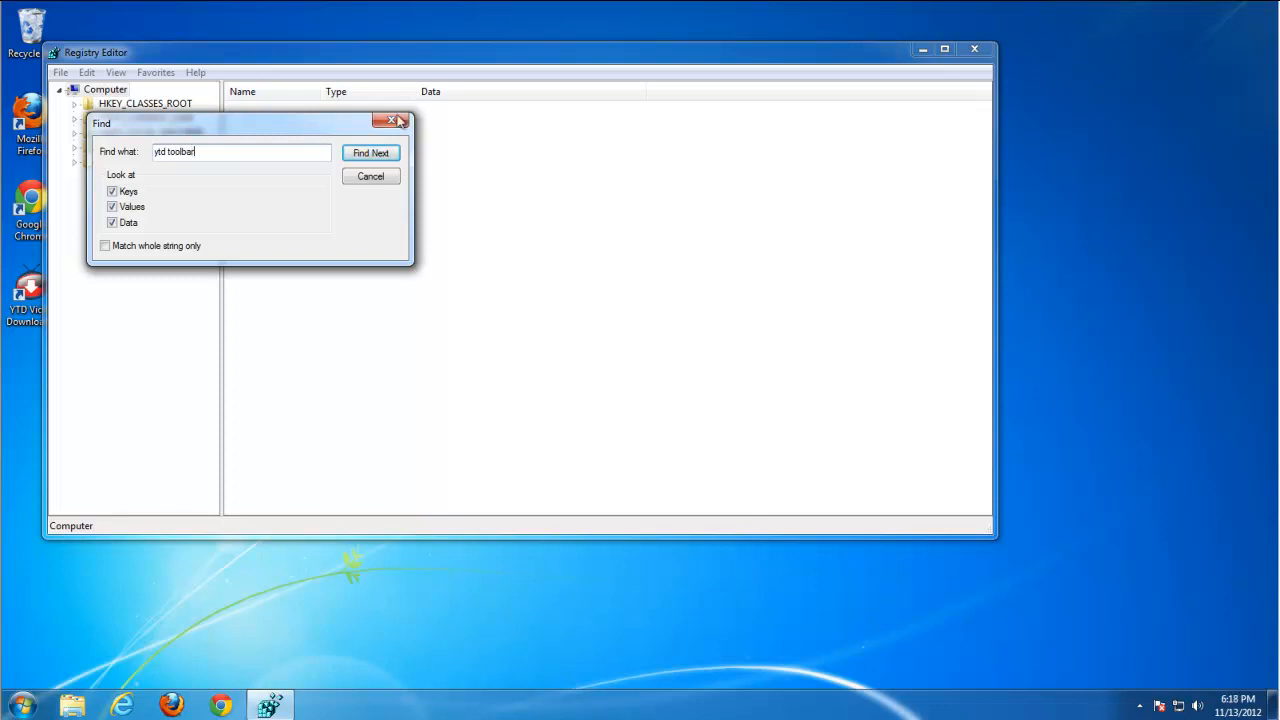
click(370, 152)
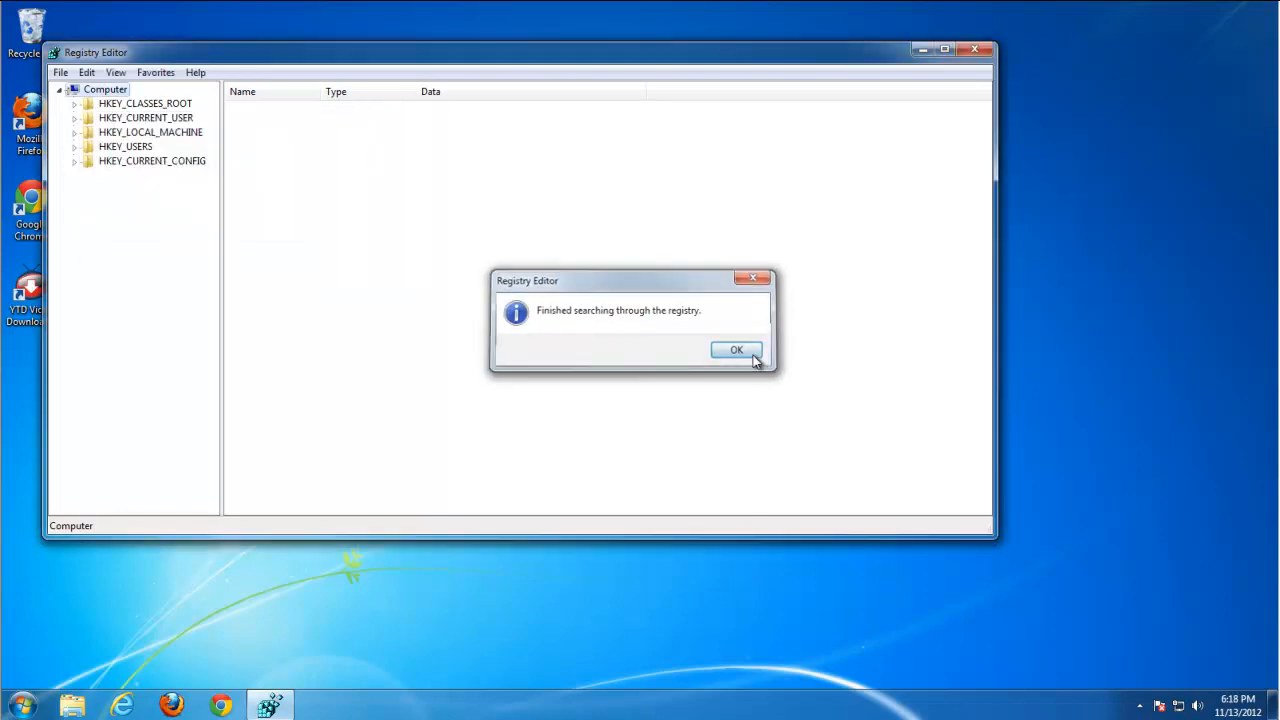
click(736, 350)
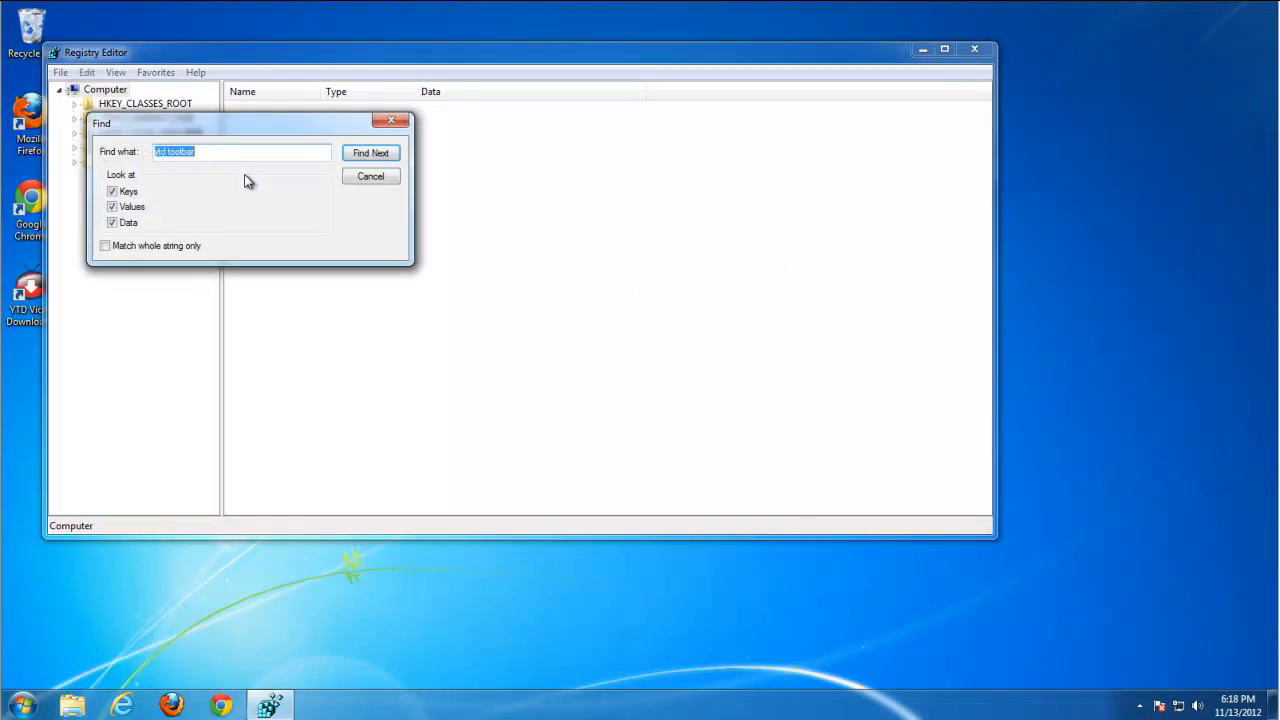
Search the registry for 'ya', again finding no match.
text(ya)
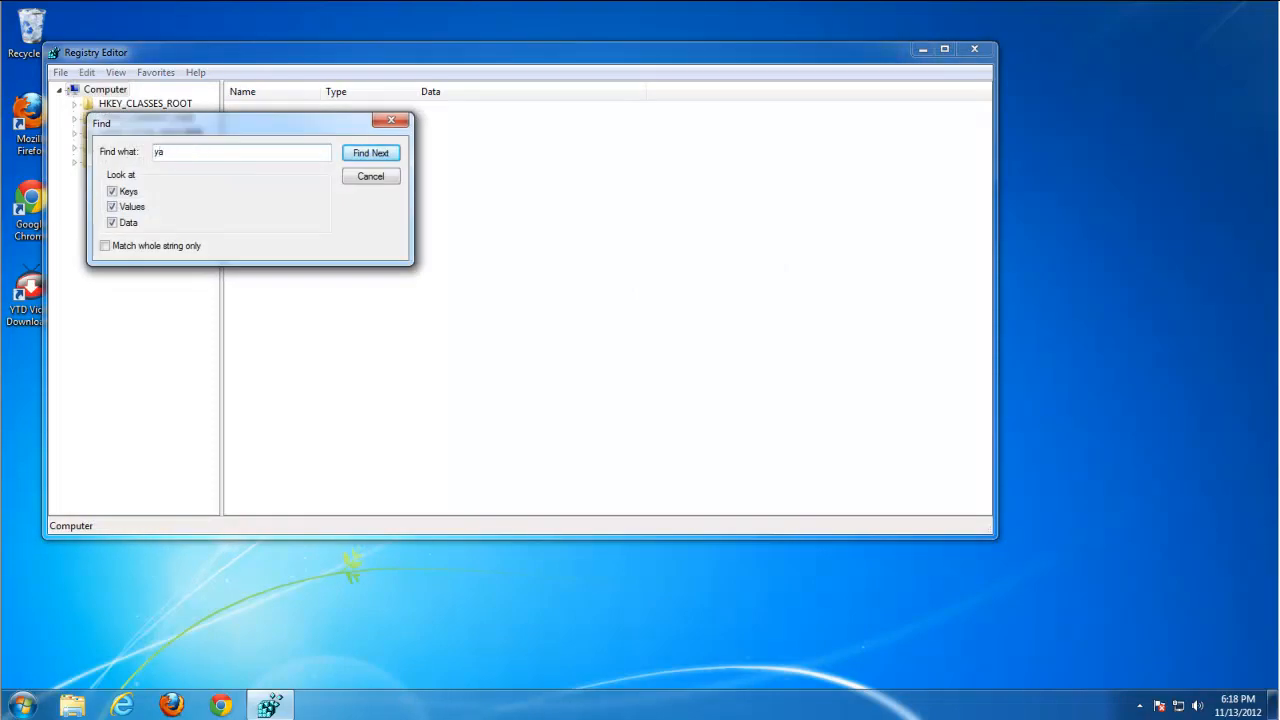
click(371, 152)
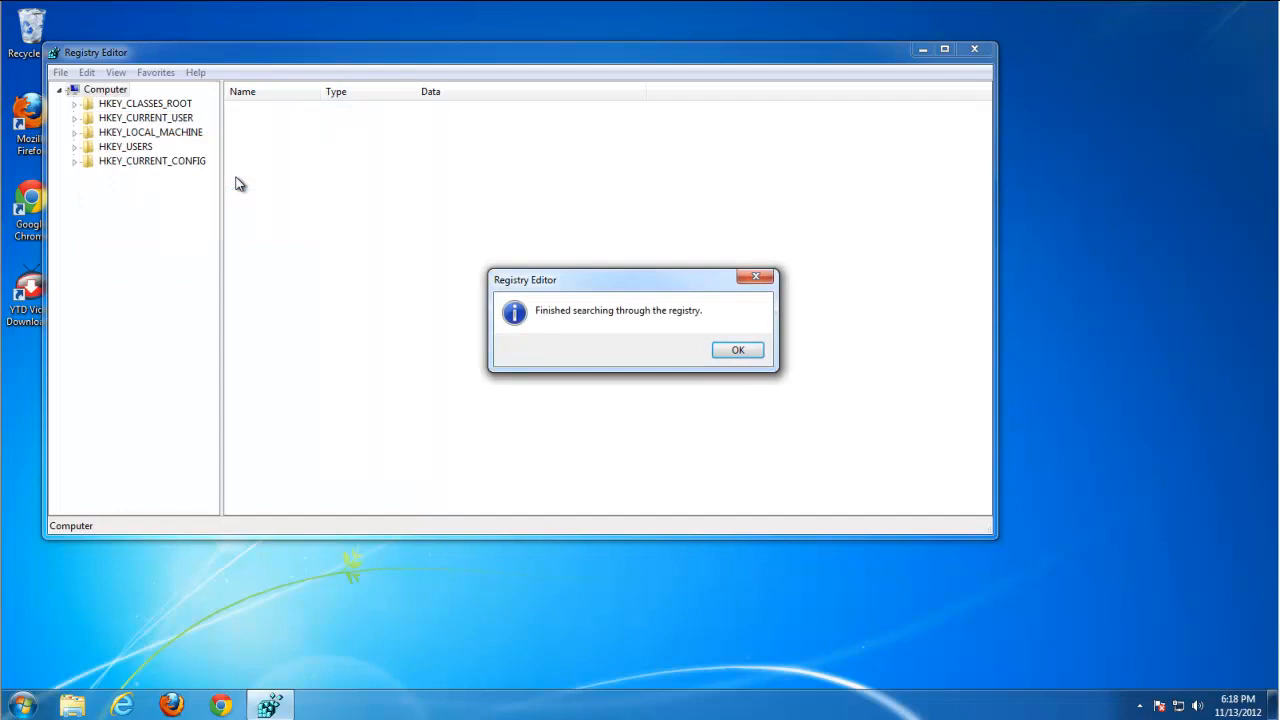
click(737, 349)
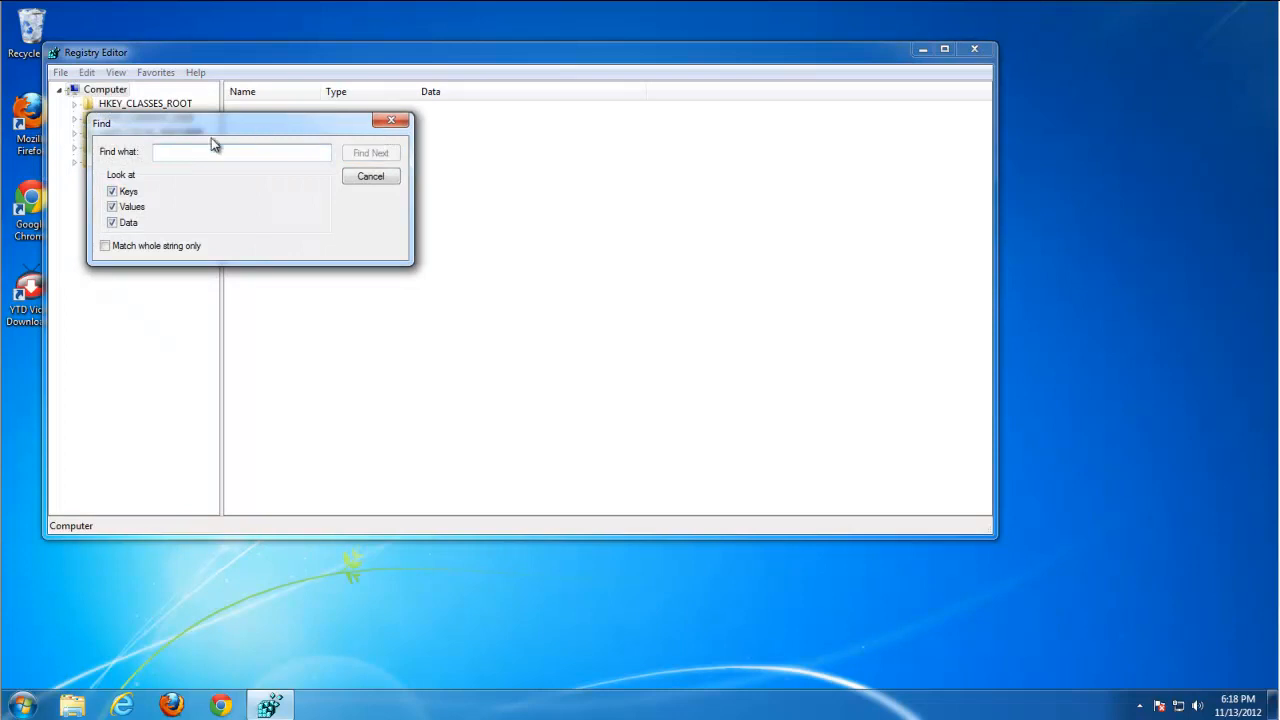
Search for 'youtube' and delete the youtubedownloaderToolbar-stub-1 tracing keys found.
click(240, 152)
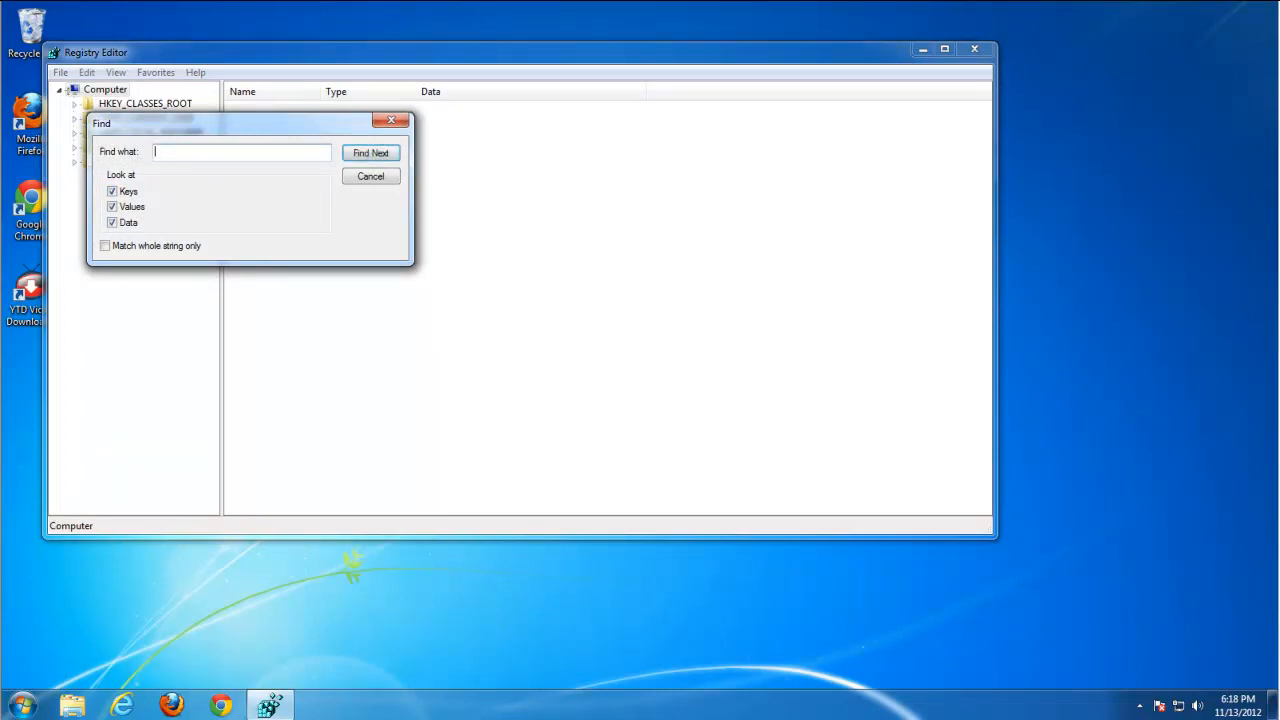
text(youtu)
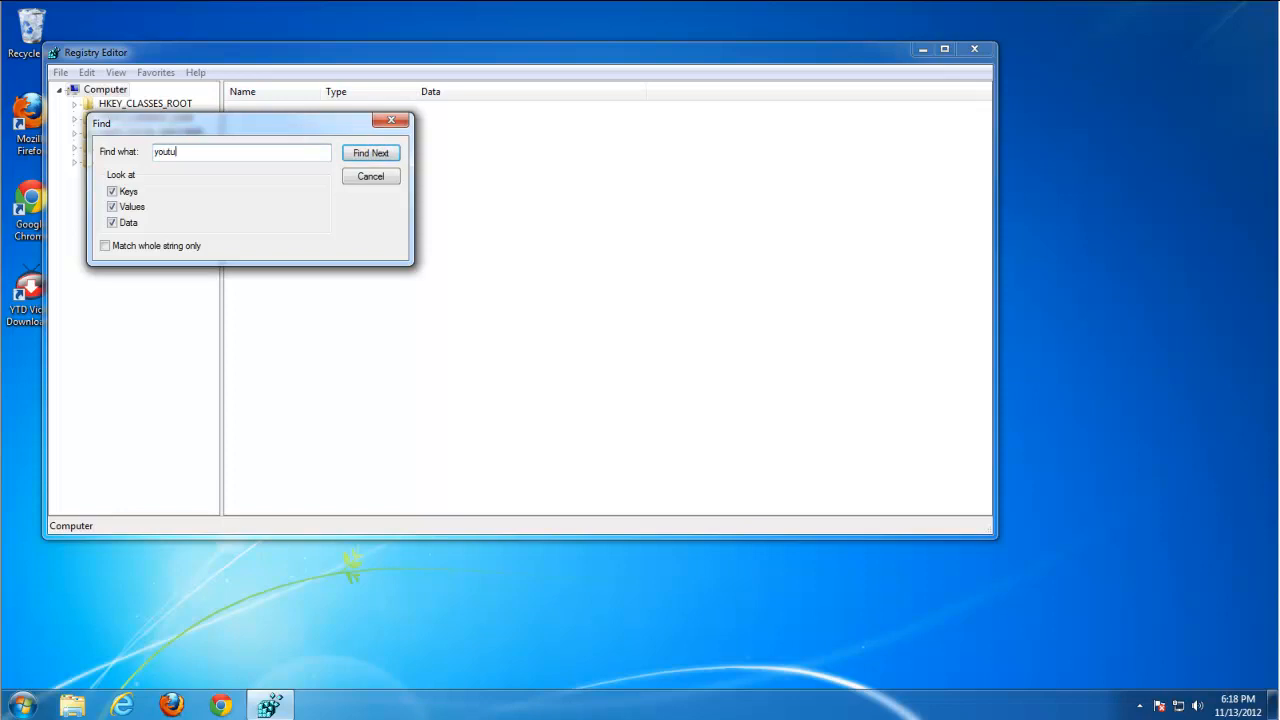
click(371, 152)
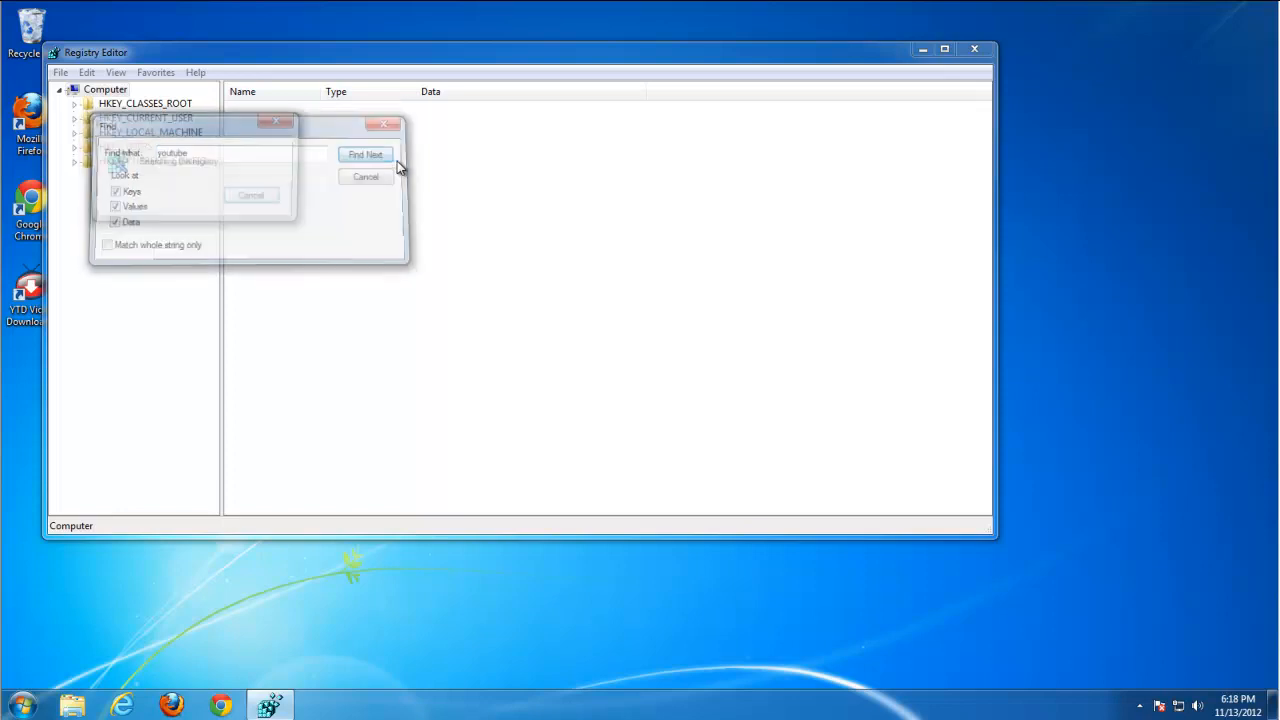
click(365, 154)
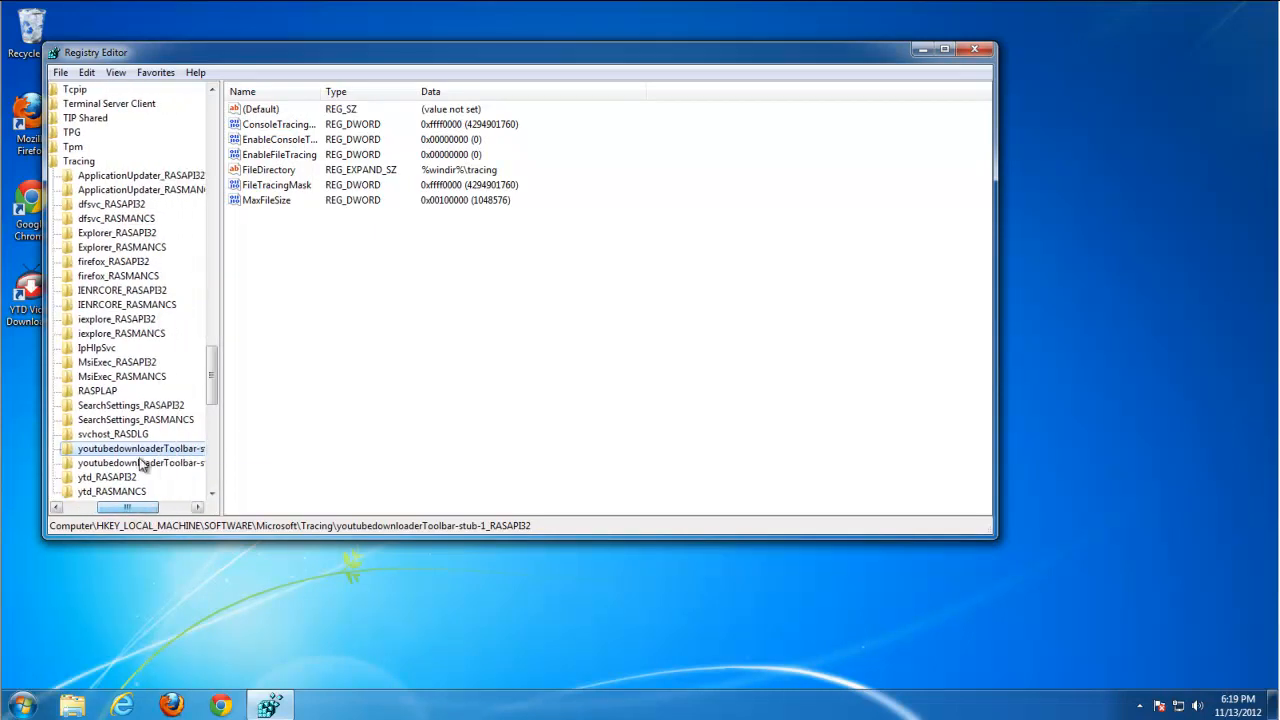
key(Delete)
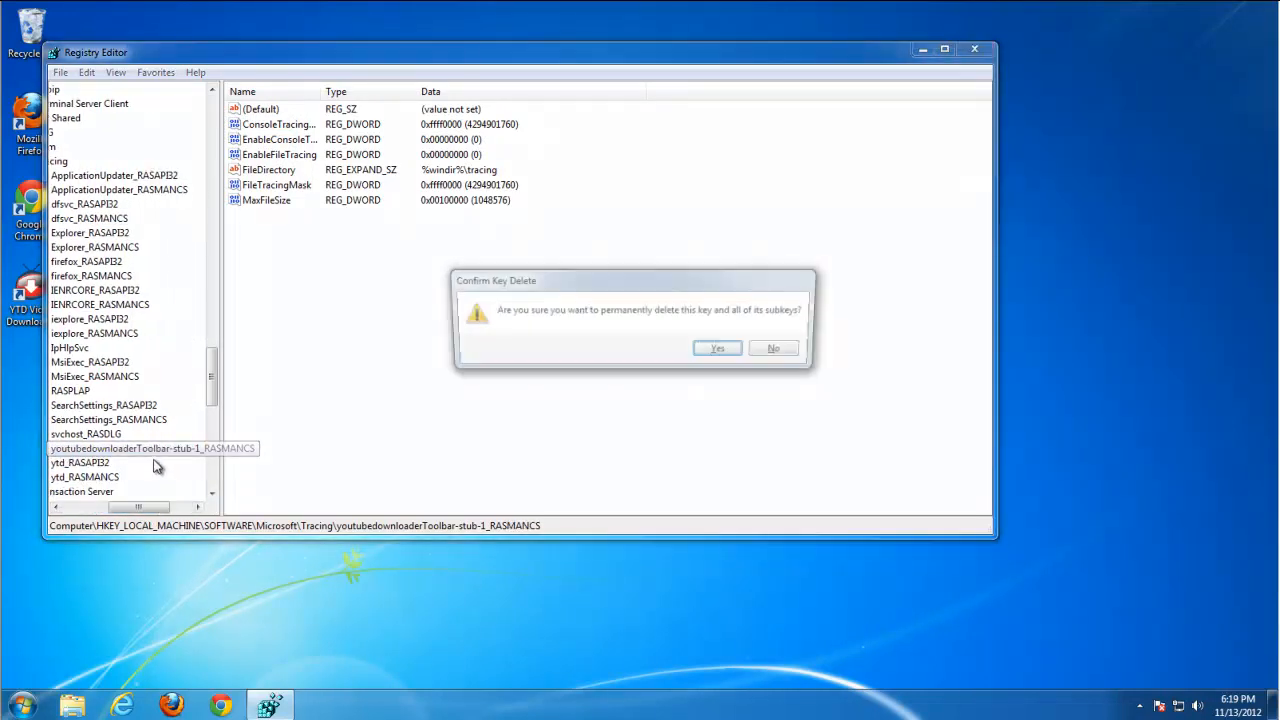
click(716, 348)
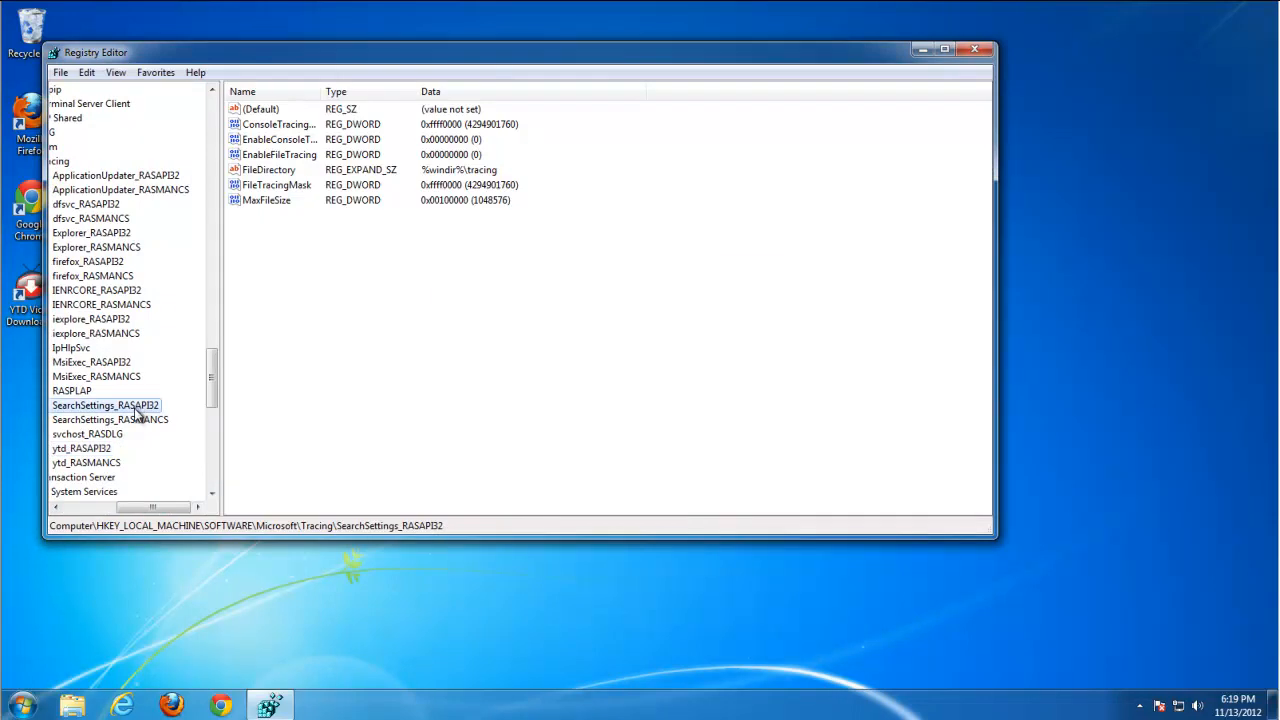
click(87, 405)
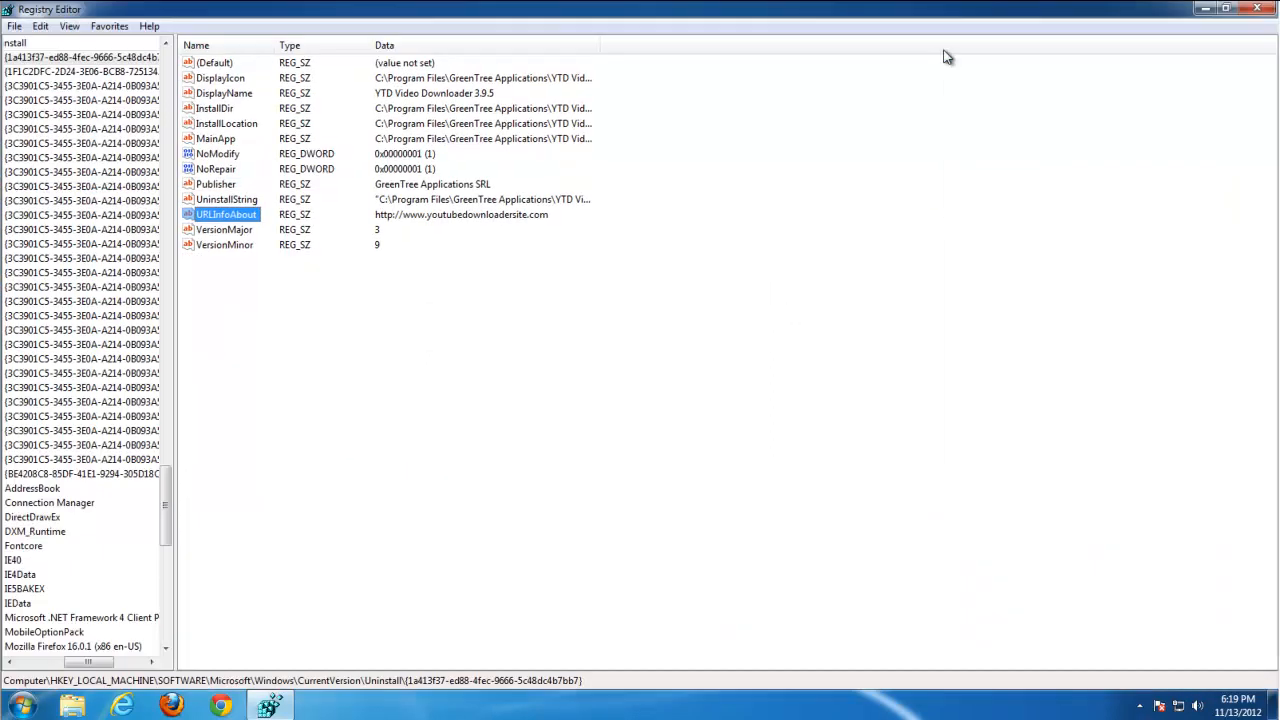
mouse_move(190, 636)
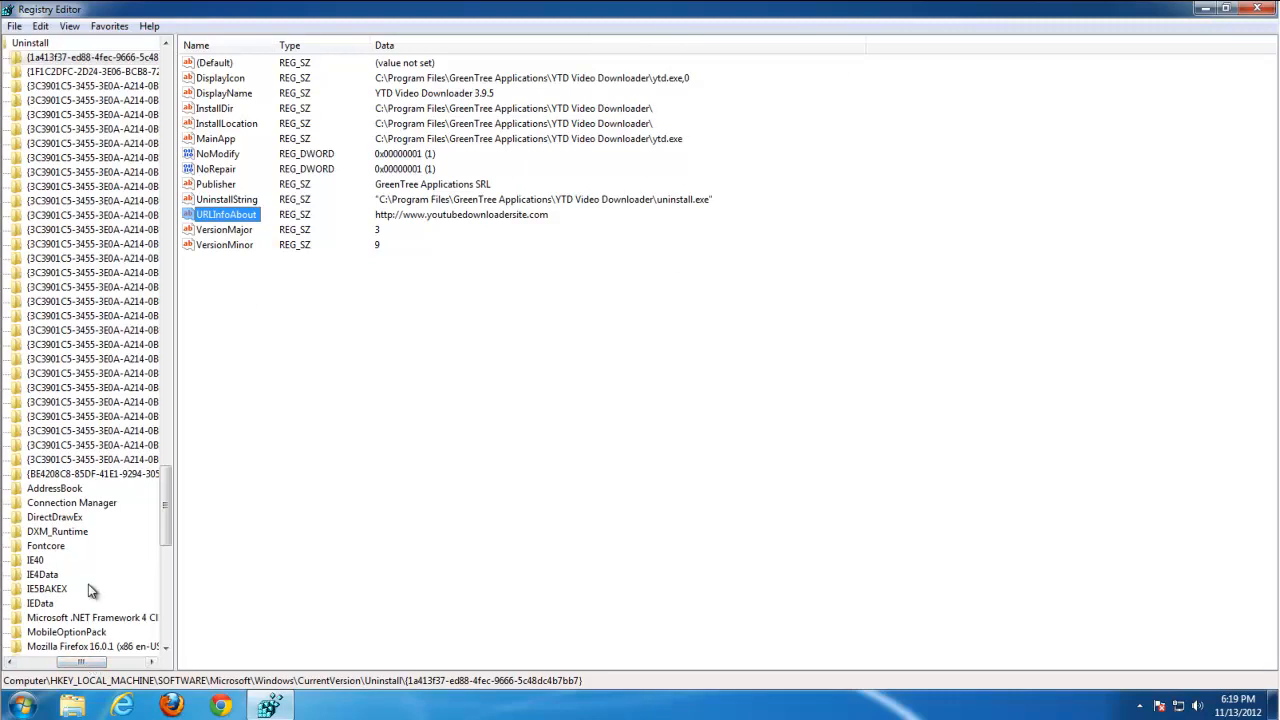
Find the next match and empty the Session Manager PendingFileRenameOperations value data.
key(ctrl+f)
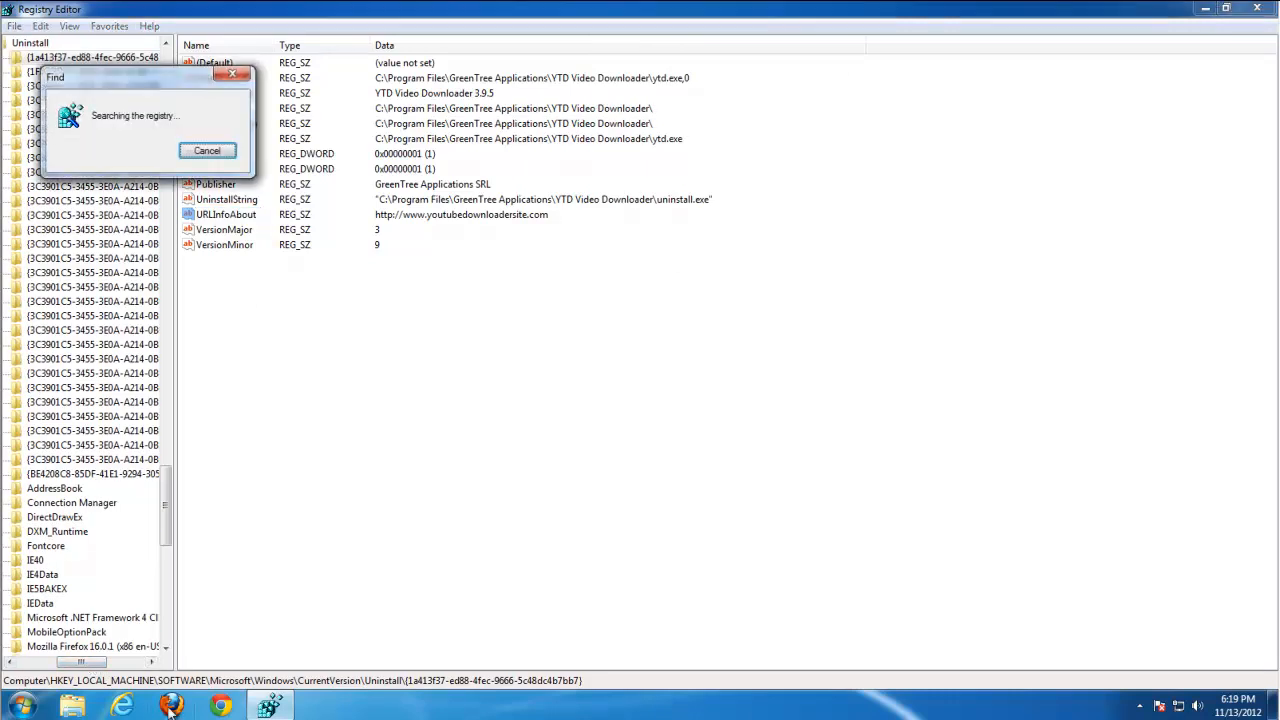
click(207, 150)
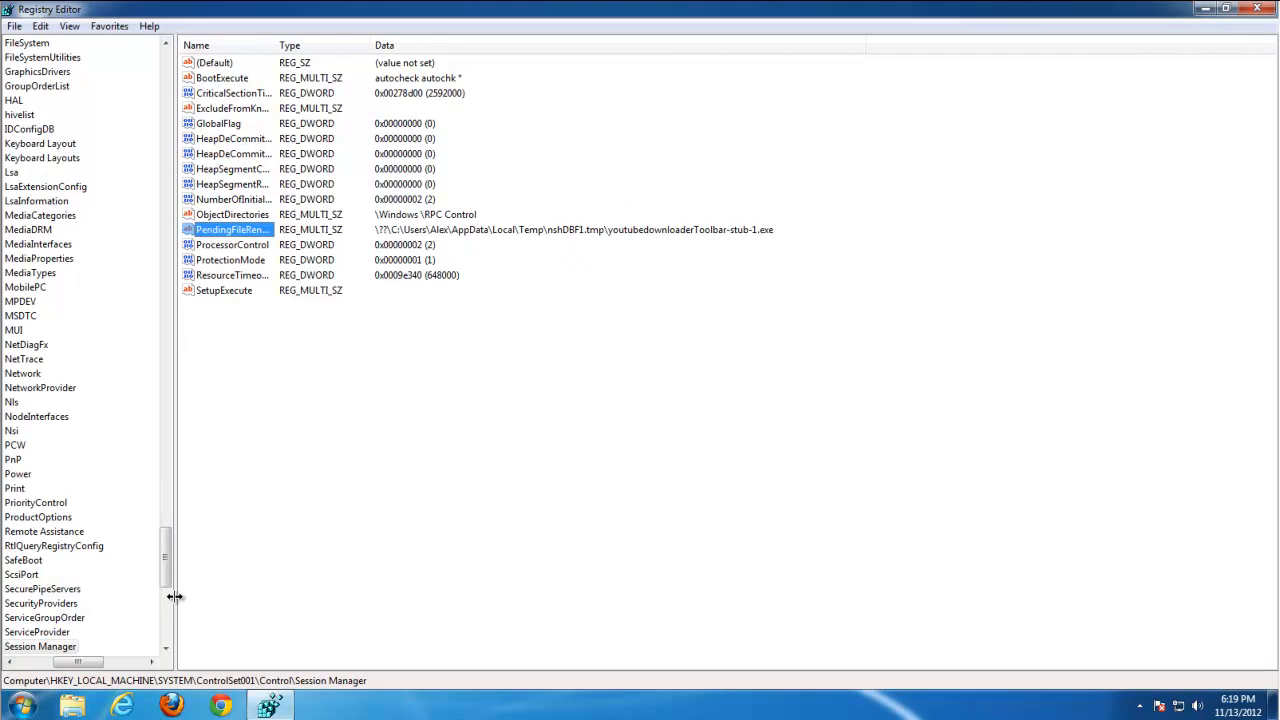
drag(178, 597, 237, 597)
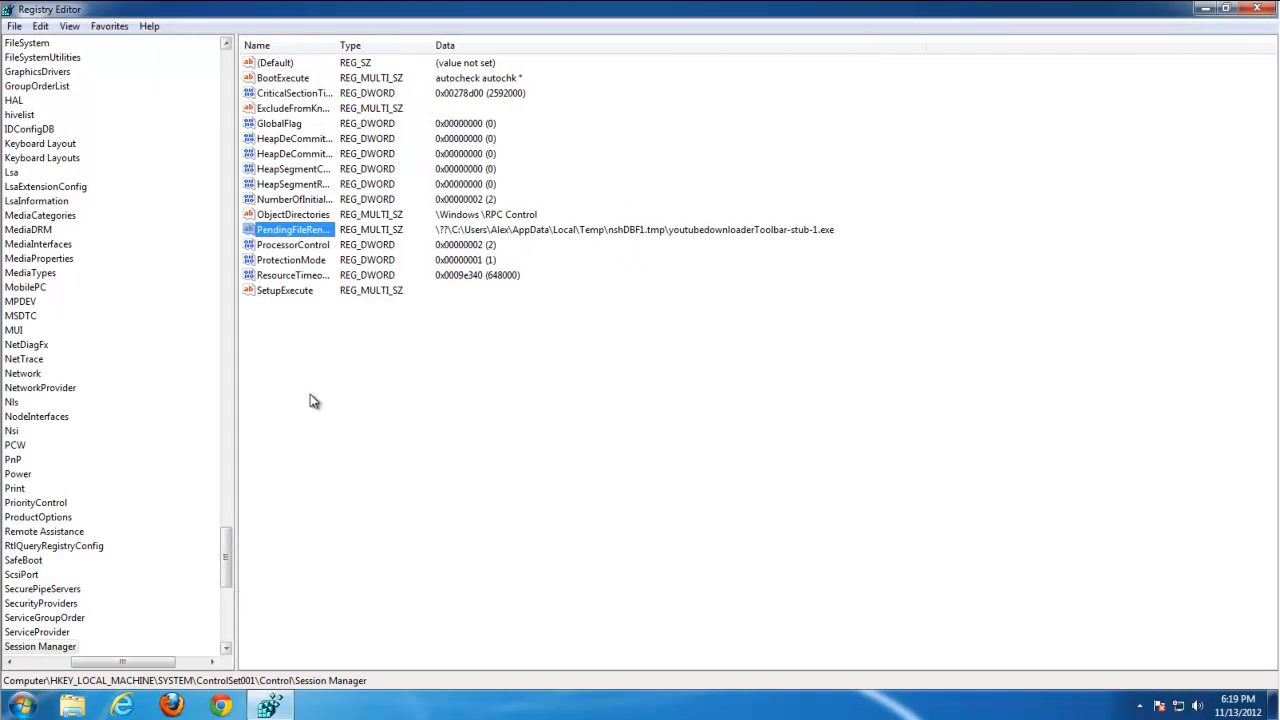
double_click(293, 229)
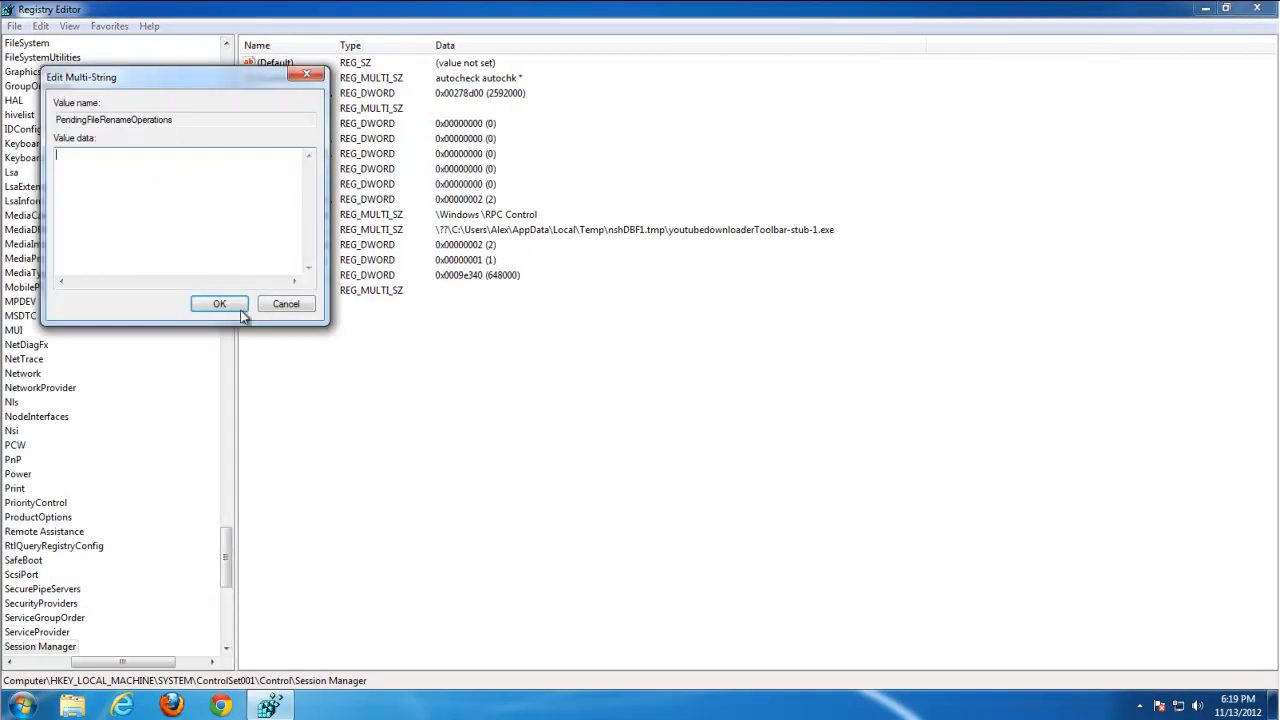
click(219, 304)
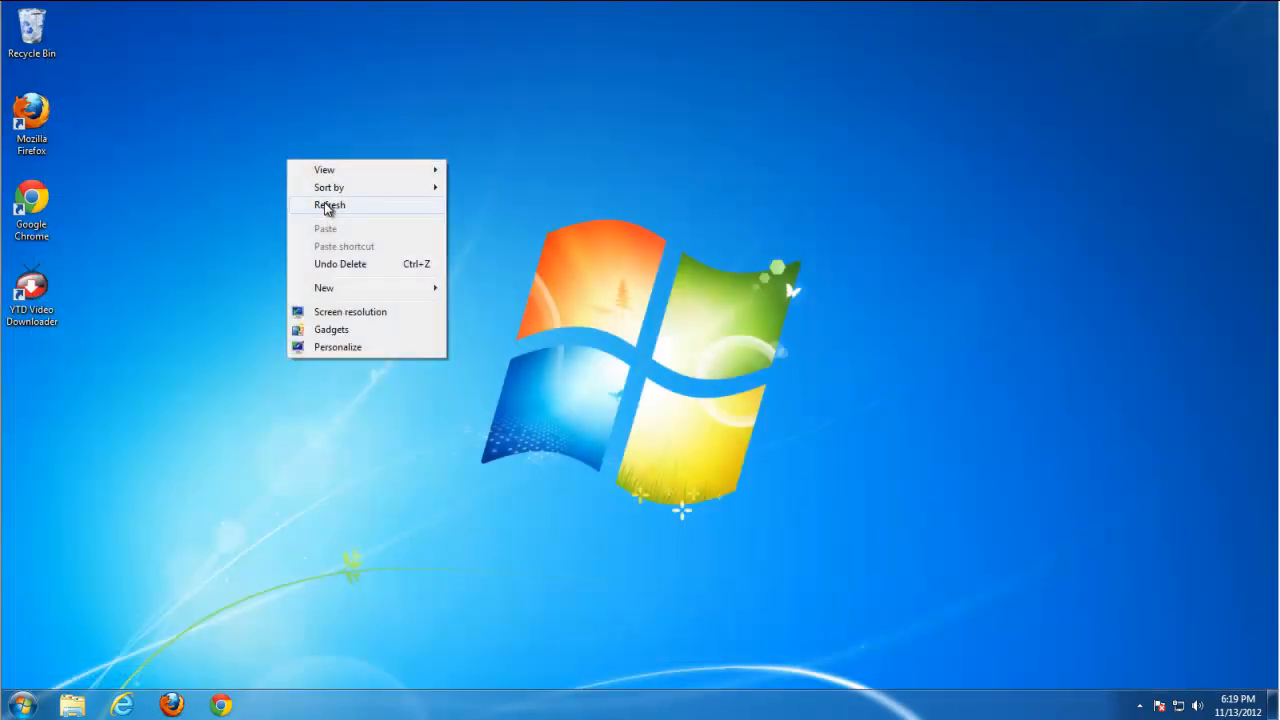
Refresh the Windows desktop from its context menu.
click(329, 205)
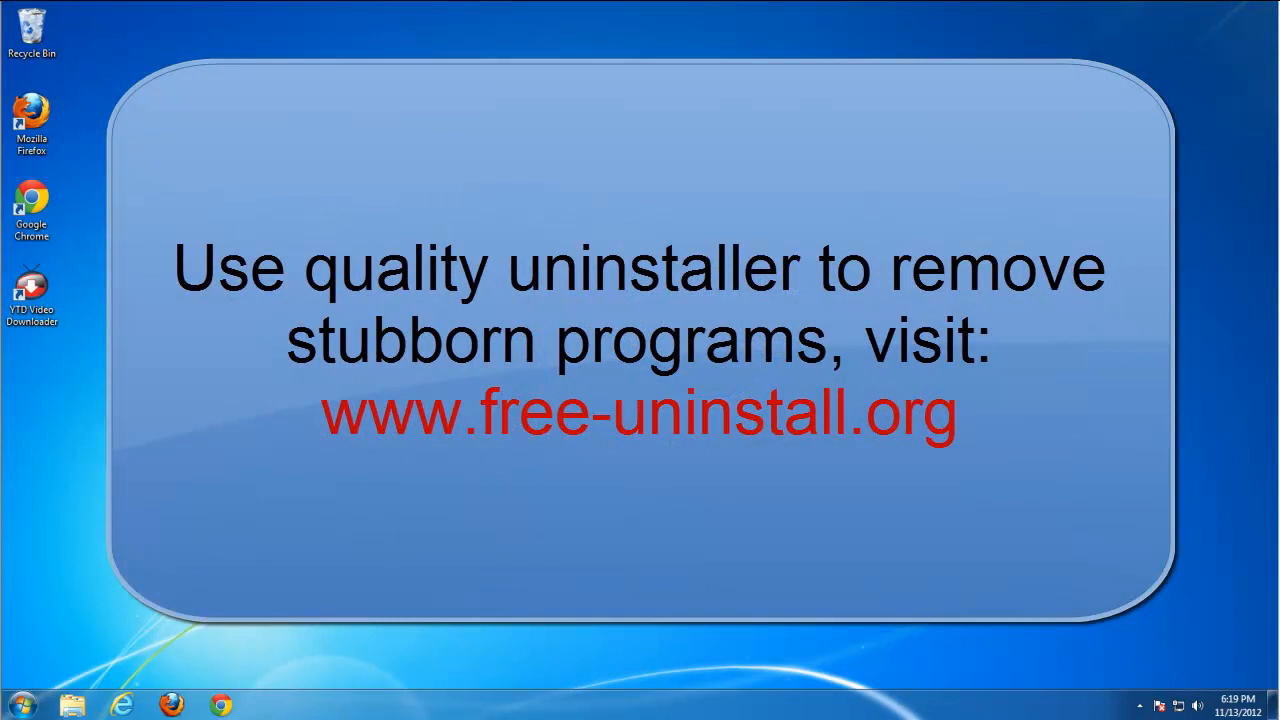
mouse_move(76, 581)
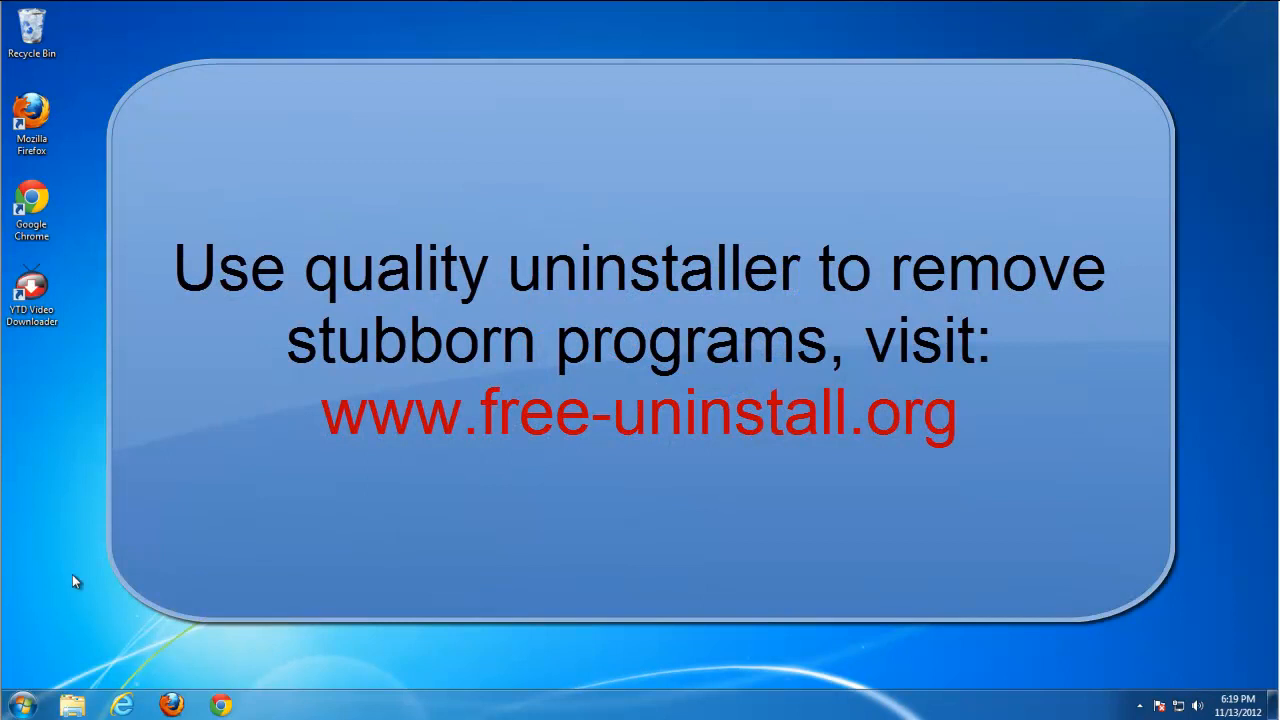
mouse_move(60, 575)
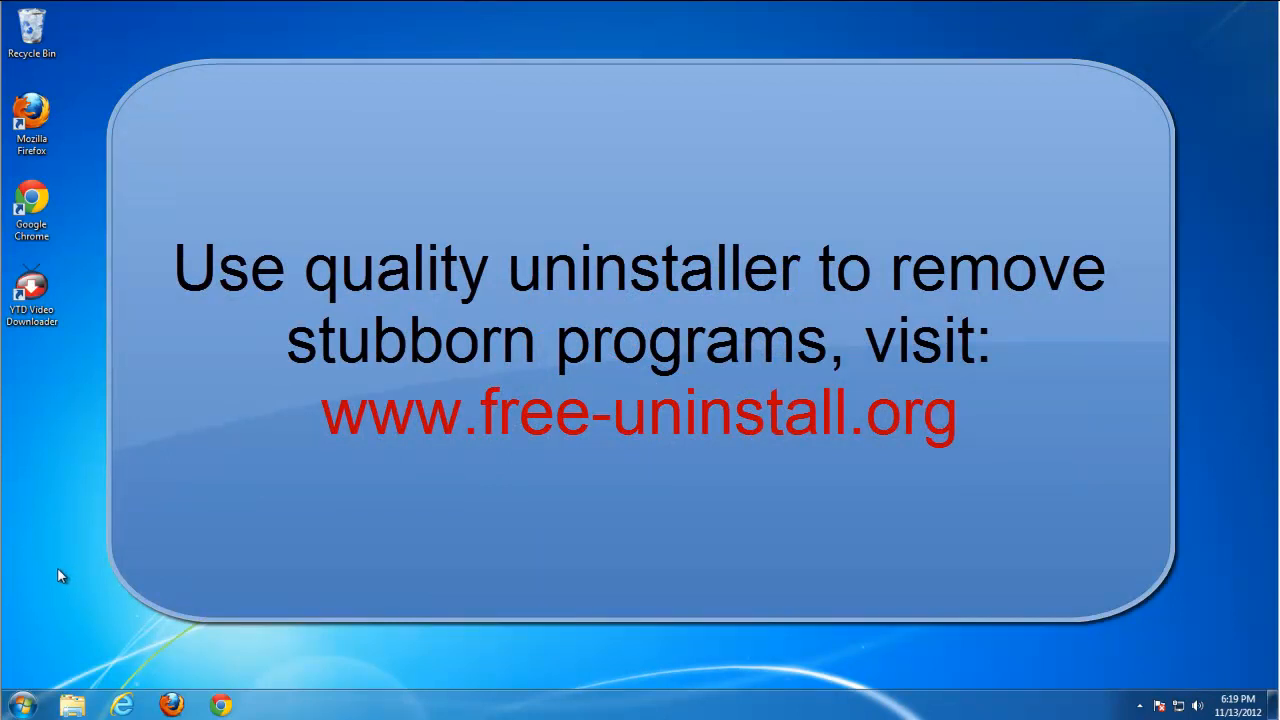
mouse_move(53, 570)
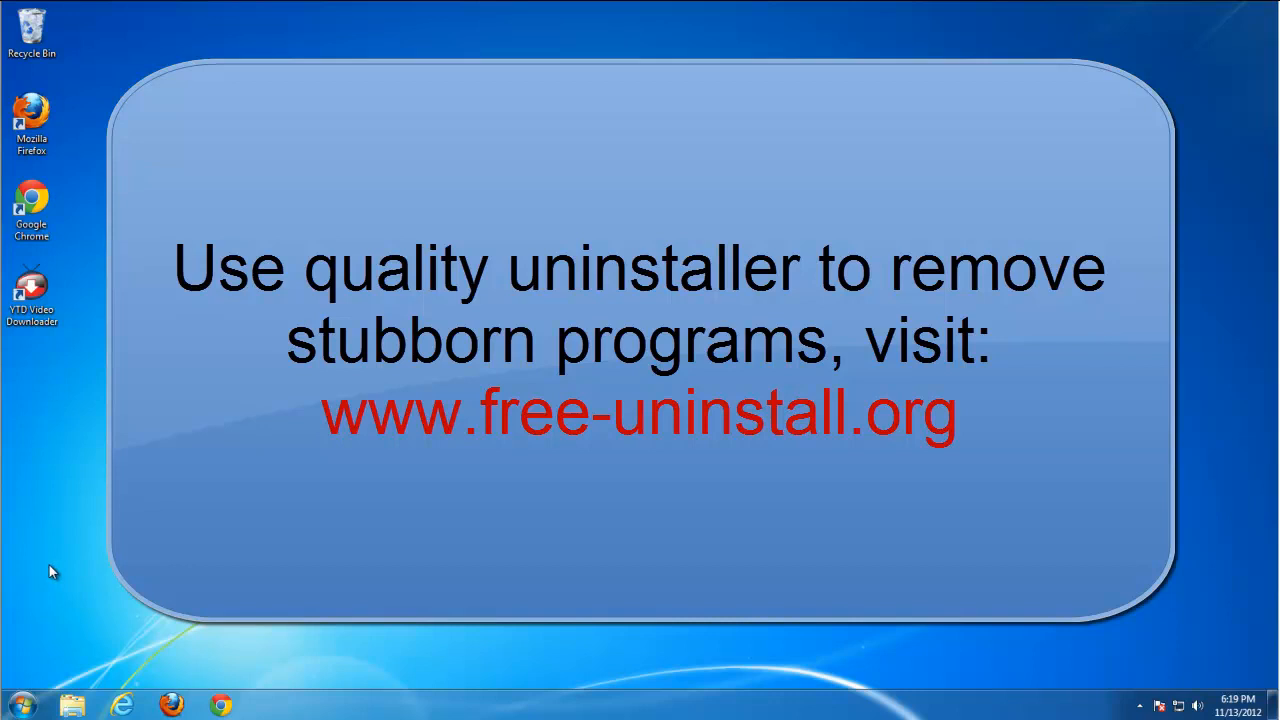